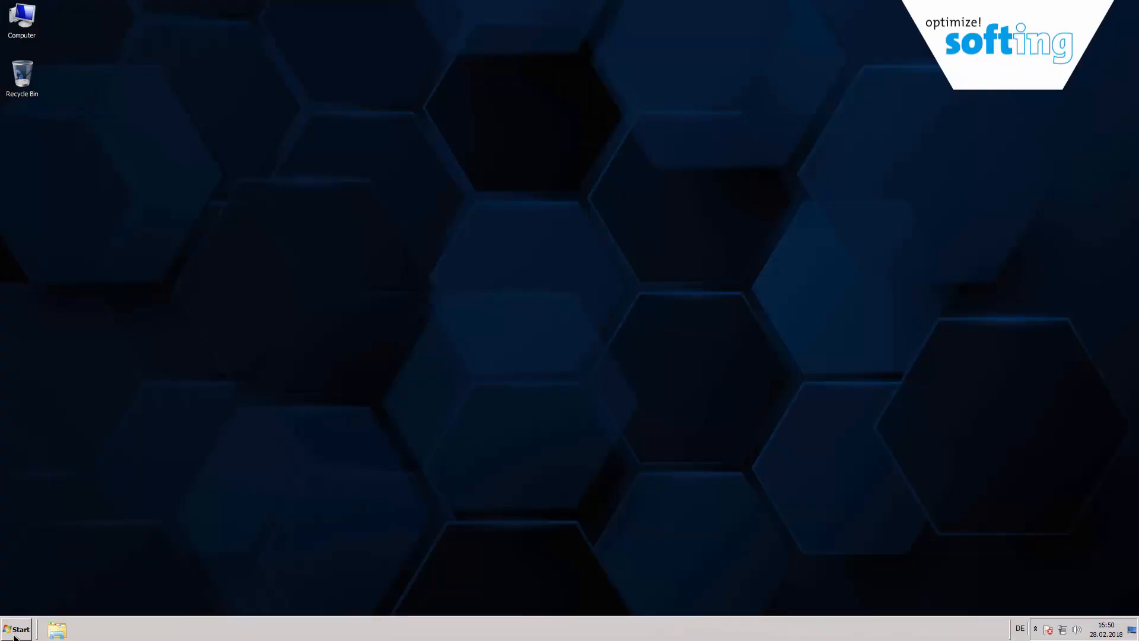
# - Search the Start menu for Studio 5000 and launch it
pyautogui.click(18, 629)
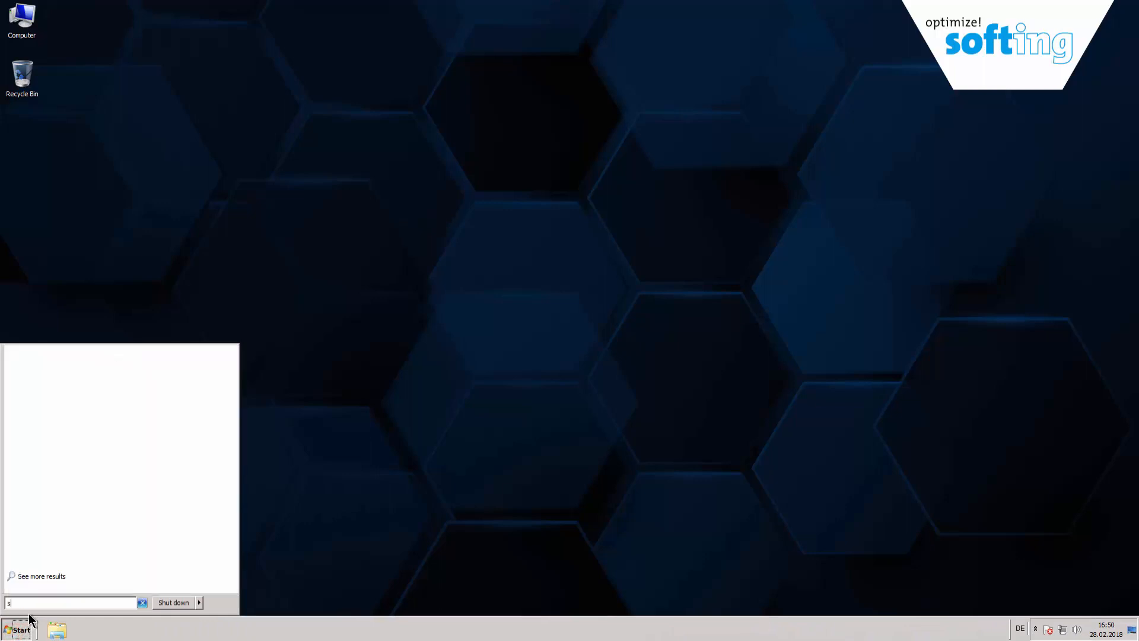
pyautogui.write('tu')
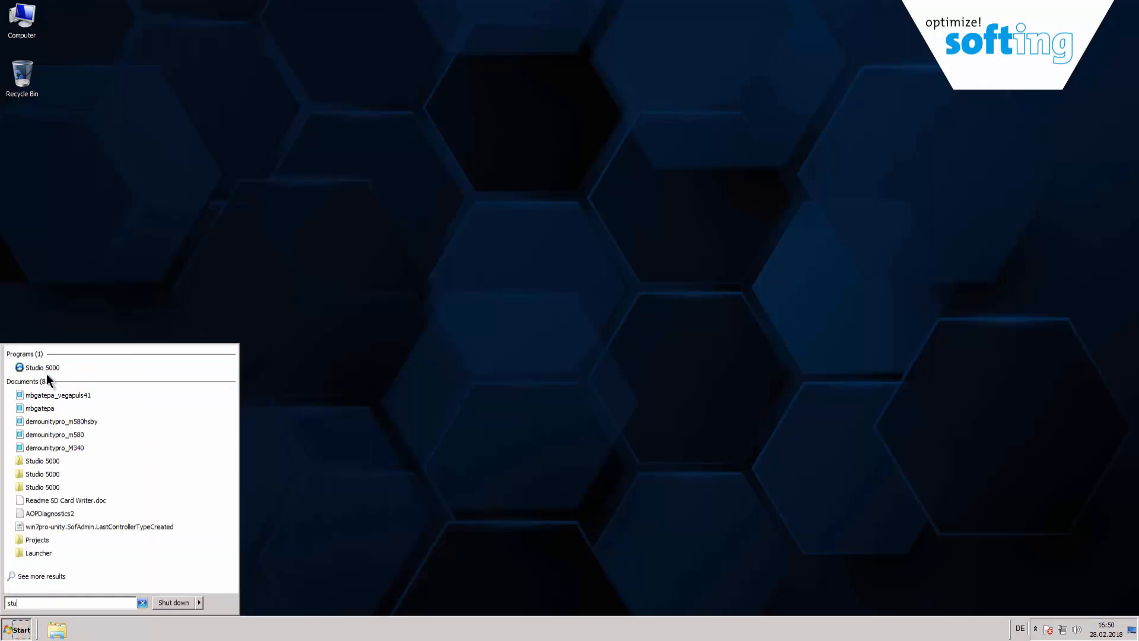
pyautogui.click(43, 366)
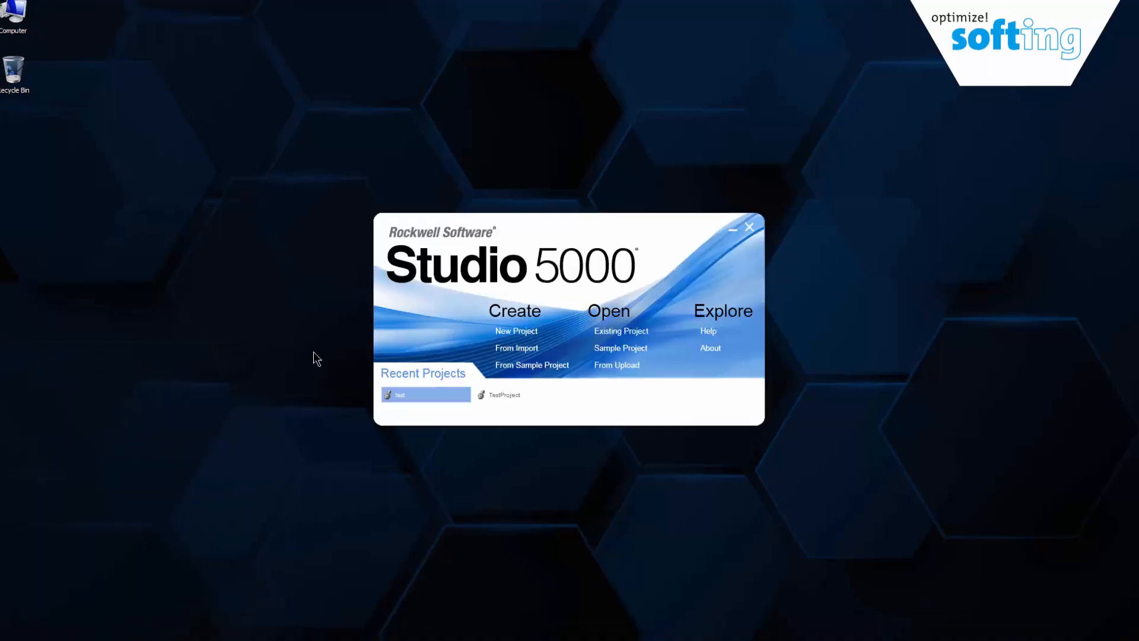
# - Create project TestProject for a 1769-L18ER-BB1B controller with 0 expansion I/O modules
pyautogui.click(516, 331)
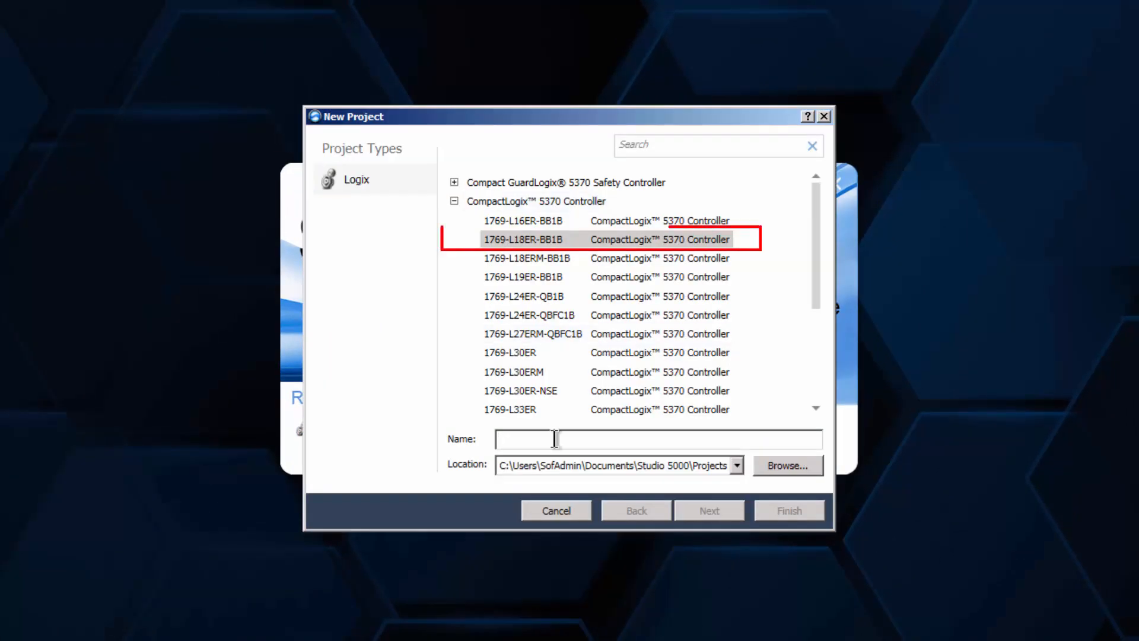
pyautogui.write('TestP')
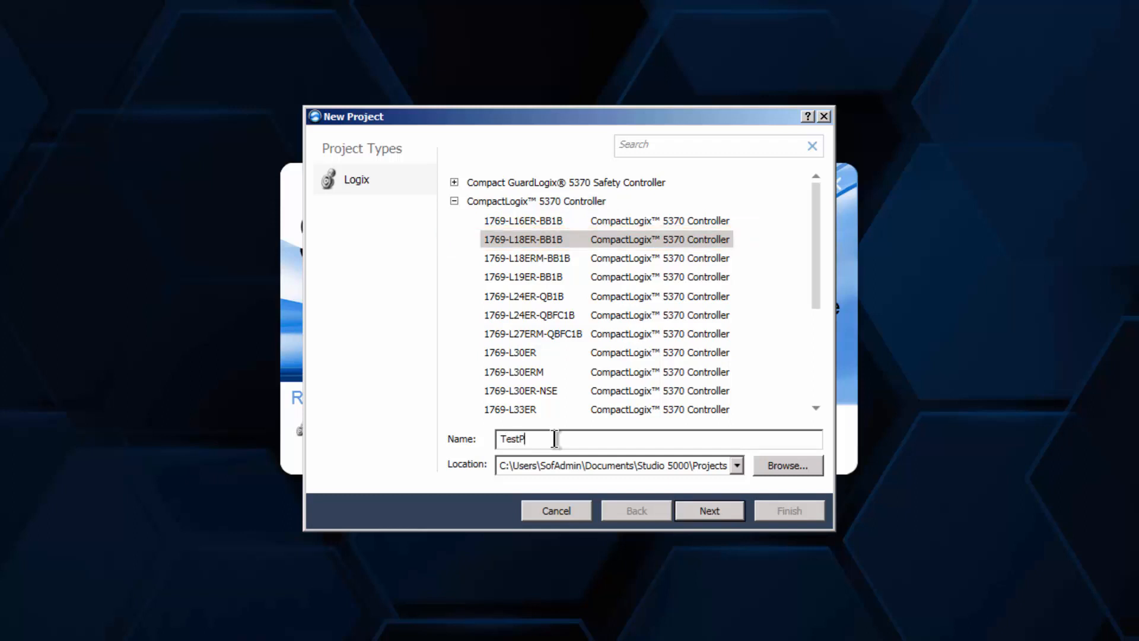
pyautogui.write('roject')
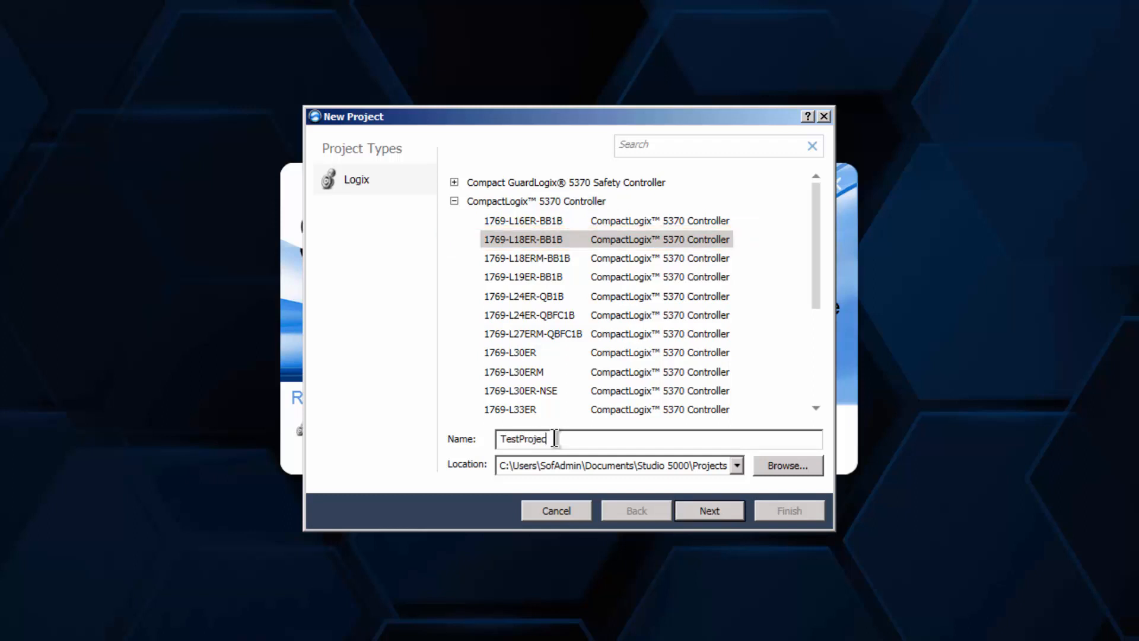
pyautogui.click(708, 511)
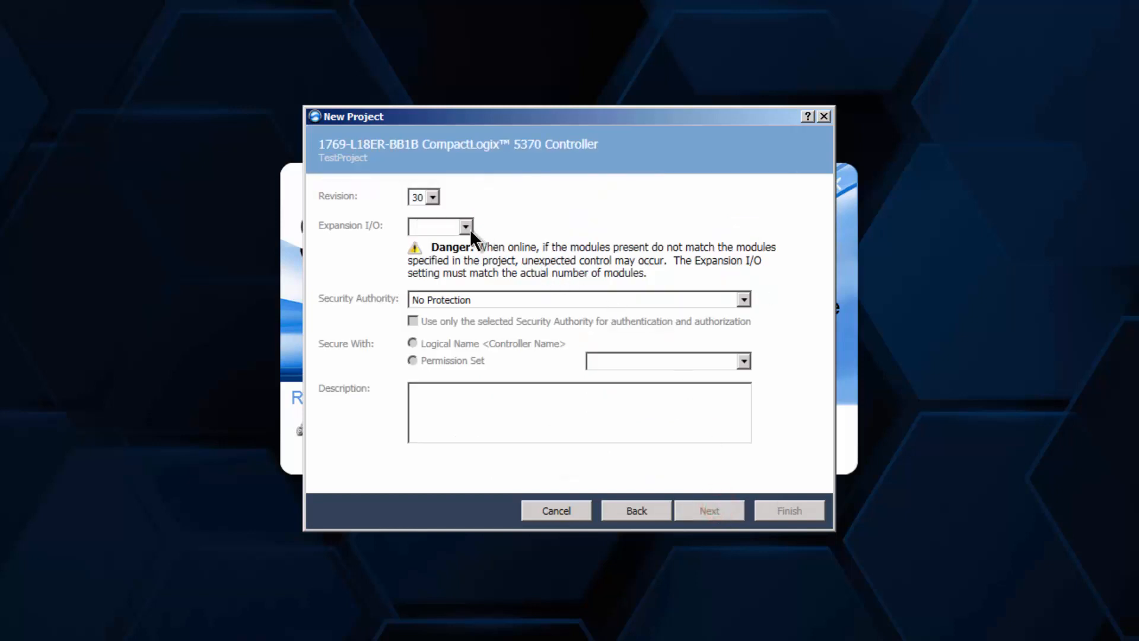
pyautogui.click(439, 225)
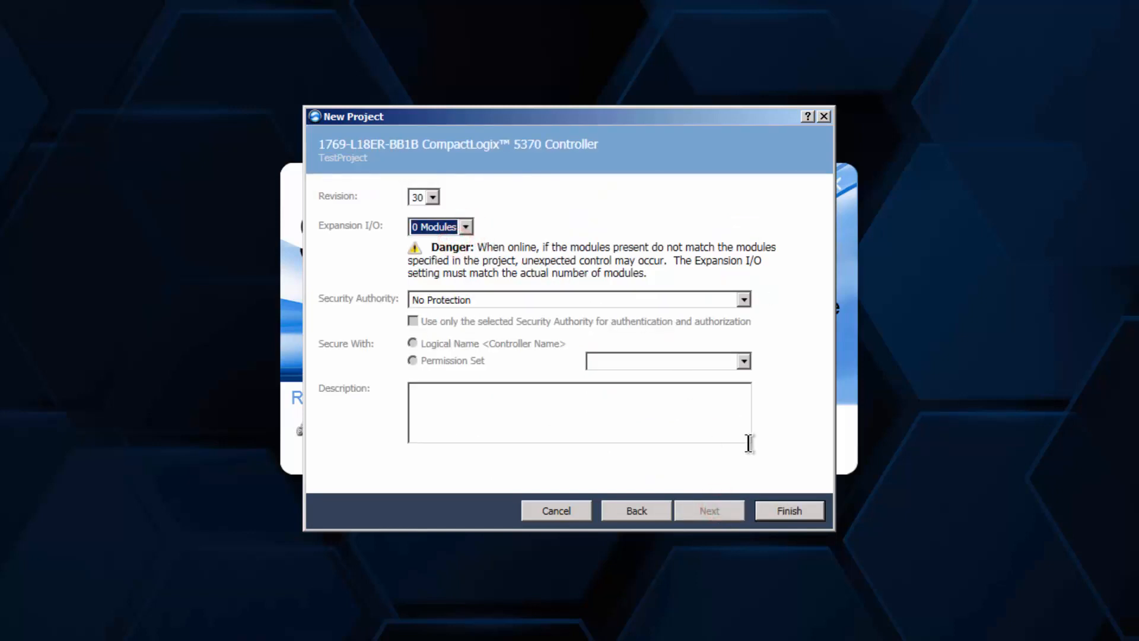
pyautogui.click(789, 510)
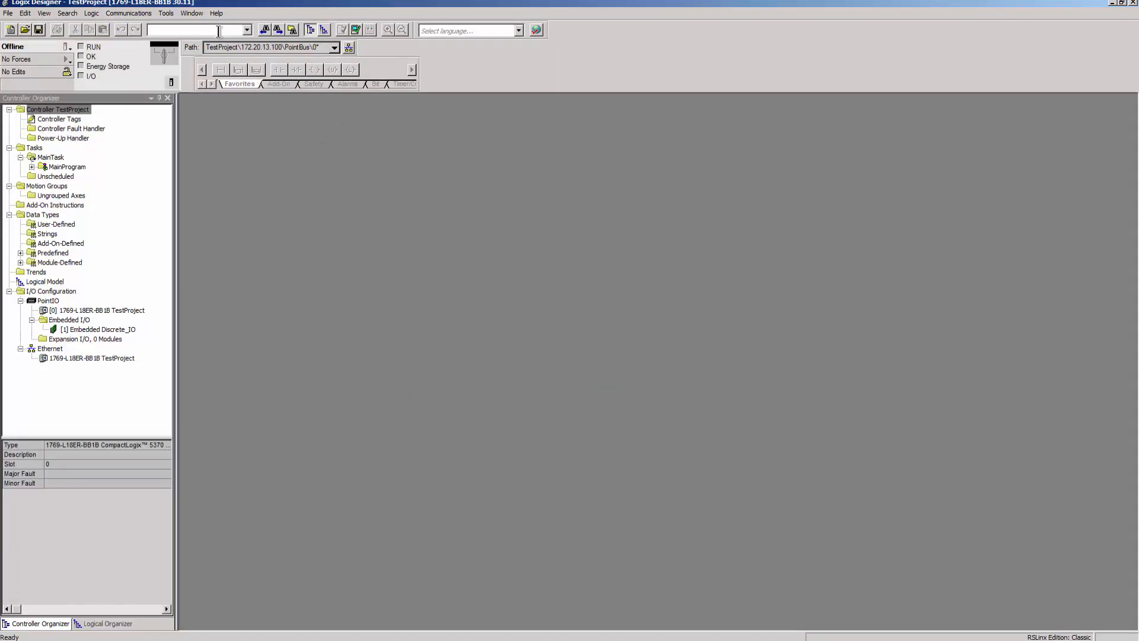
# - Start the EDS Hardware Installation Tool and choose to register an EDS file
pyautogui.click(166, 13)
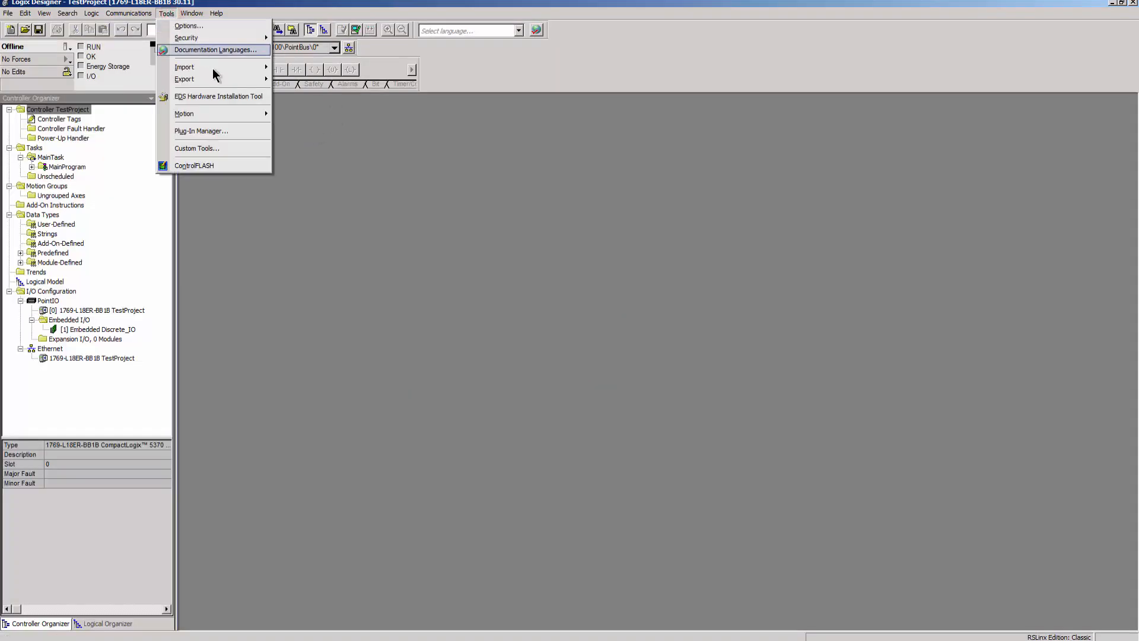
pyautogui.click(218, 96)
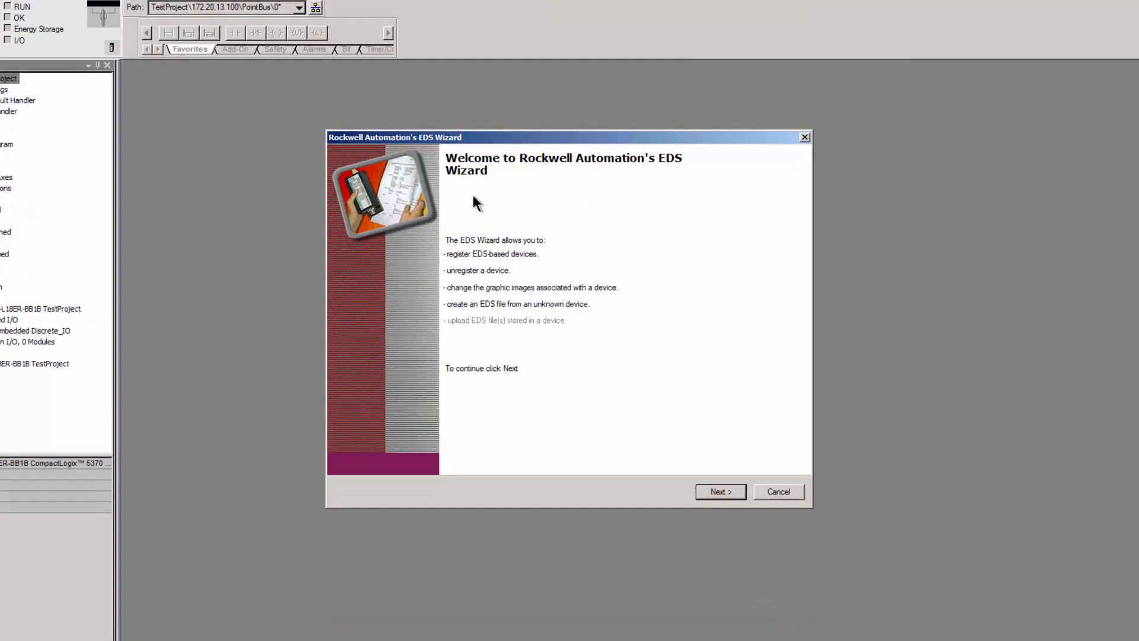
pyautogui.click(719, 491)
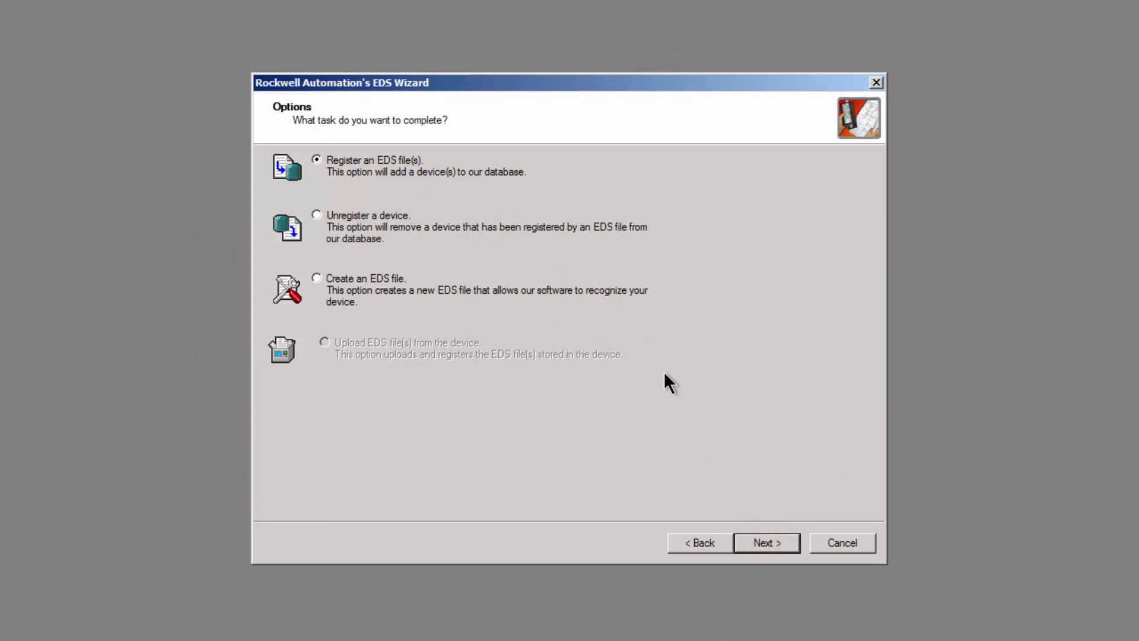
pyautogui.click(765, 542)
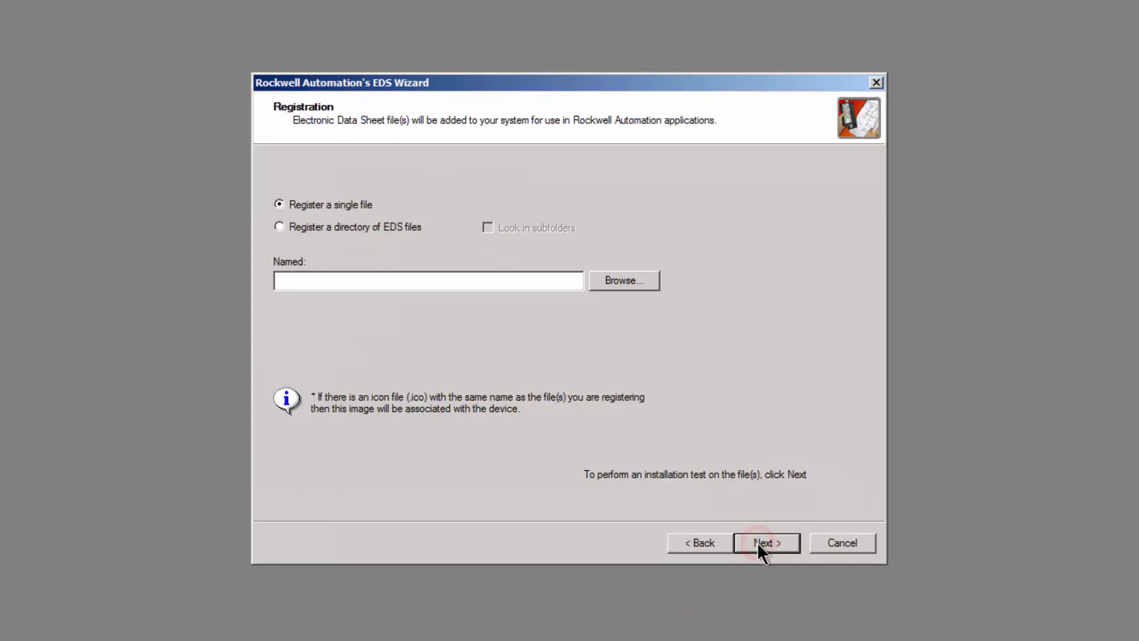
pyautogui.moveTo(639, 282)
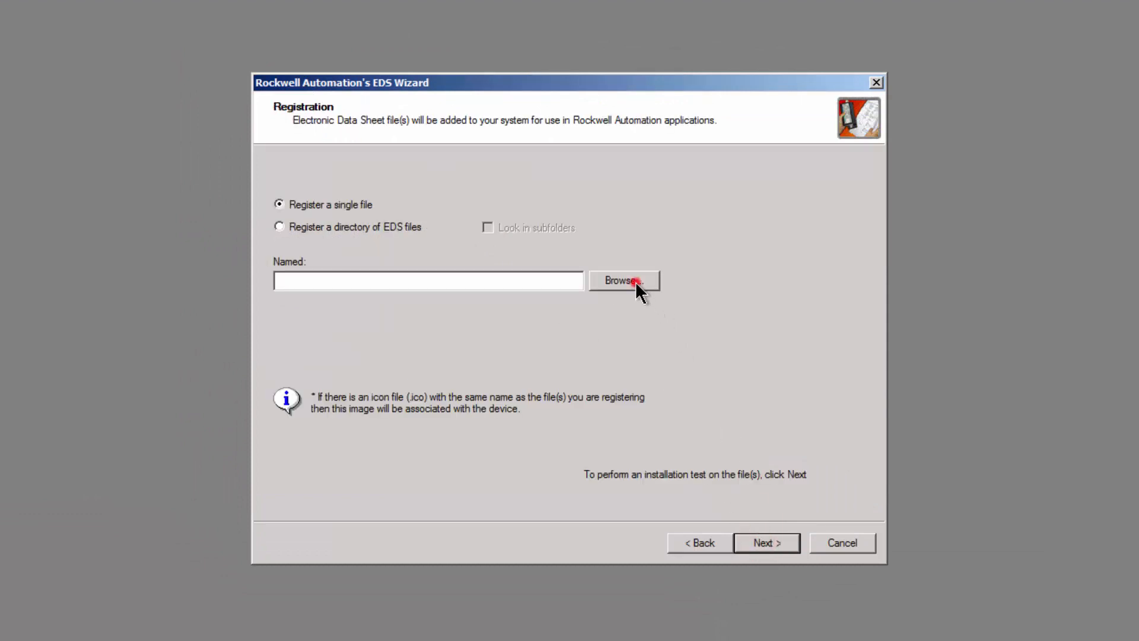
# - Register epGatePN.eds and proceed through the installation test
pyautogui.click(621, 281)
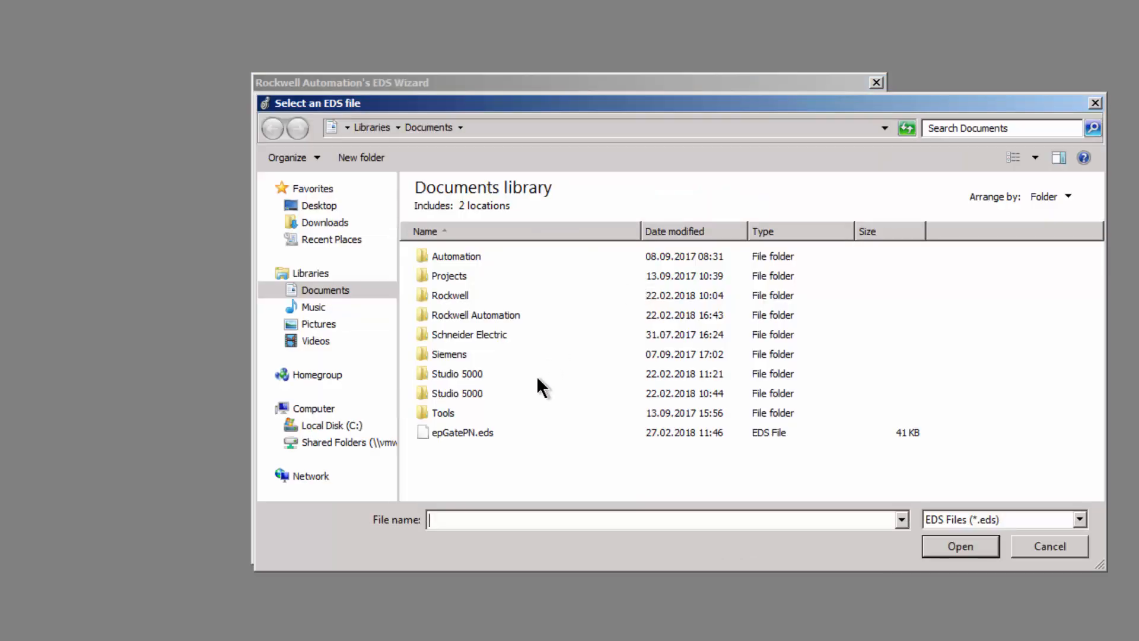
pyautogui.click(461, 432)
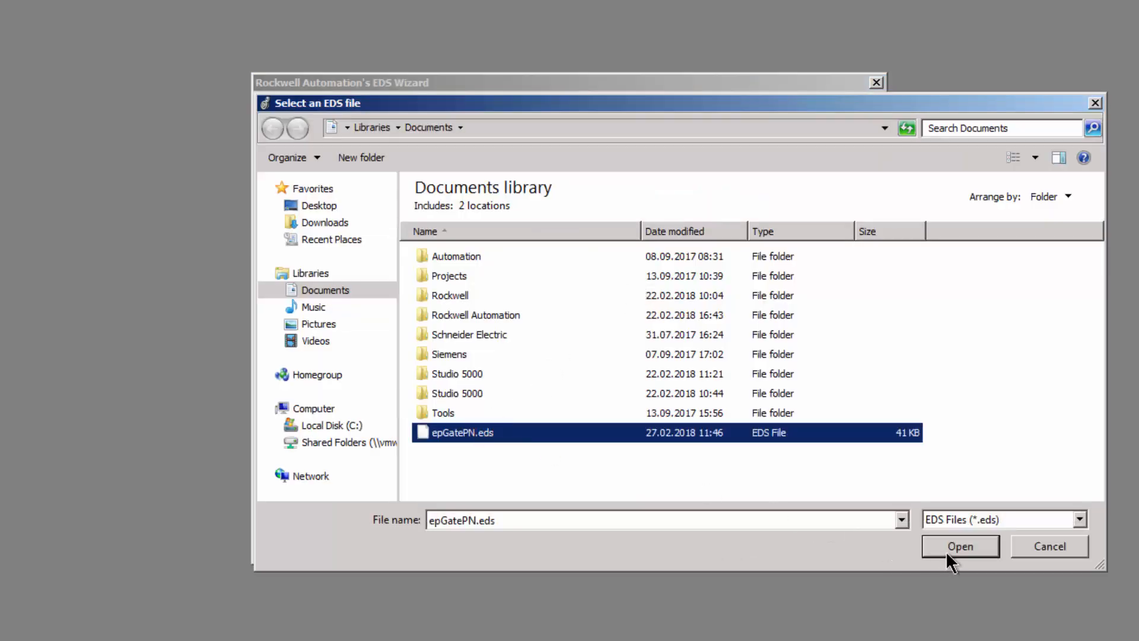
pyautogui.click(959, 546)
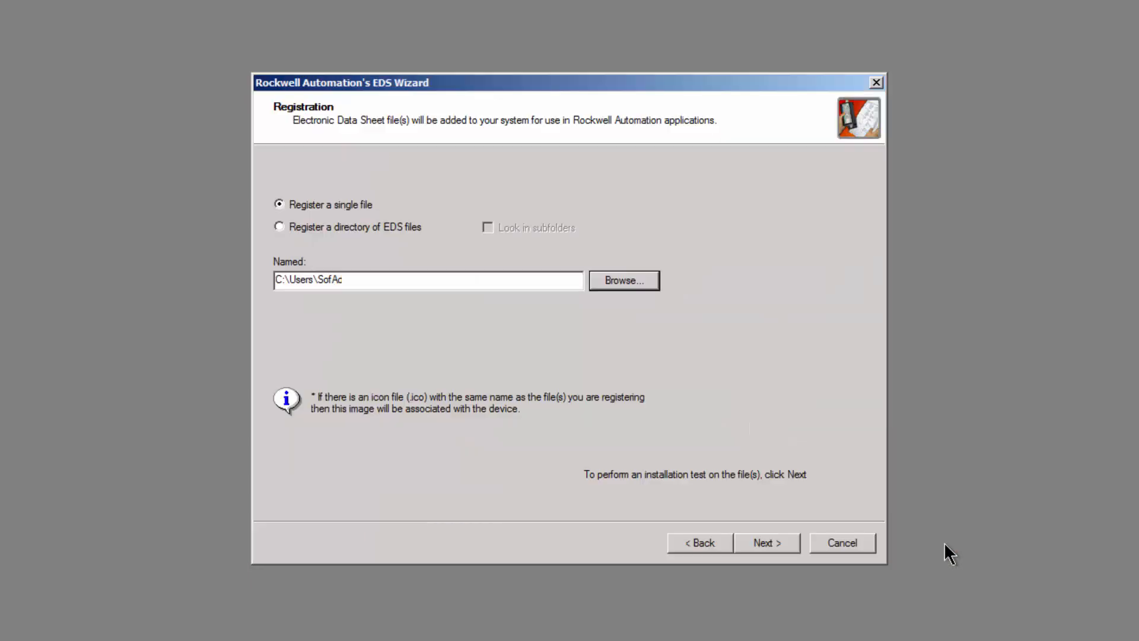
pyautogui.click(765, 543)
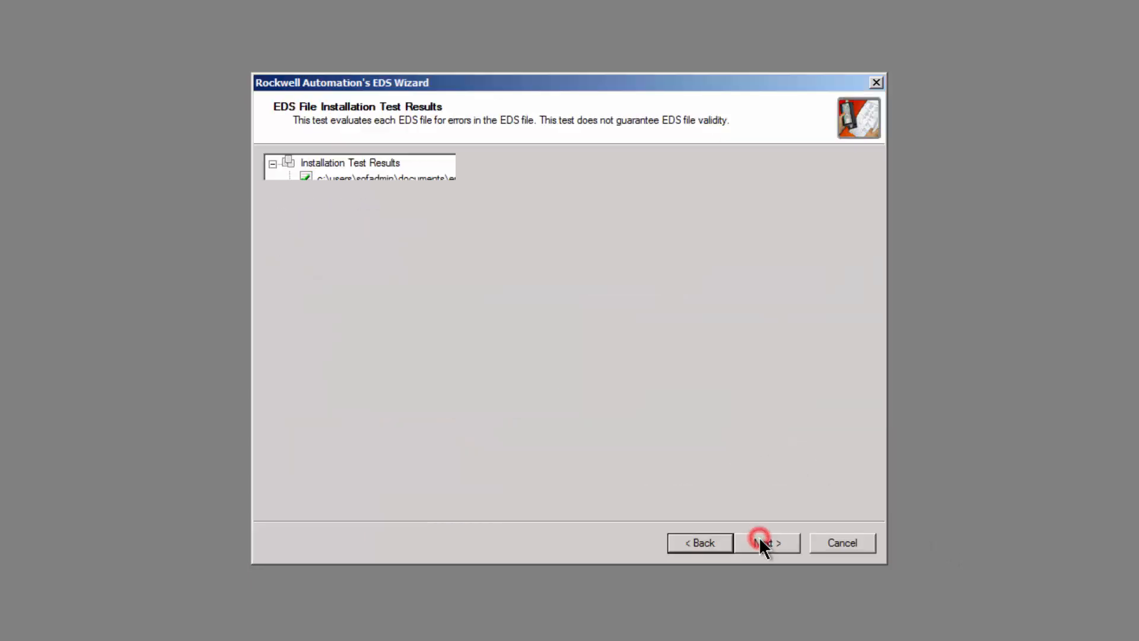
pyautogui.click(765, 543)
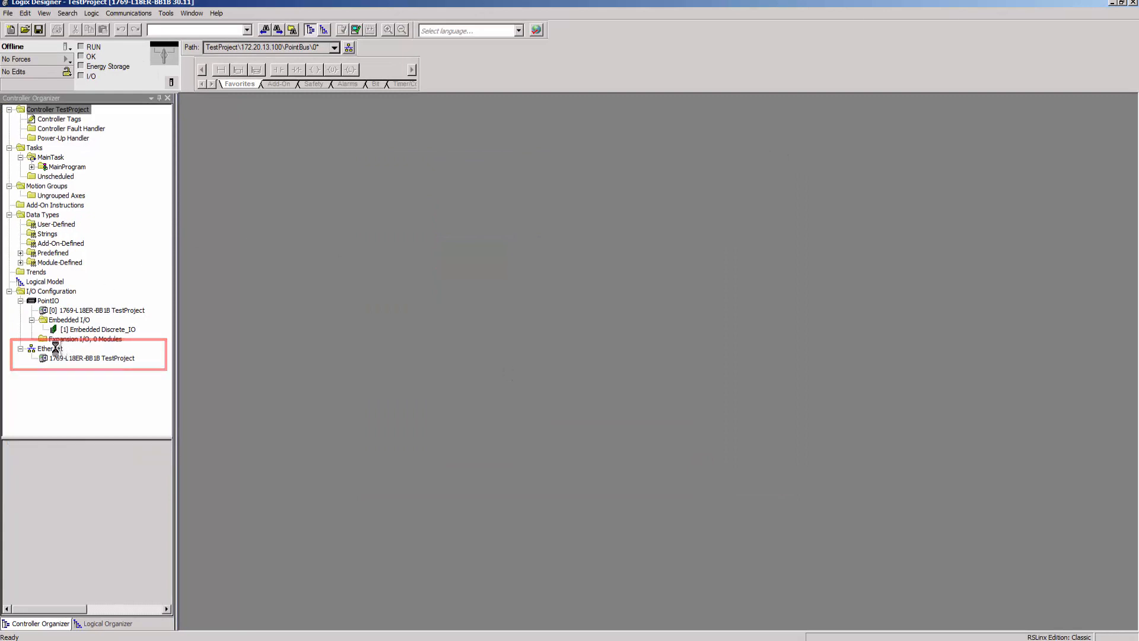
# - Add a new module on the Ethernet network, filter to Softing and select the GCA-CA-014111 epGate PN
pyautogui.rightClick(50, 349)
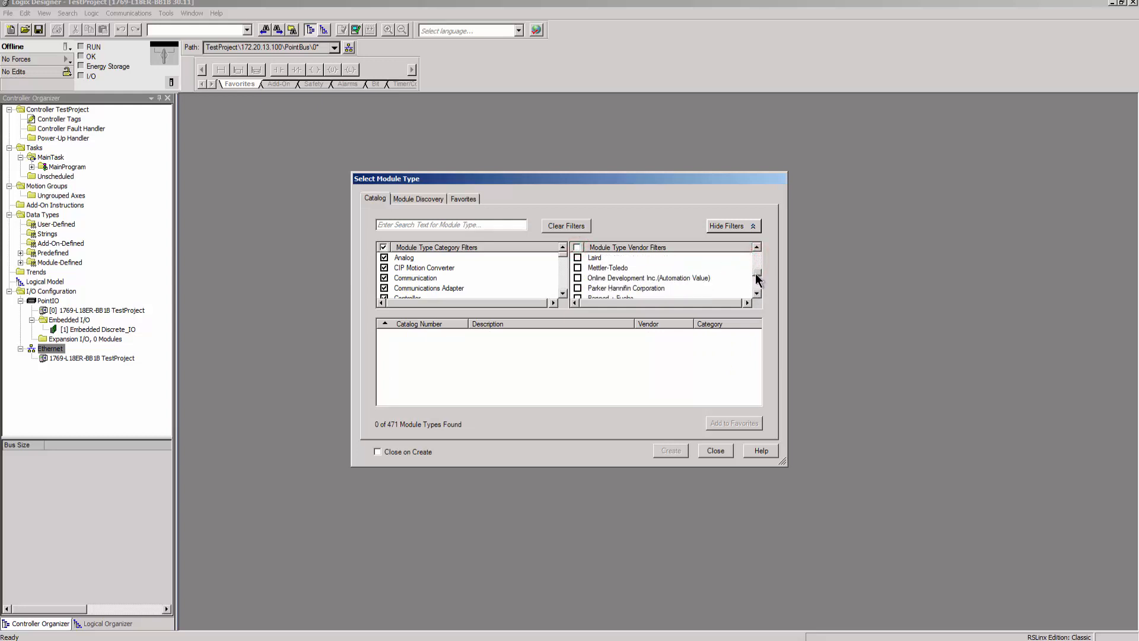
pyautogui.scroll(-3)
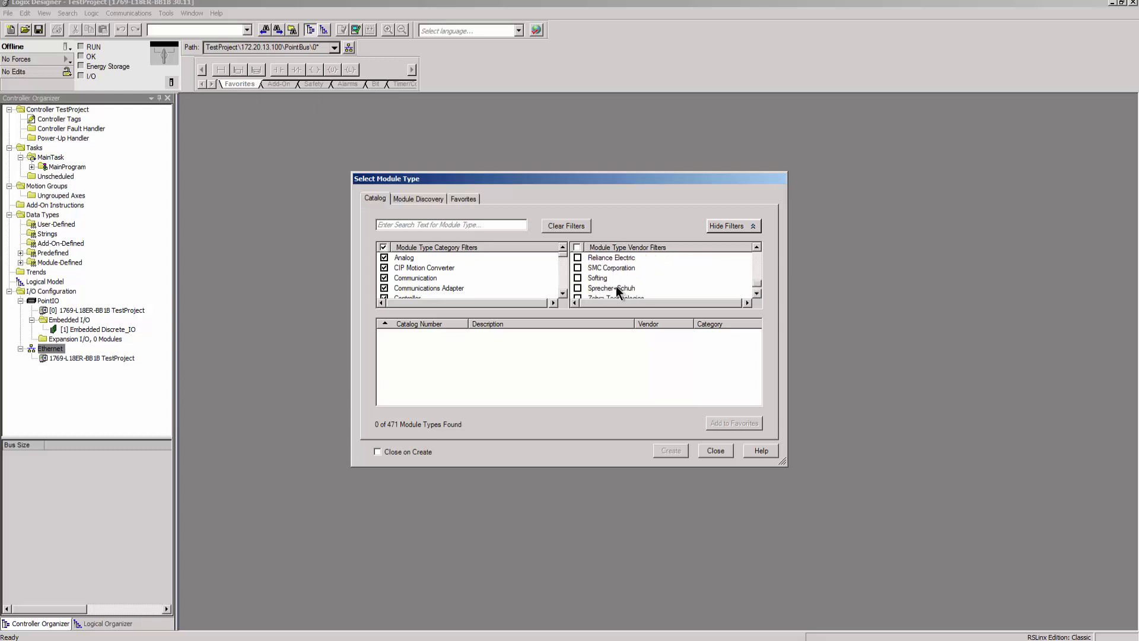
pyautogui.click(578, 278)
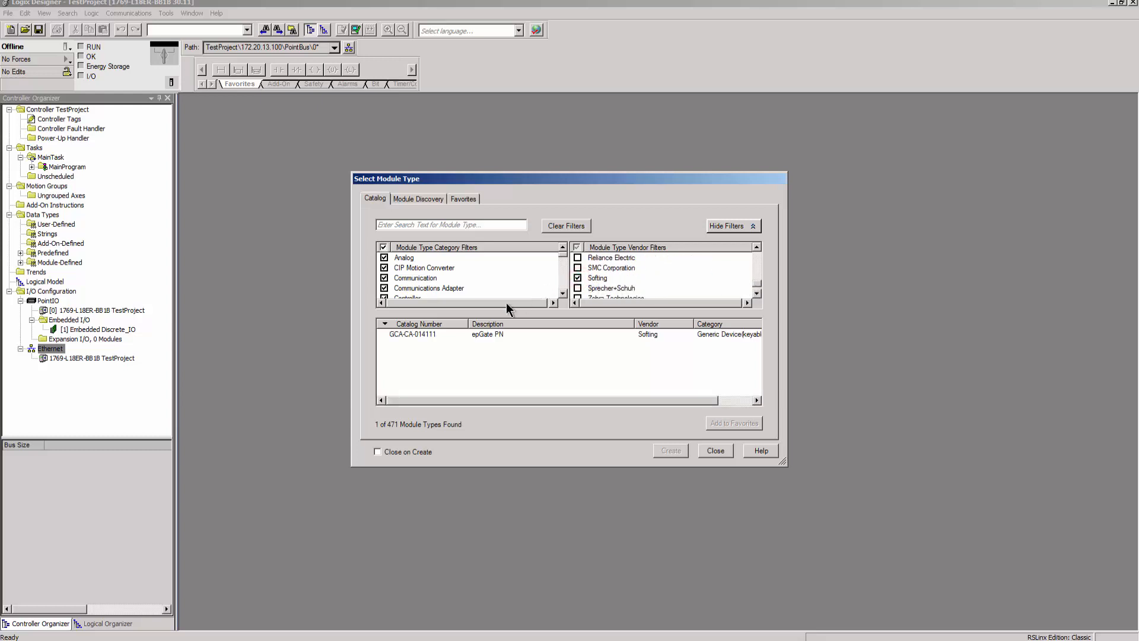
pyautogui.click(411, 333)
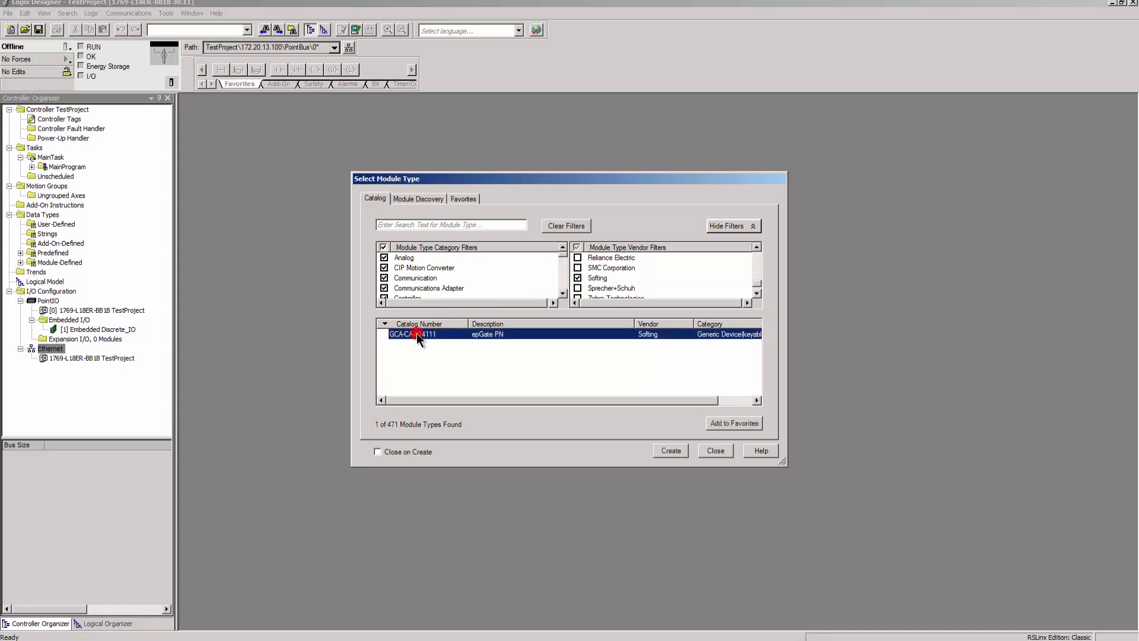
# - Name the new module epGatePN and give it IP address 172.20.13.12
pyautogui.click(669, 451)
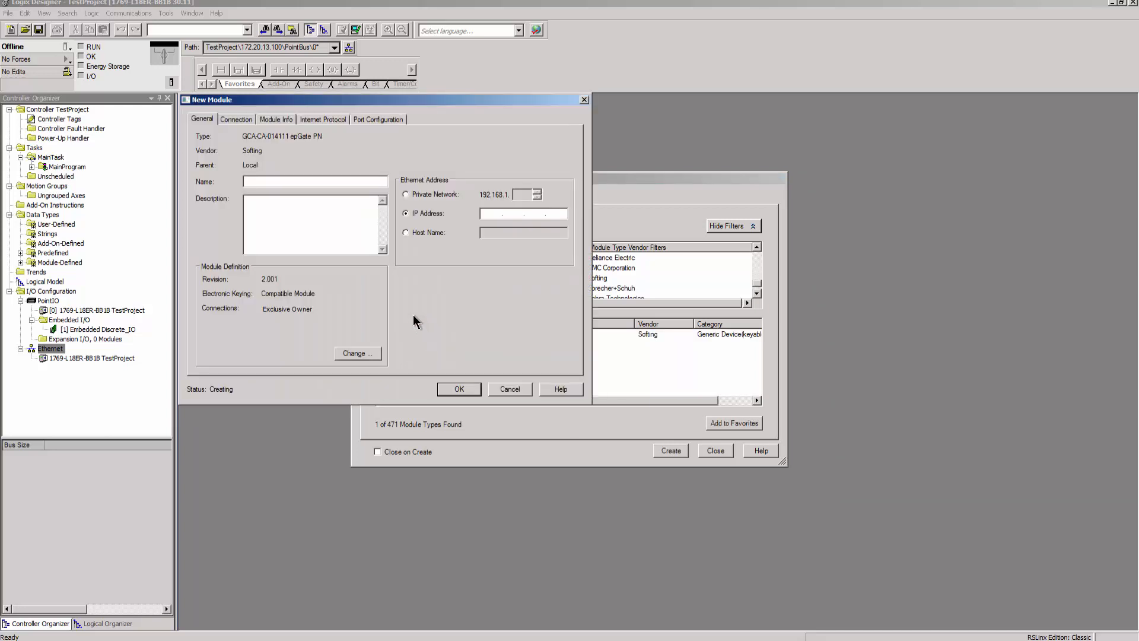
pyautogui.write('epG')
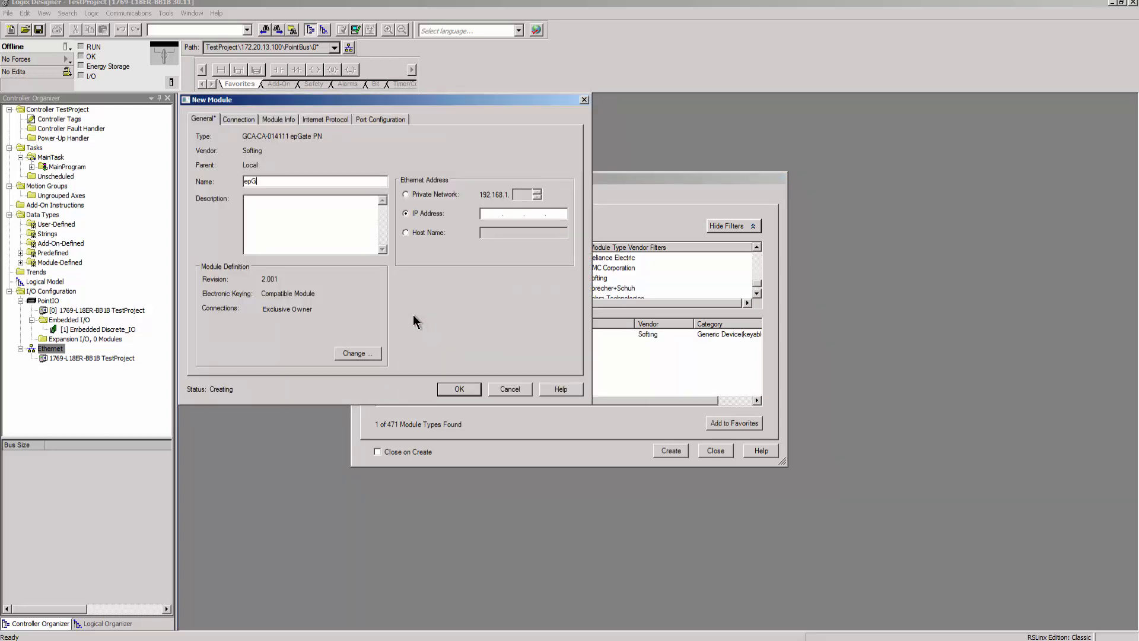
pyautogui.write('ate')
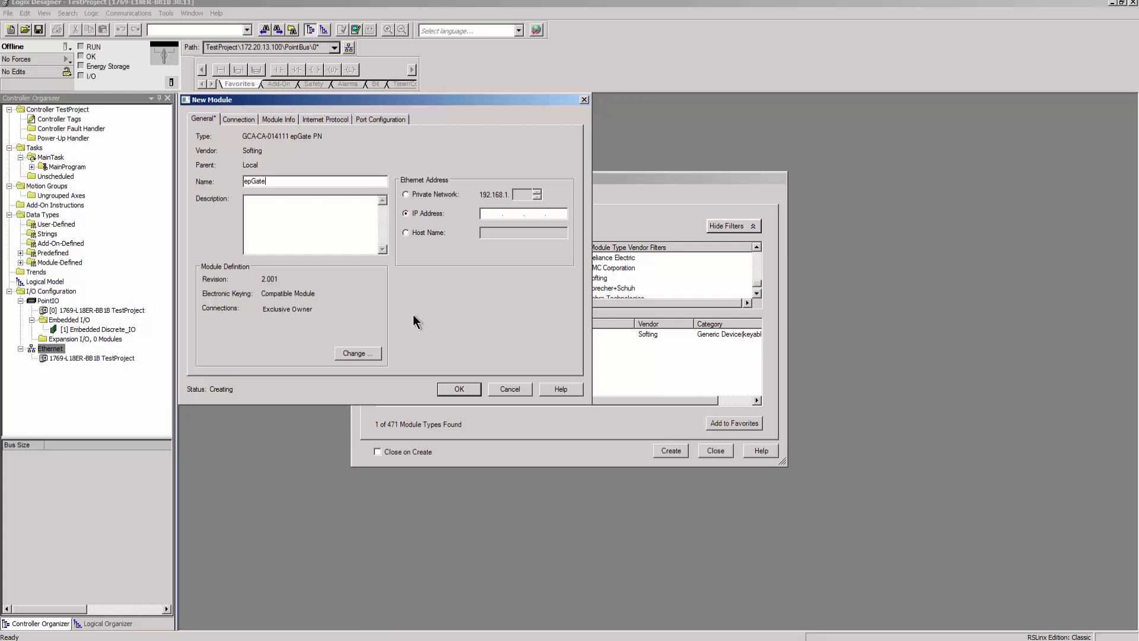
pyautogui.write('PN')
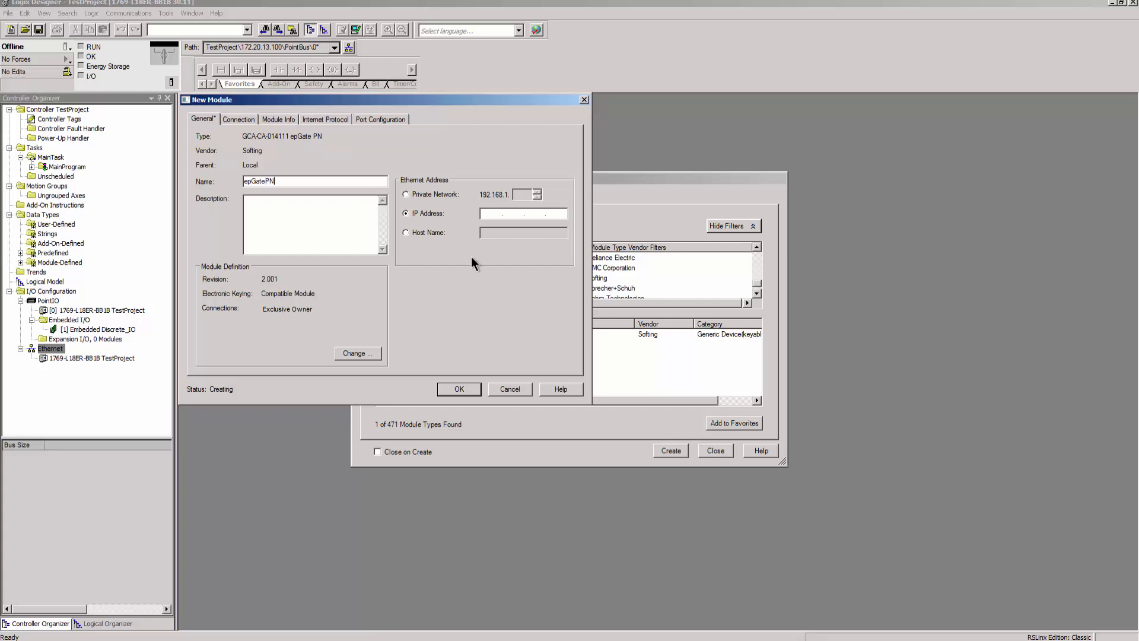
pyautogui.write('172.2..')
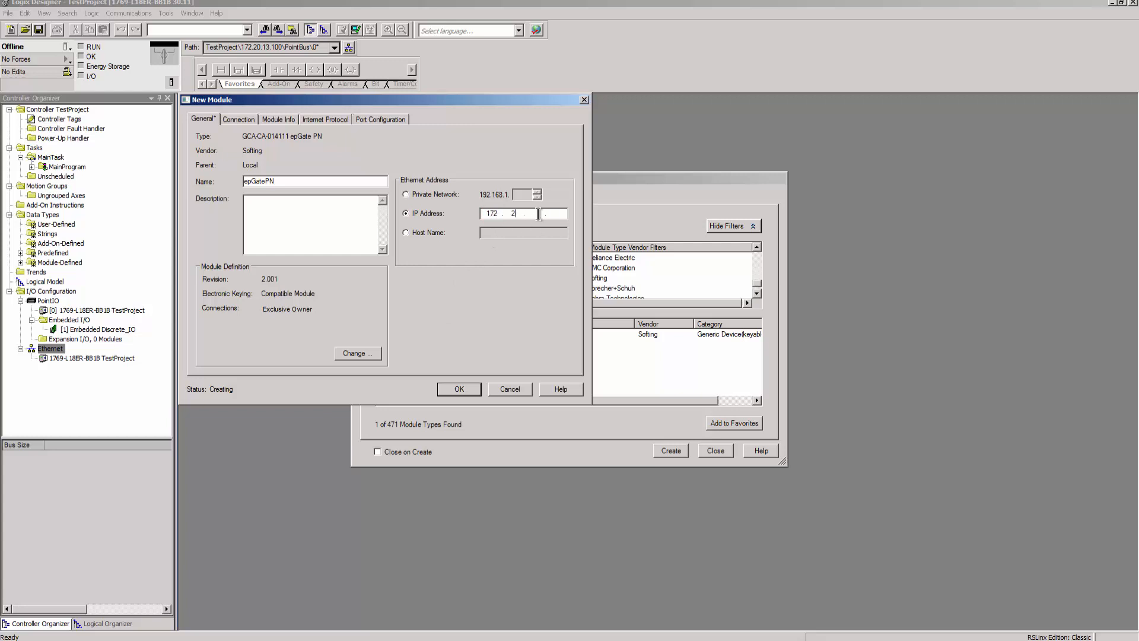
pyautogui.write('0')
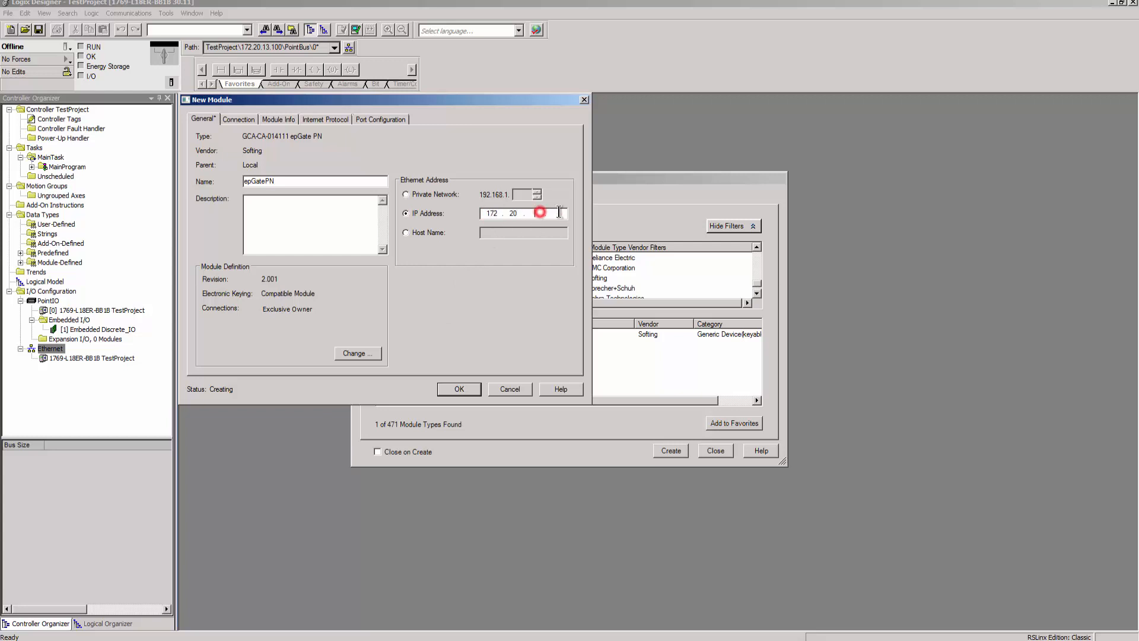
pyautogui.write('13 .')
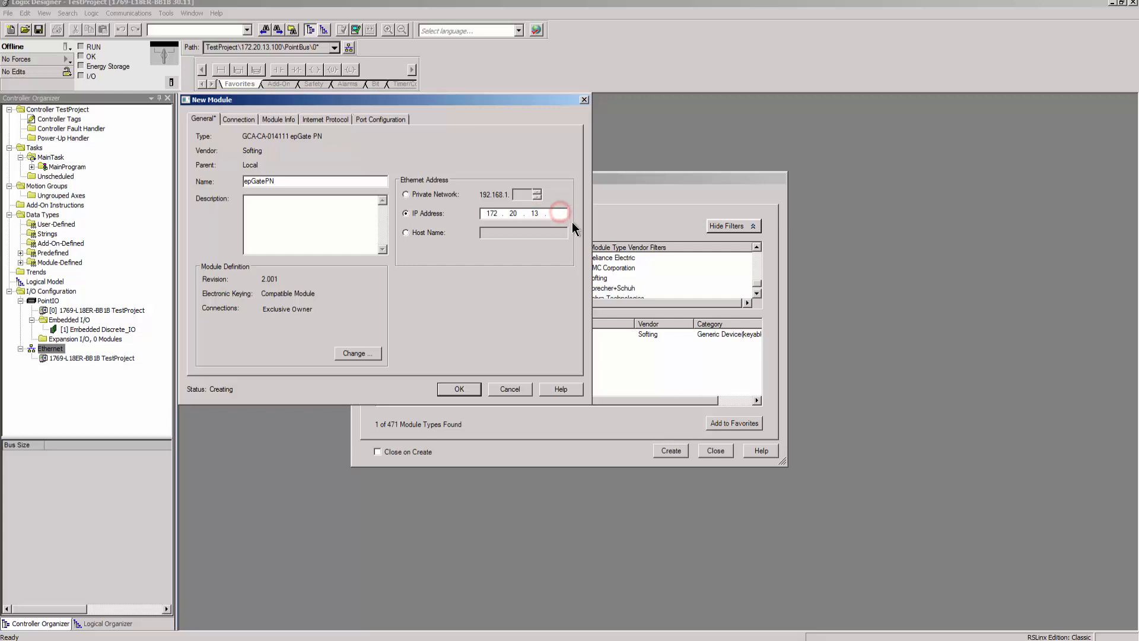
pyautogui.write('12')
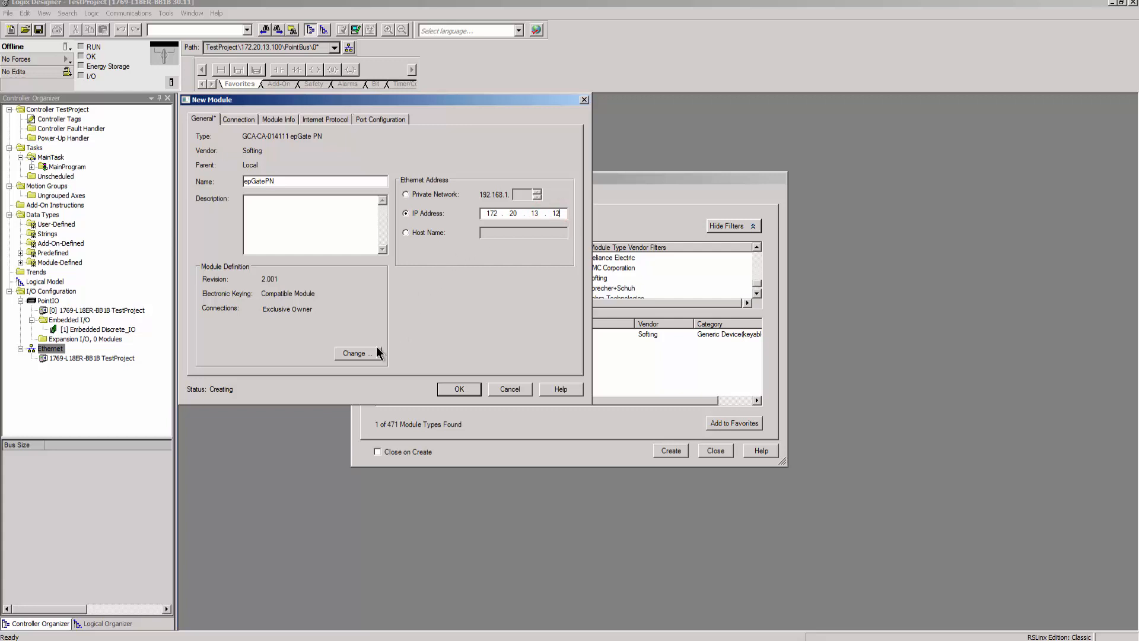
# - Set the module's Electronic Keying to Disable Keying and add it to the Ethernet I/O configuration
pyautogui.click(355, 353)
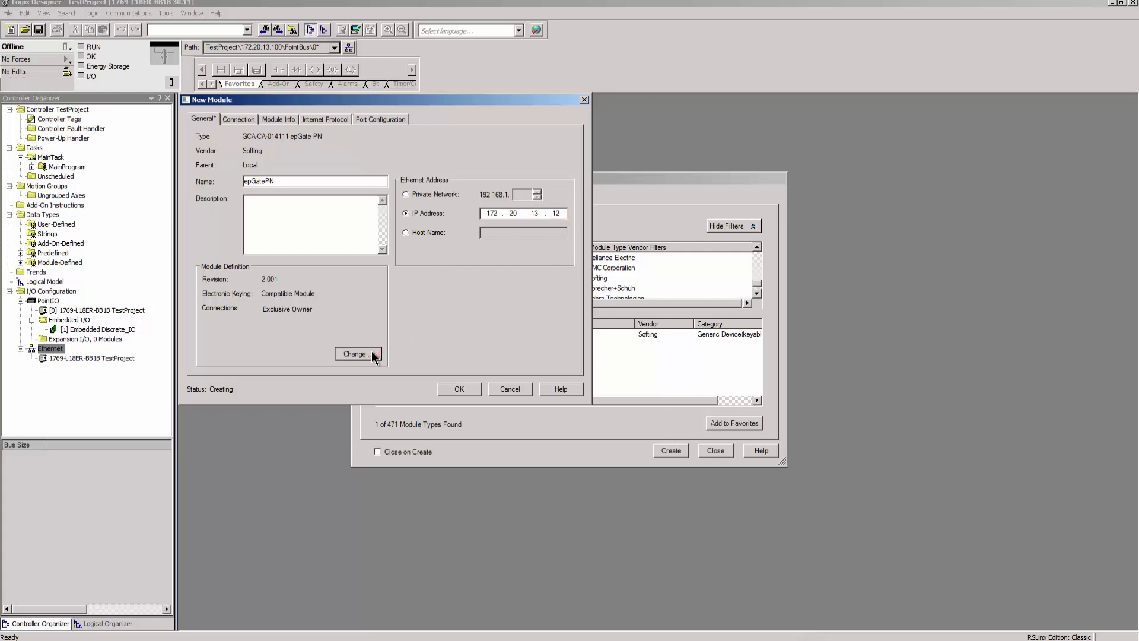
pyautogui.click(354, 354)
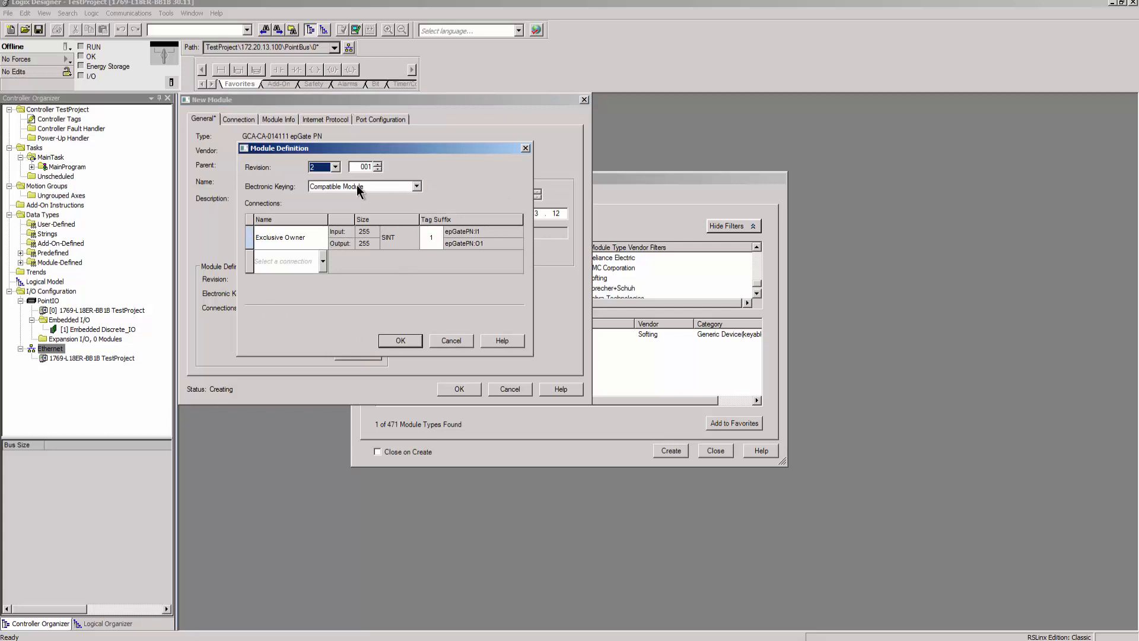
pyautogui.click(415, 186)
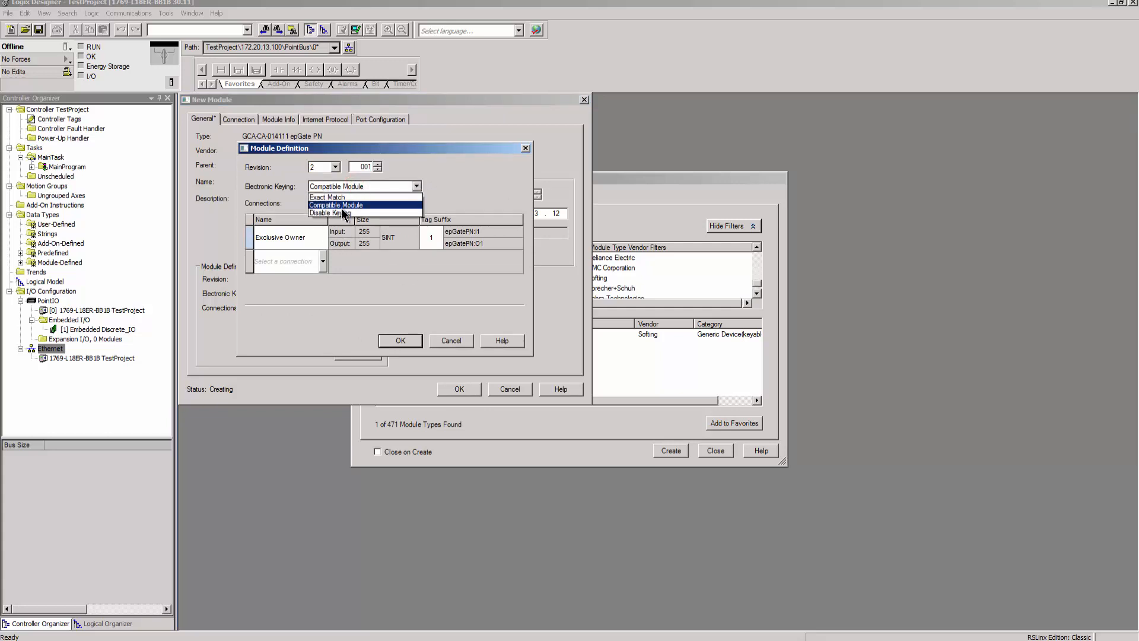
pyautogui.click(328, 213)
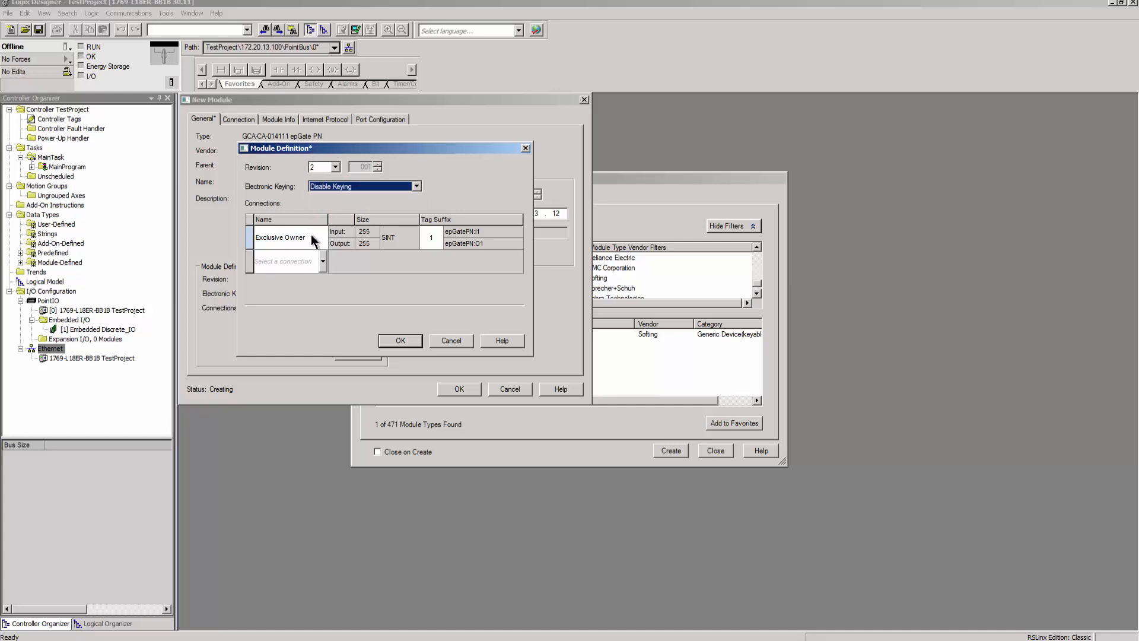
pyautogui.click(400, 340)
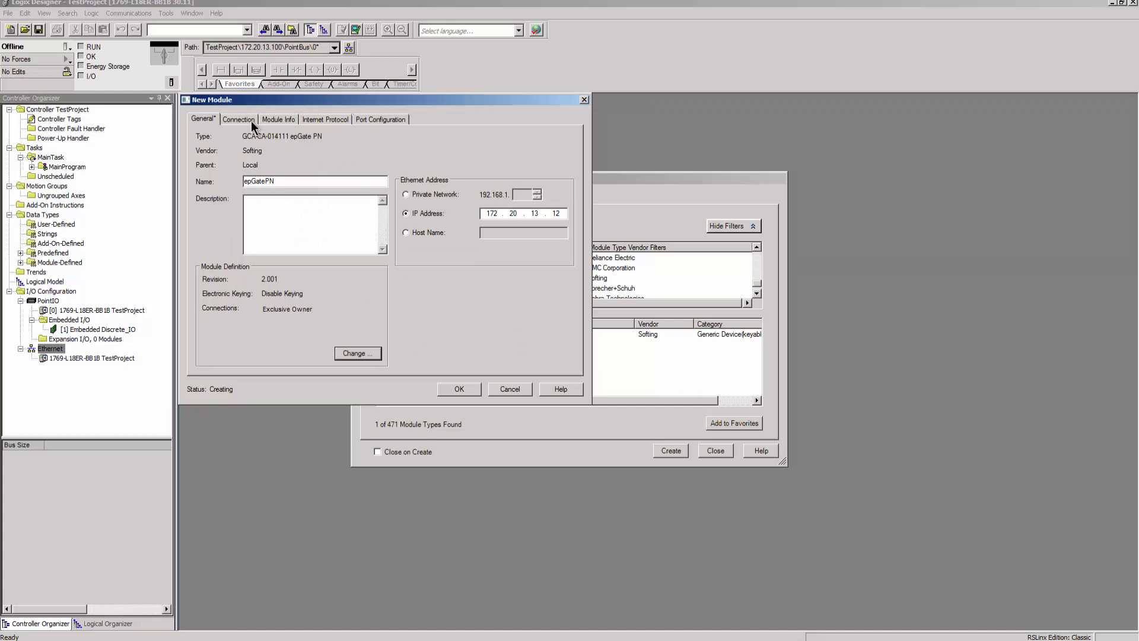
pyautogui.click(239, 119)
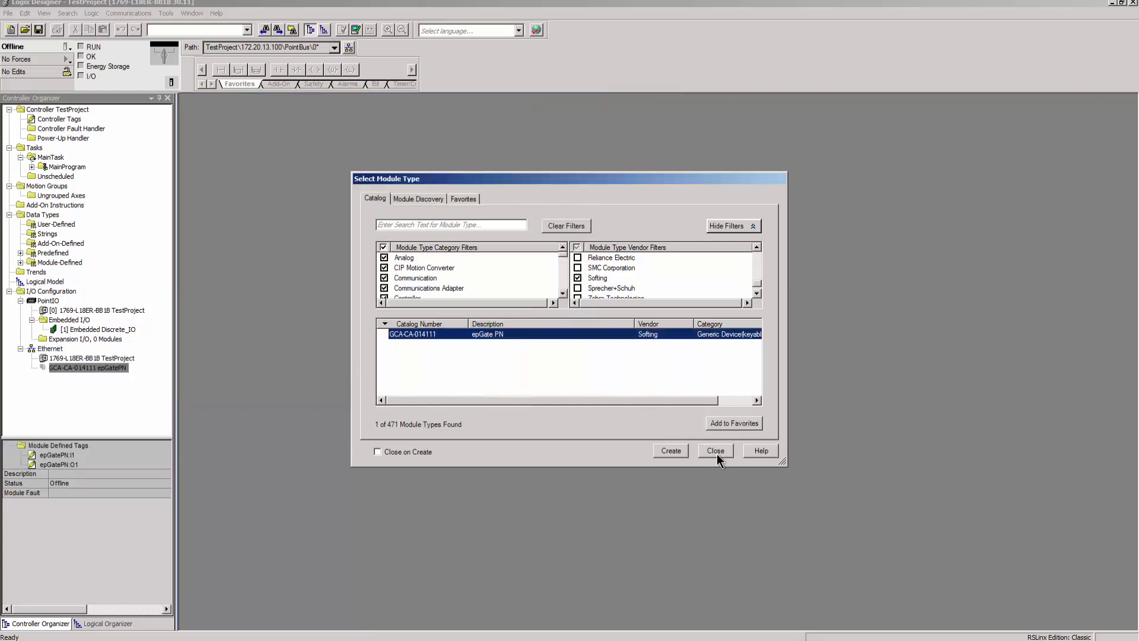
# - Close the Select Module Type window and save TestProject
pyautogui.click(714, 450)
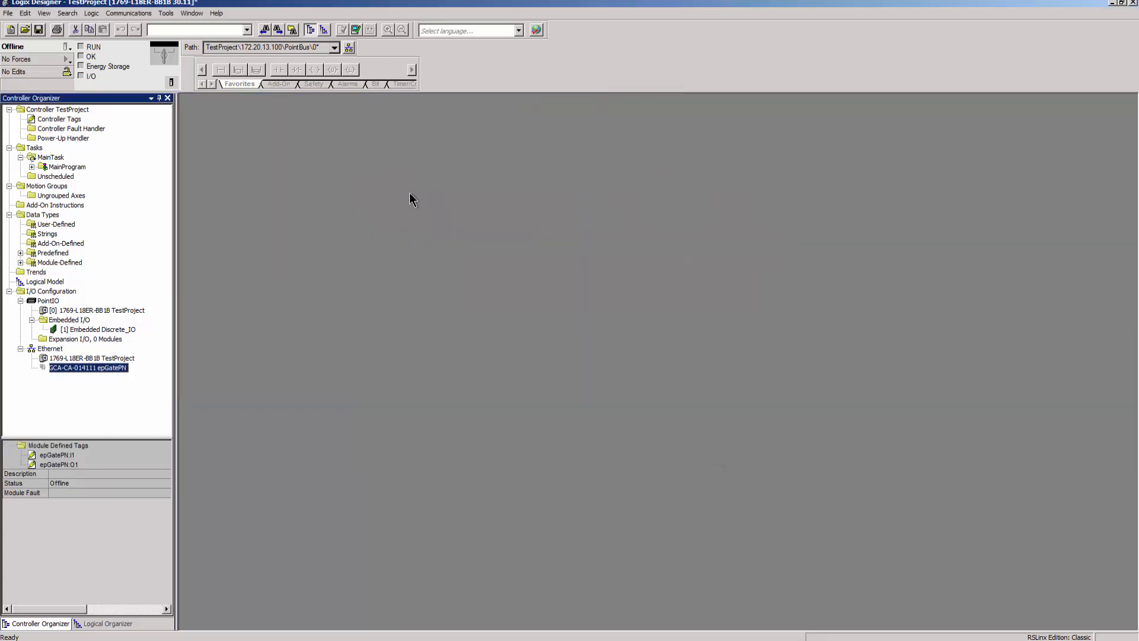
pyautogui.click(39, 29)
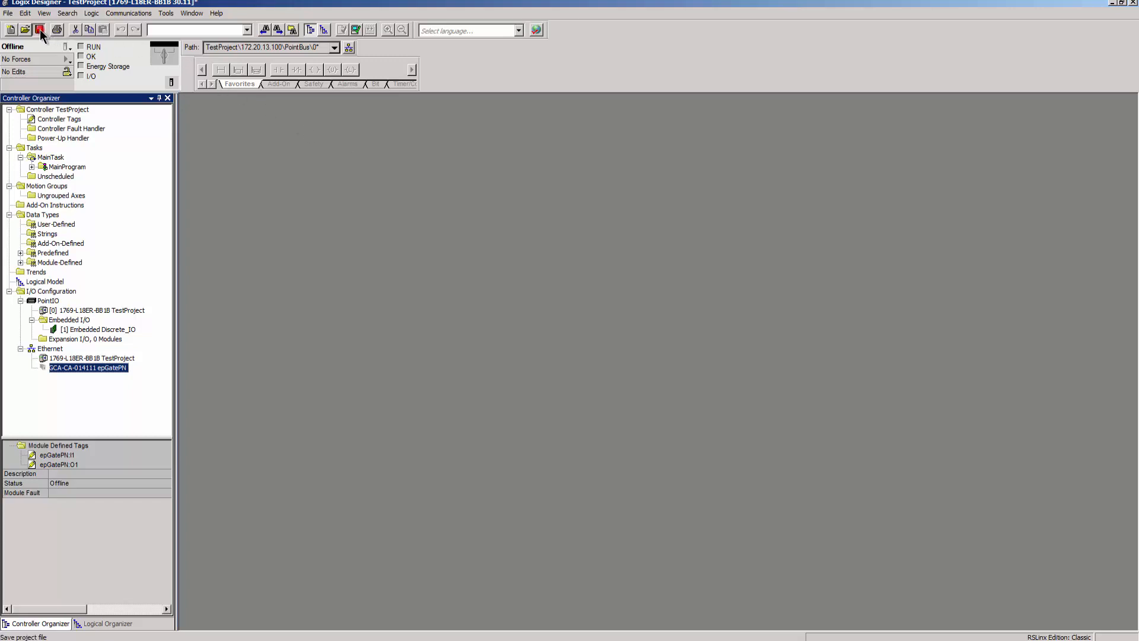
pyautogui.click(37, 28)
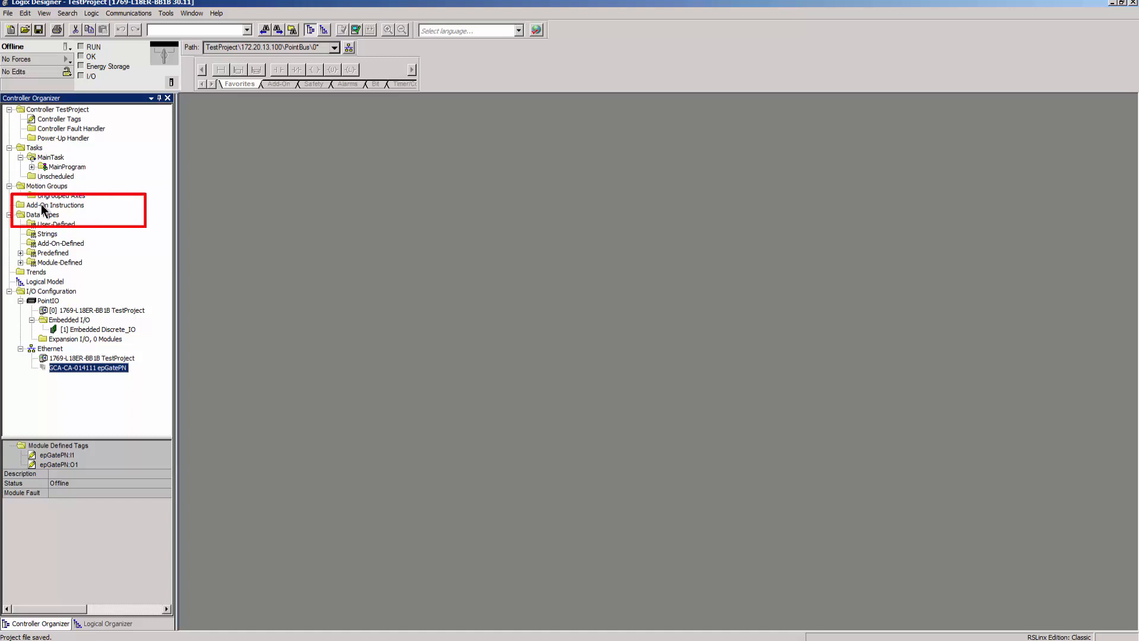
# - Import the Add-On Instructions from AssemblyAOIs.l5x into the project
pyautogui.rightClick(54, 205)
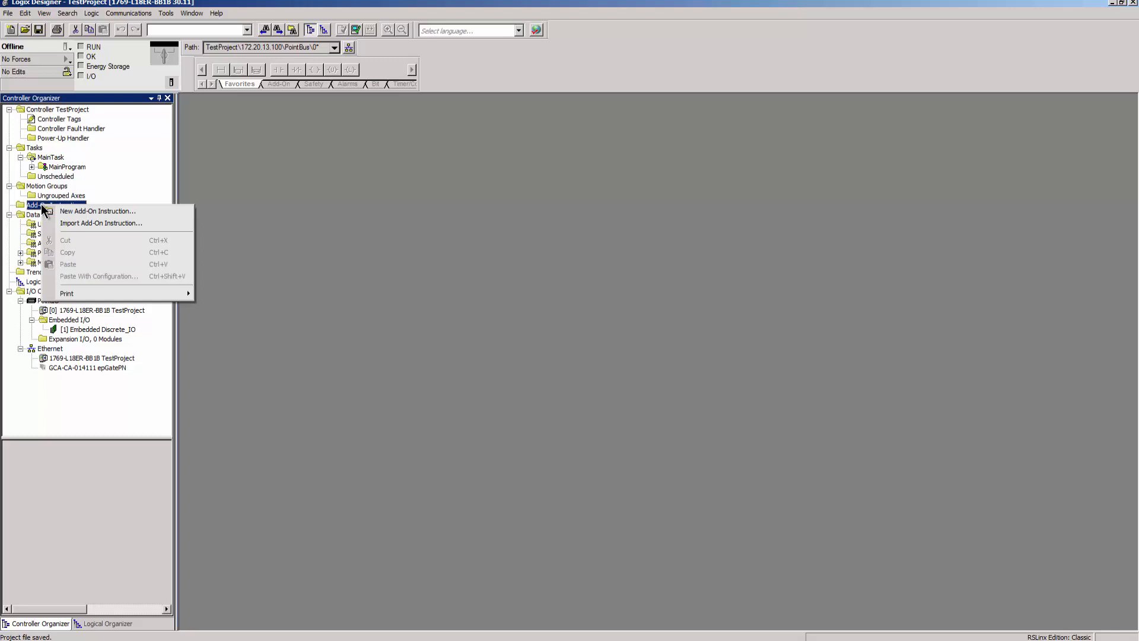
pyautogui.moveTo(101, 223)
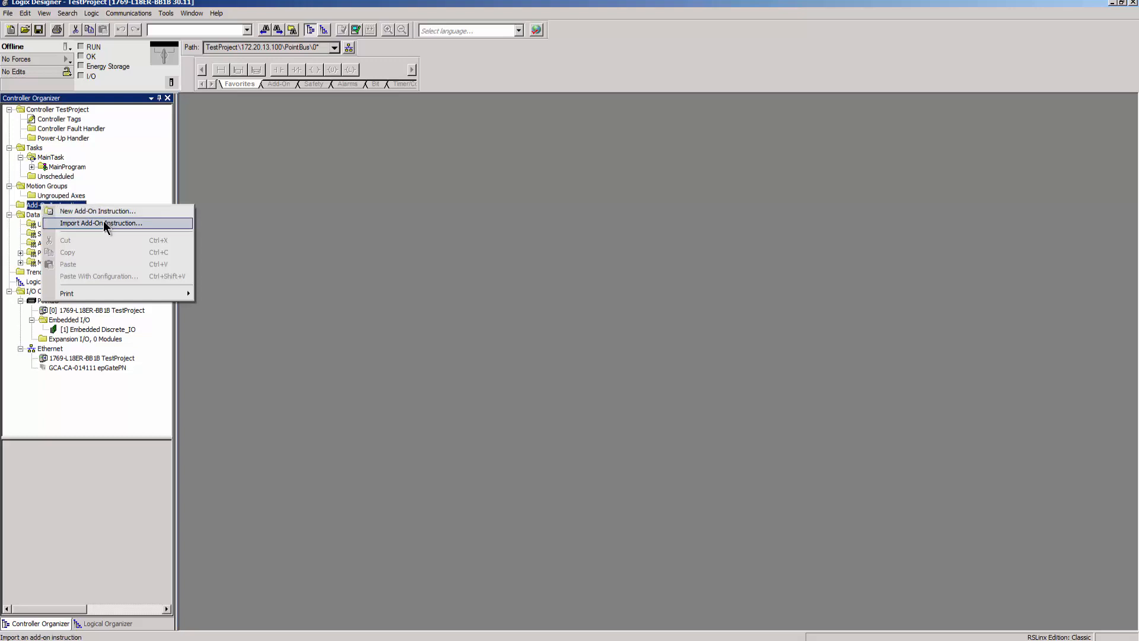
pyautogui.click(101, 223)
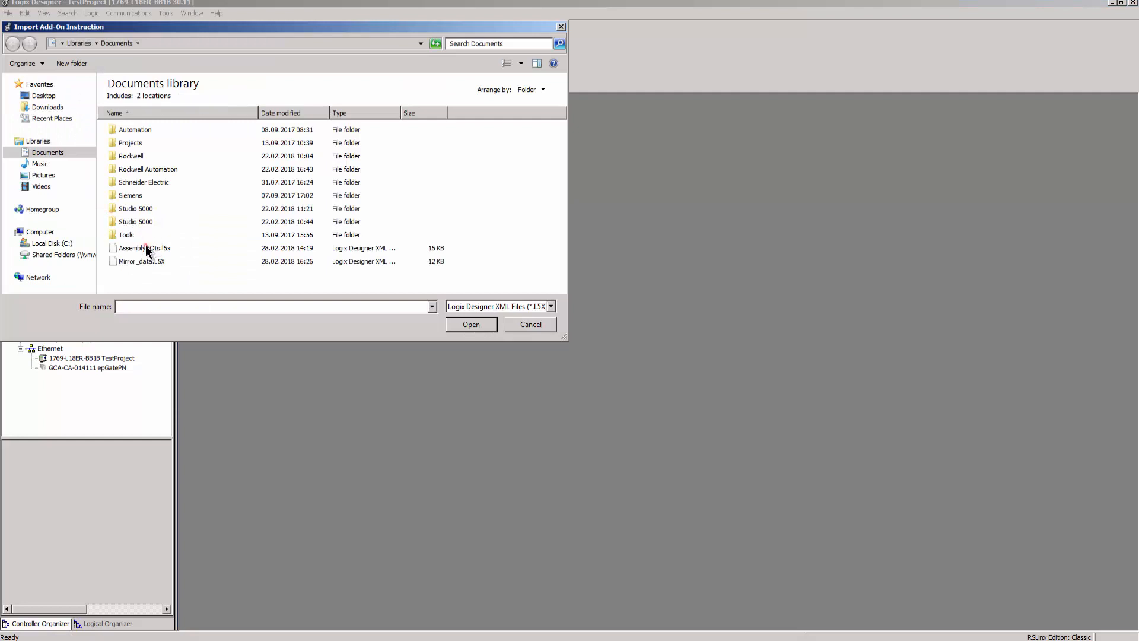
pyautogui.click(145, 248)
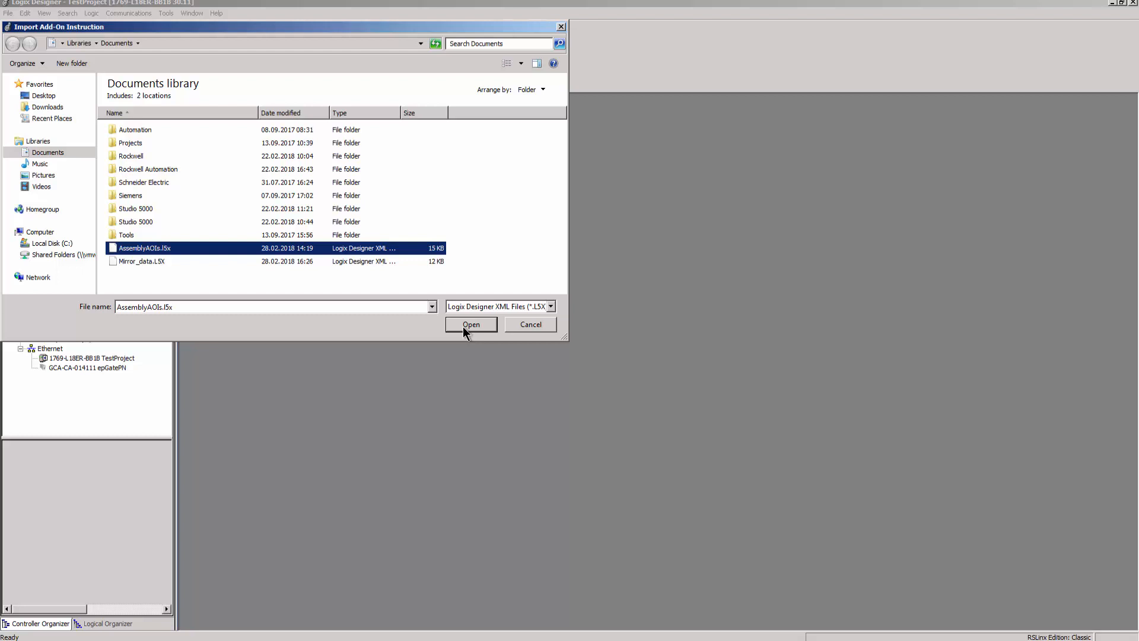
pyautogui.click(471, 324)
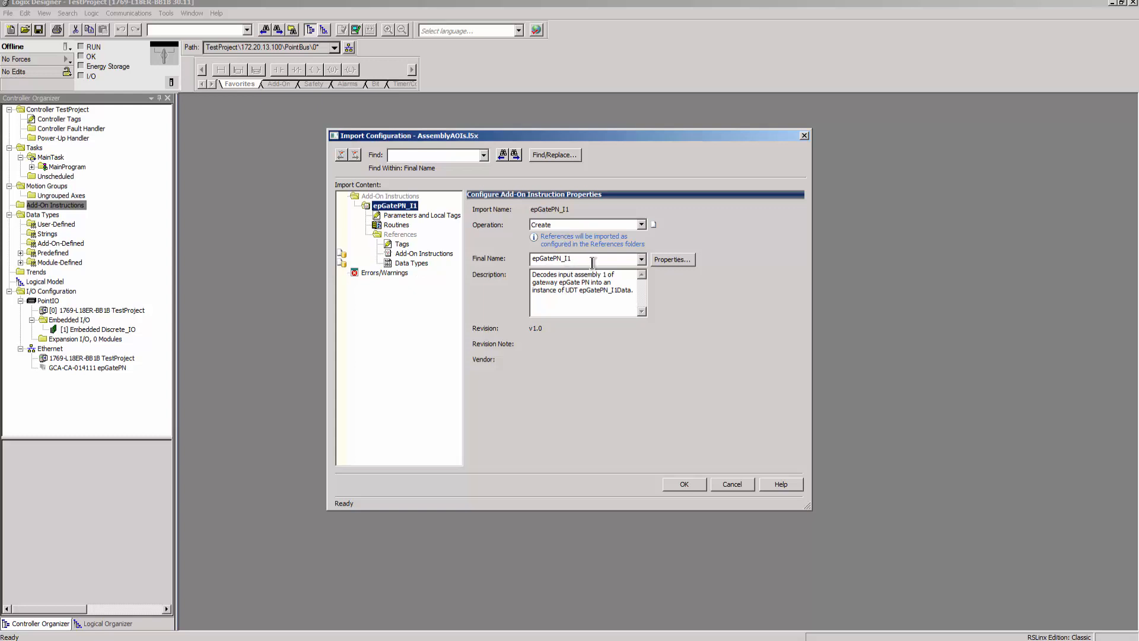
pyautogui.click(683, 485)
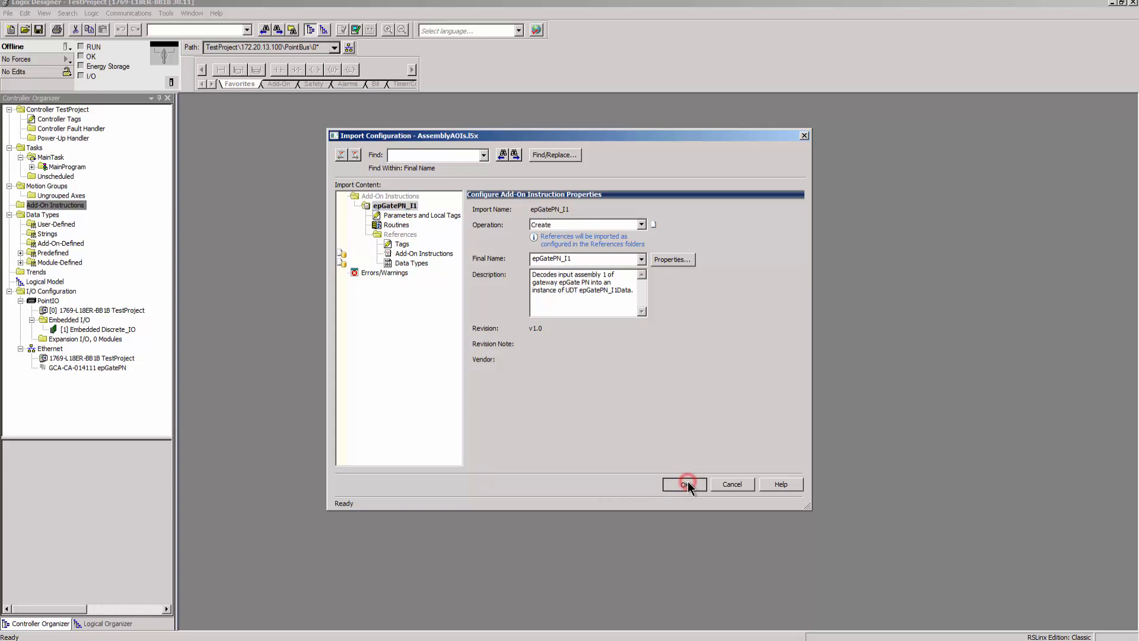
pyautogui.click(684, 484)
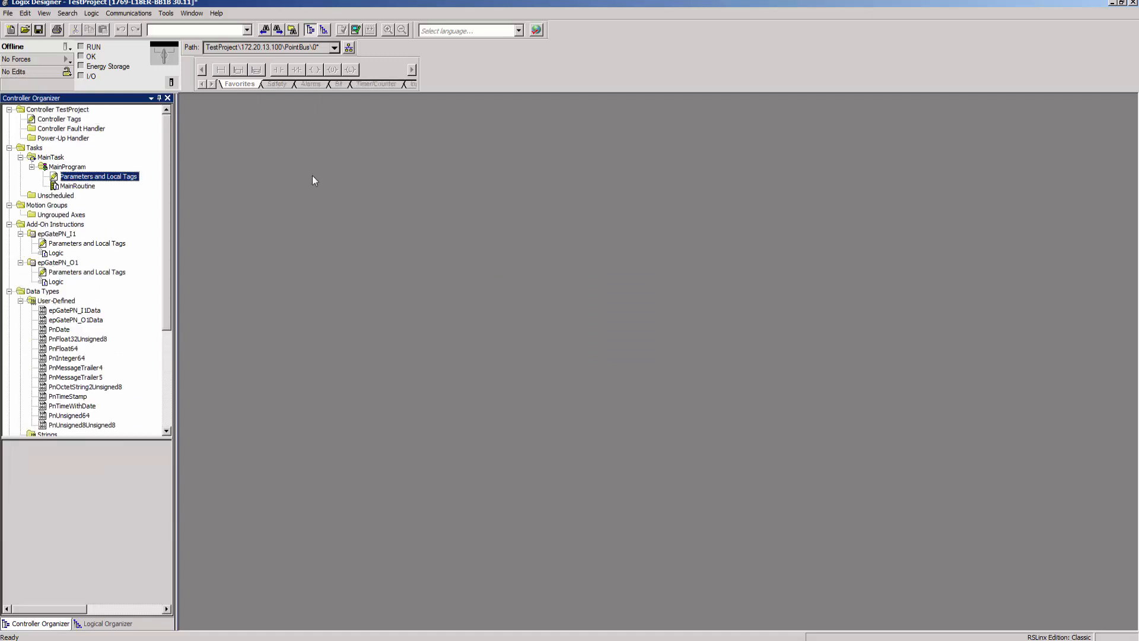
pyautogui.moveTo(109, 180)
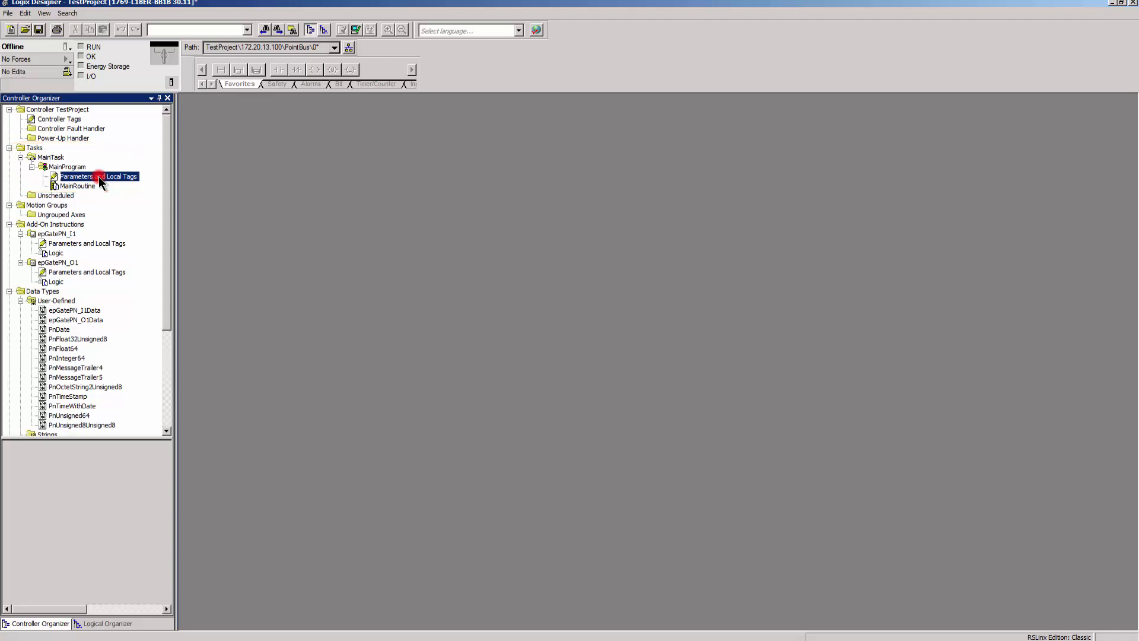
# - Open MainProgram's Parameters and Local Tags editor
pyautogui.doubleClick(75, 177)
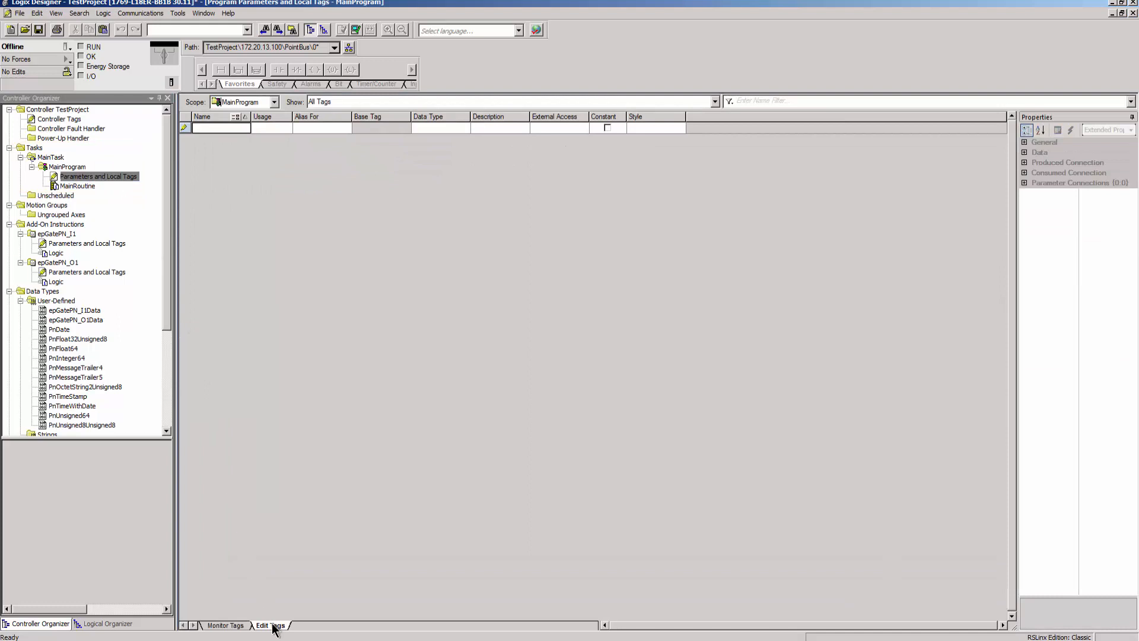
pyautogui.moveTo(265, 350)
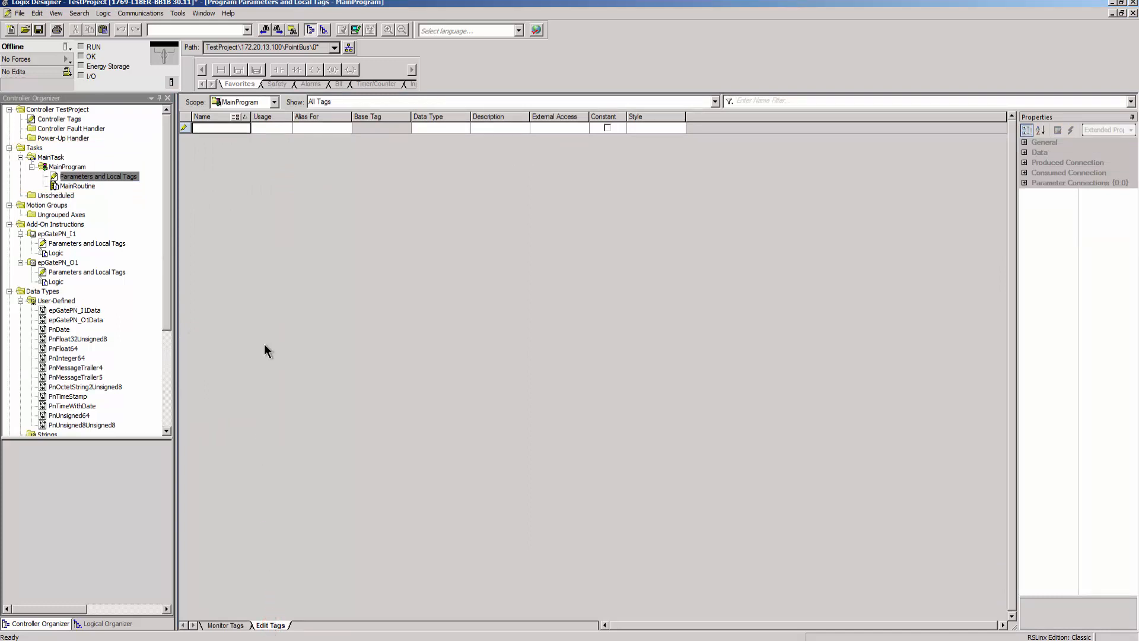
# - Create local tag epGatePN_inputs with data type epGatePN_I1
pyautogui.click(221, 127)
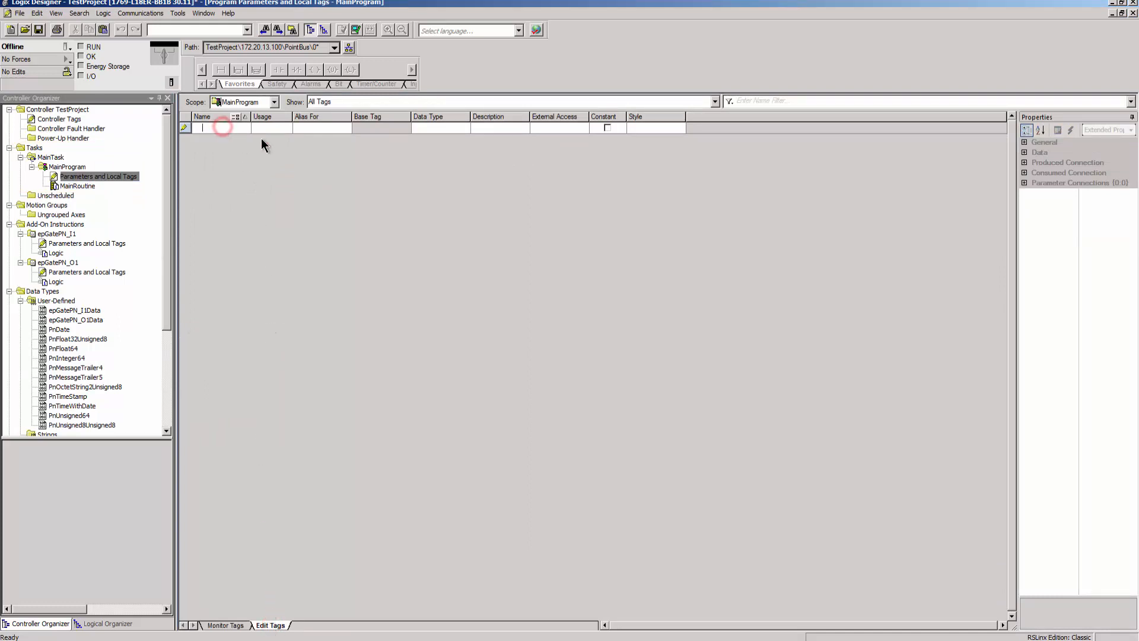
pyautogui.write('epGate')
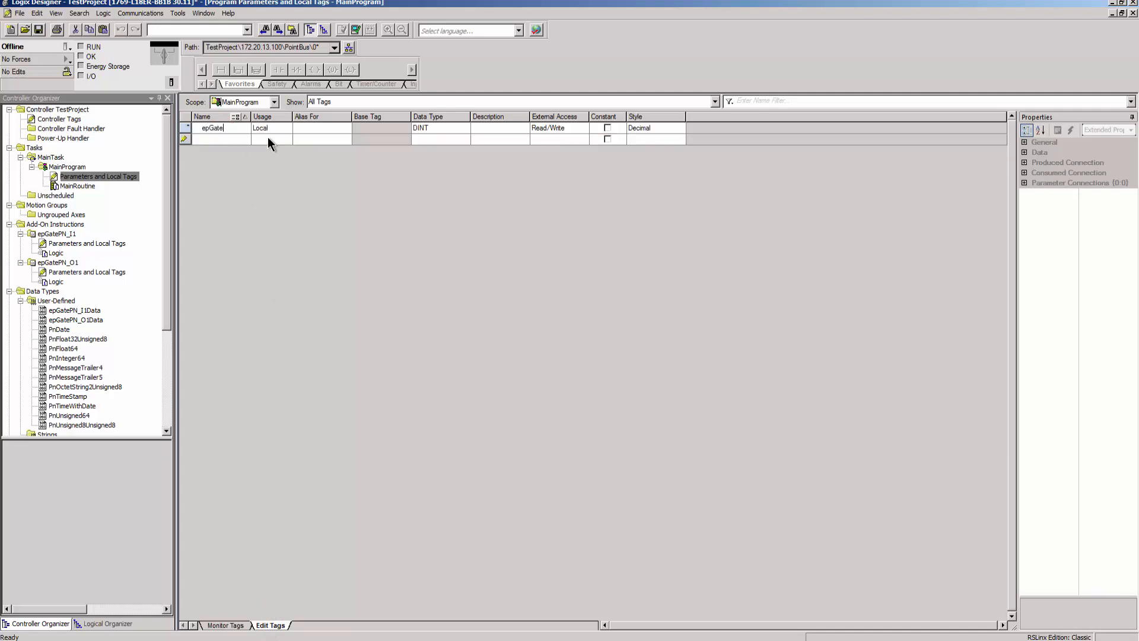
pyautogui.write('PN_')
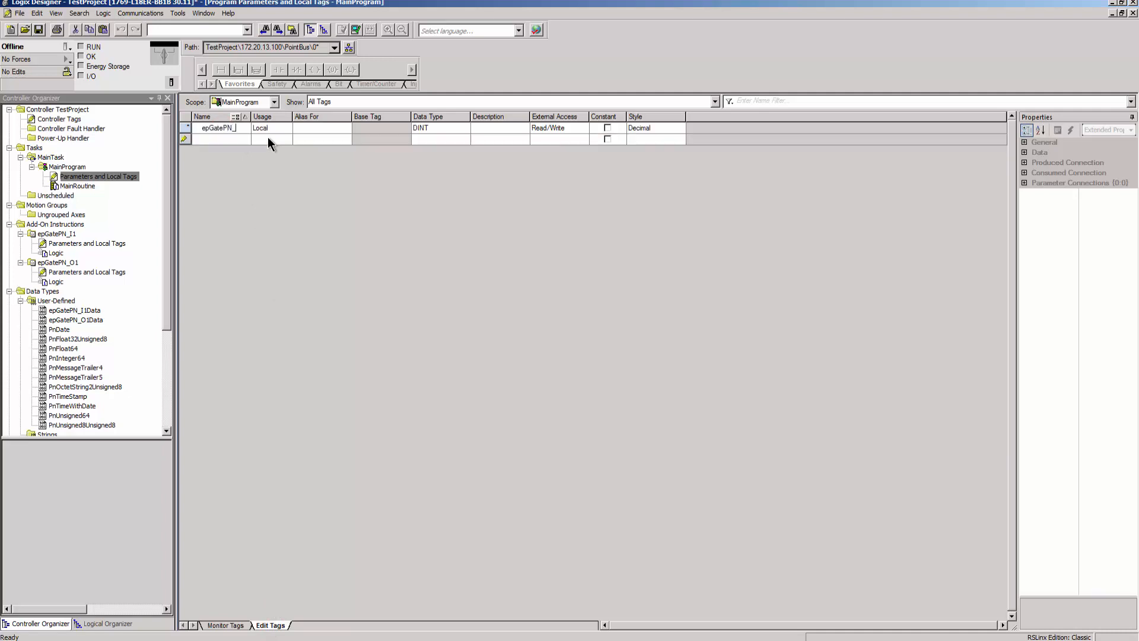
pyautogui.write('pGatePN_inputs')
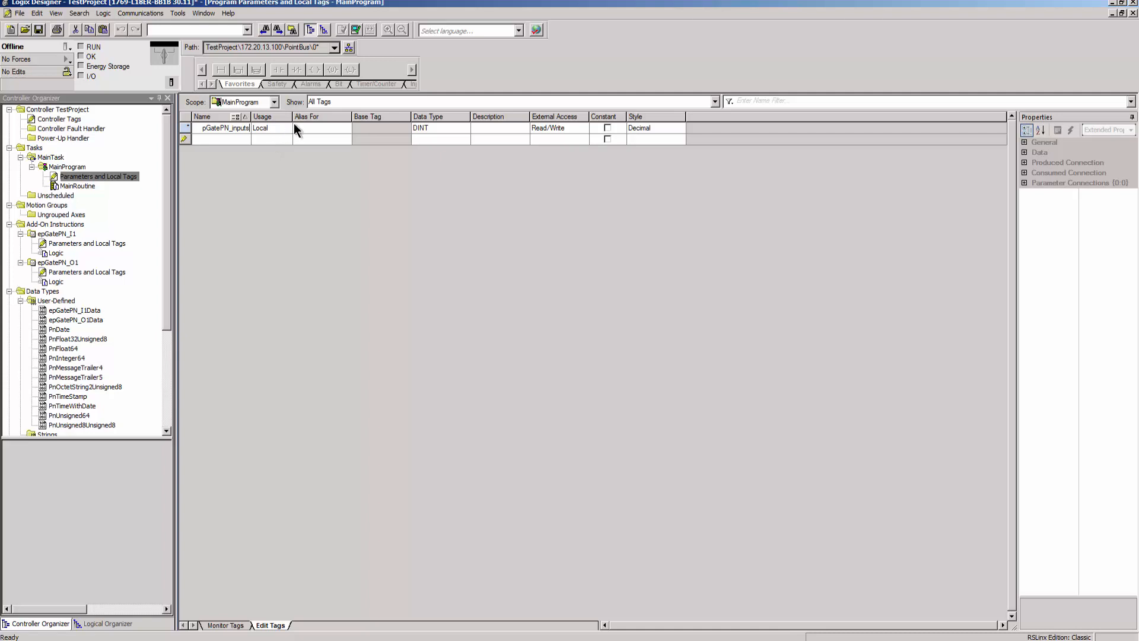
pyautogui.click(439, 128)
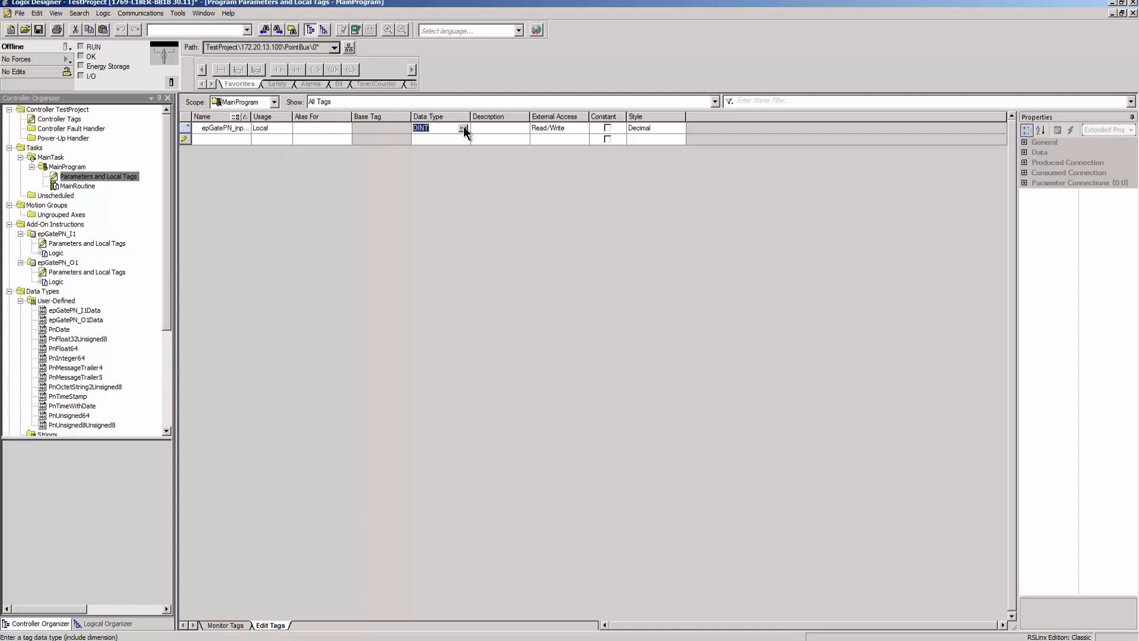
pyautogui.click(463, 128)
pyautogui.write('epGat')
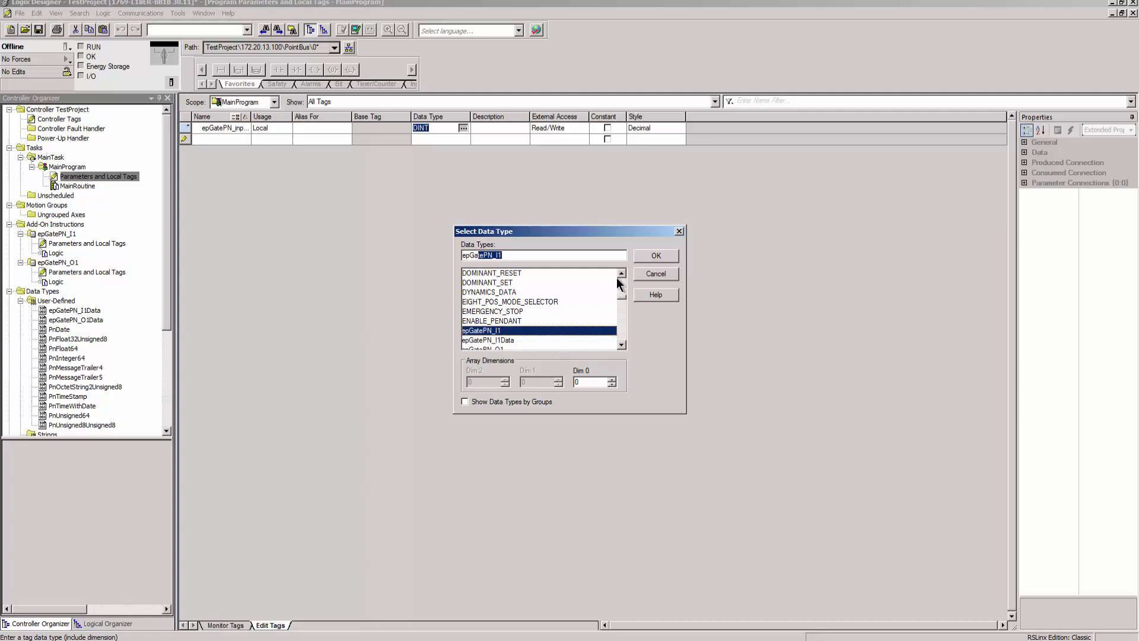
pyautogui.click(655, 256)
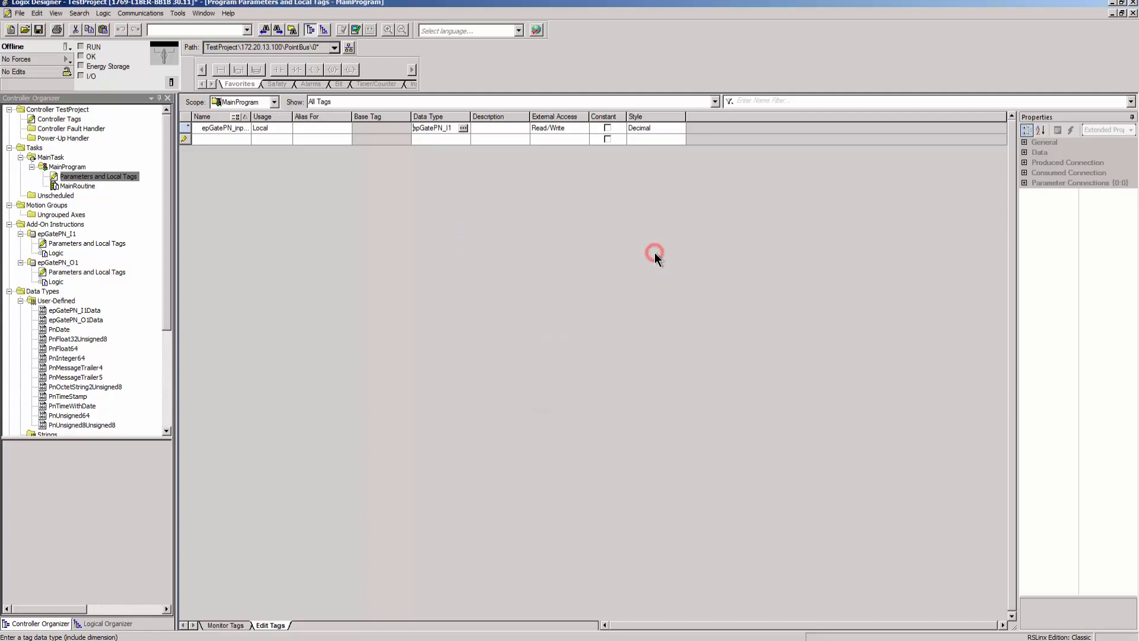
pyautogui.moveTo(430, 108)
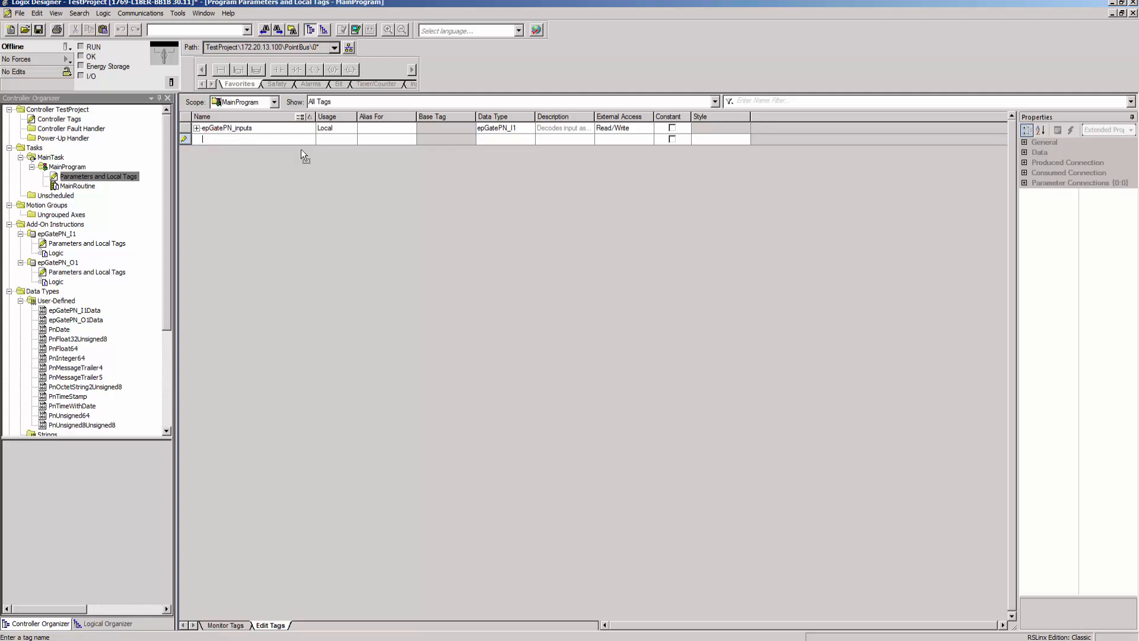
# - Create tag epGatePN_inputs_cooked of type epGatePN_I1Data and begin a new epGatePN_outputs tag
pyautogui.write('epGatePl')
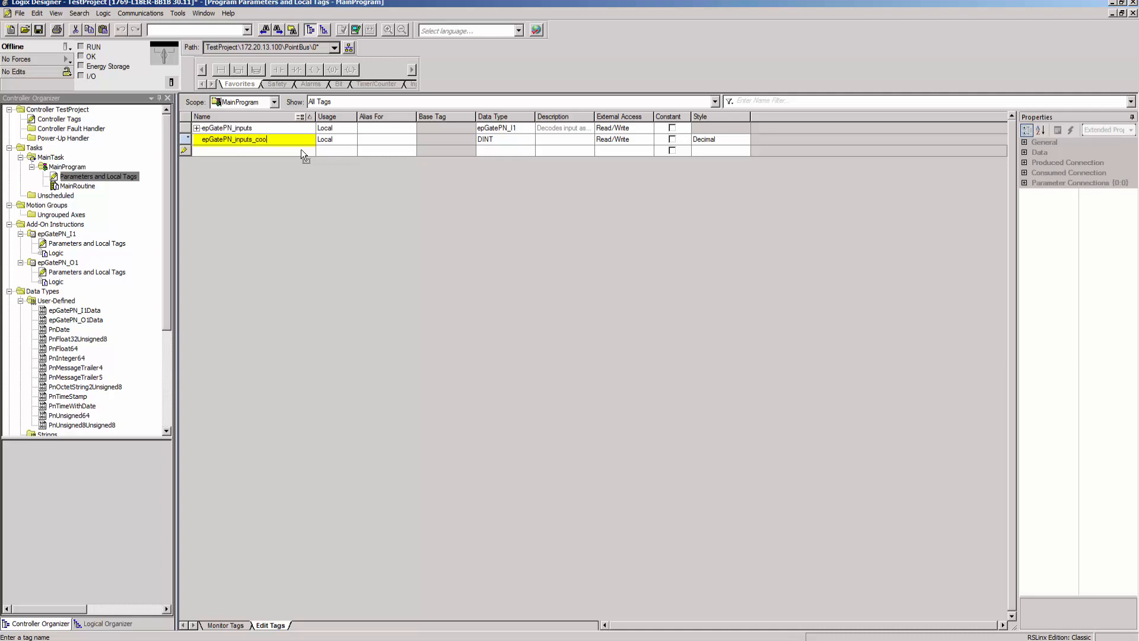
pyautogui.write('ked')
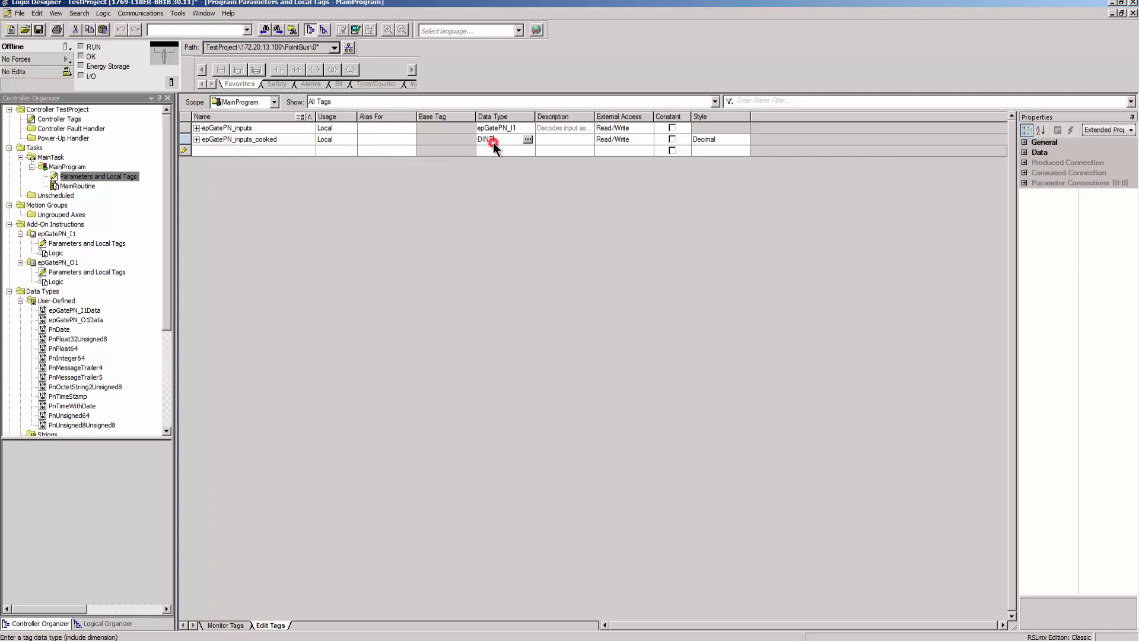
pyautogui.click(527, 139)
pyautogui.write('epGatePN_I1Data')
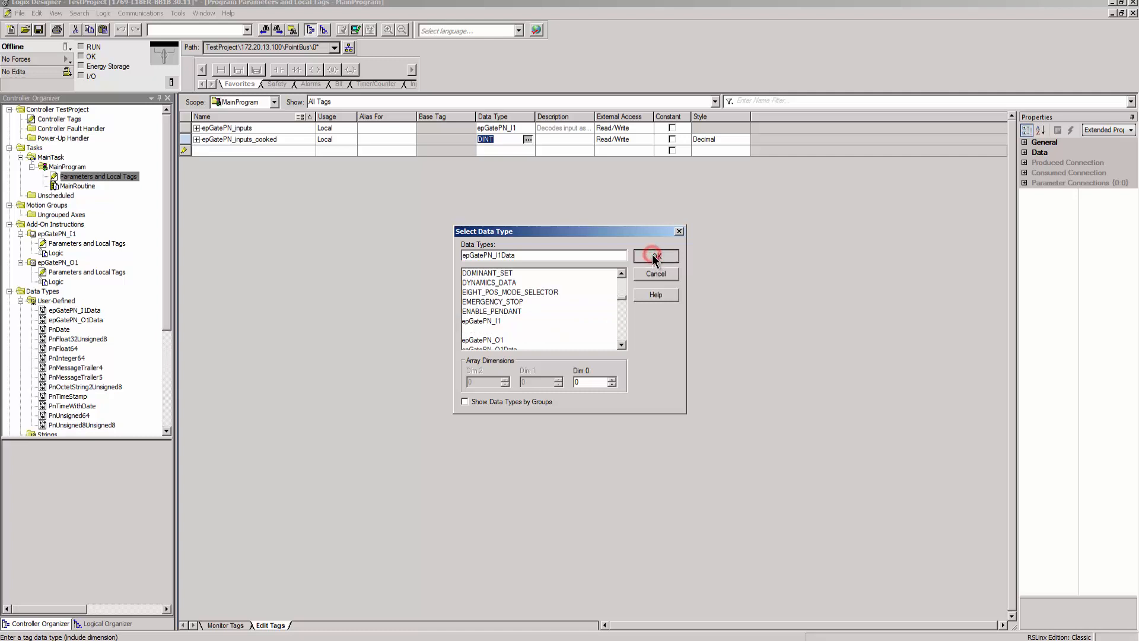
pyautogui.click(654, 256)
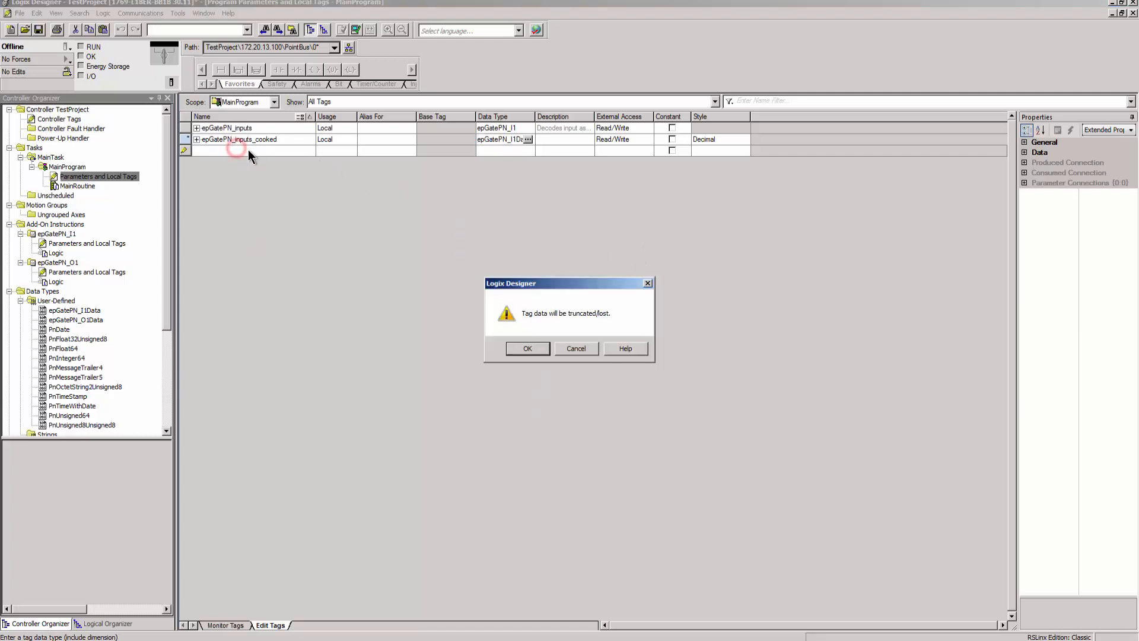
pyautogui.click(527, 349)
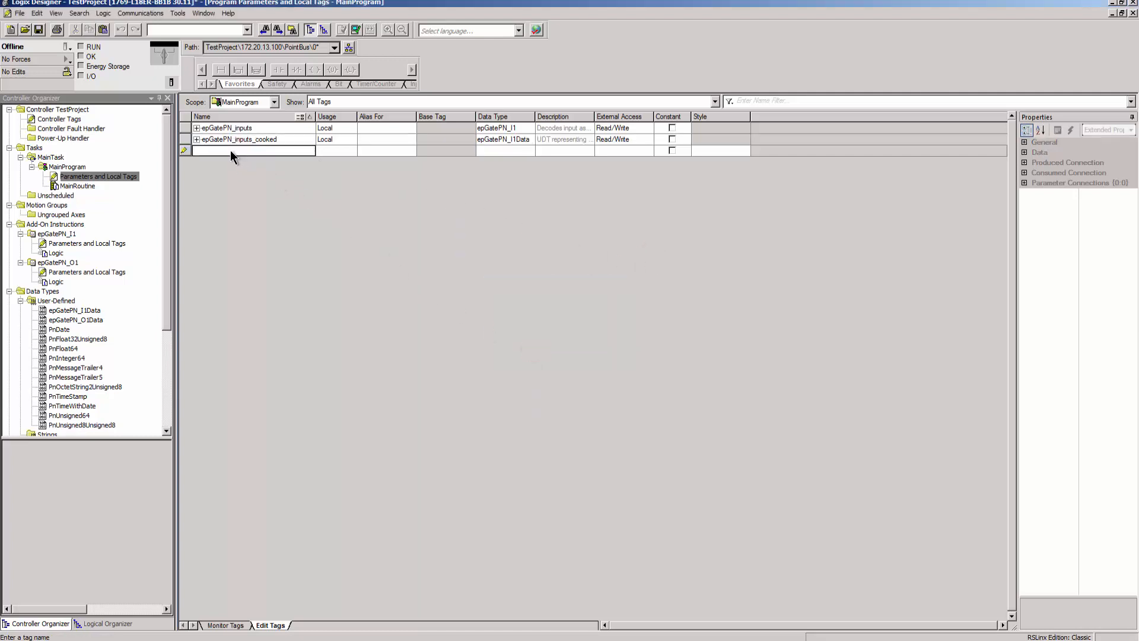
pyautogui.write('epGatePN_outputs')
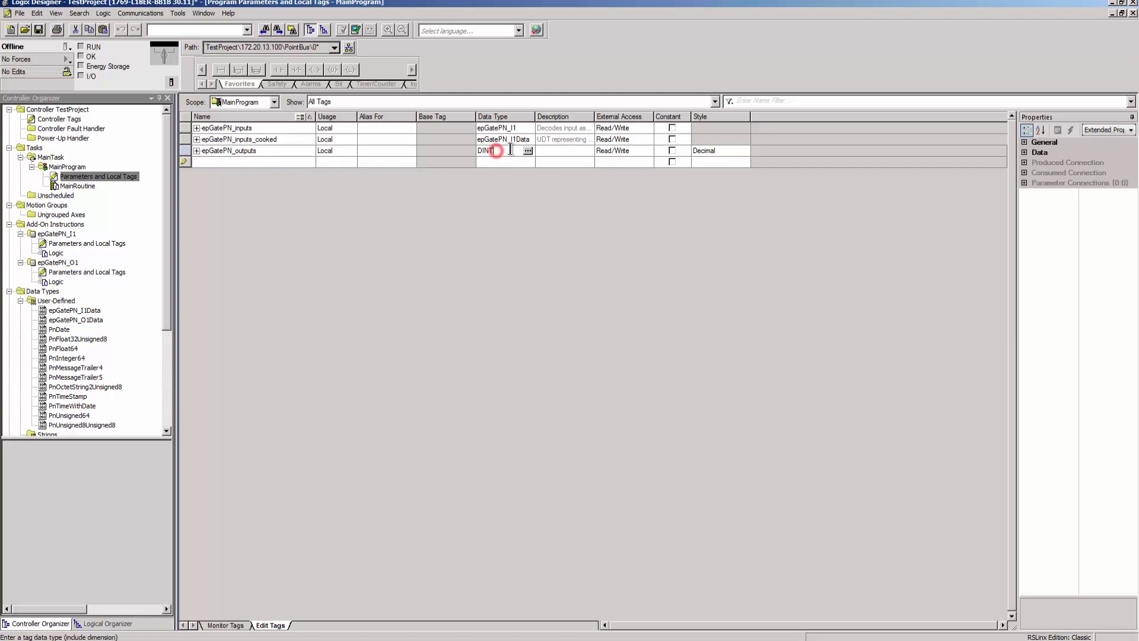
# - Set epGatePN_outputs to data type epGatePN_O1
pyautogui.click(527, 150)
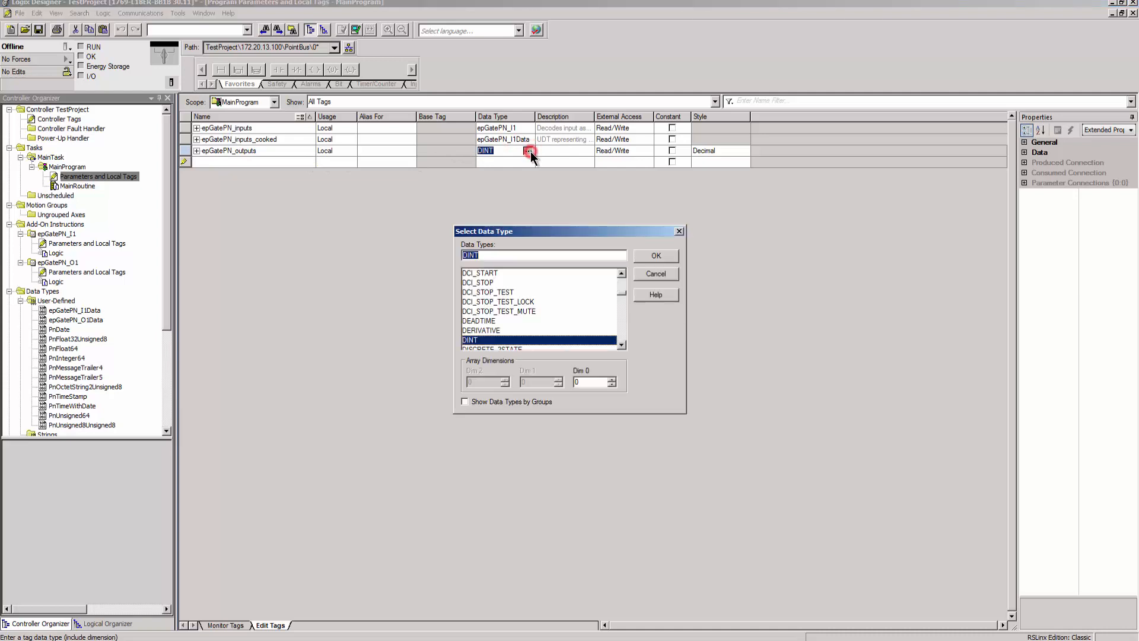
pyautogui.click(654, 256)
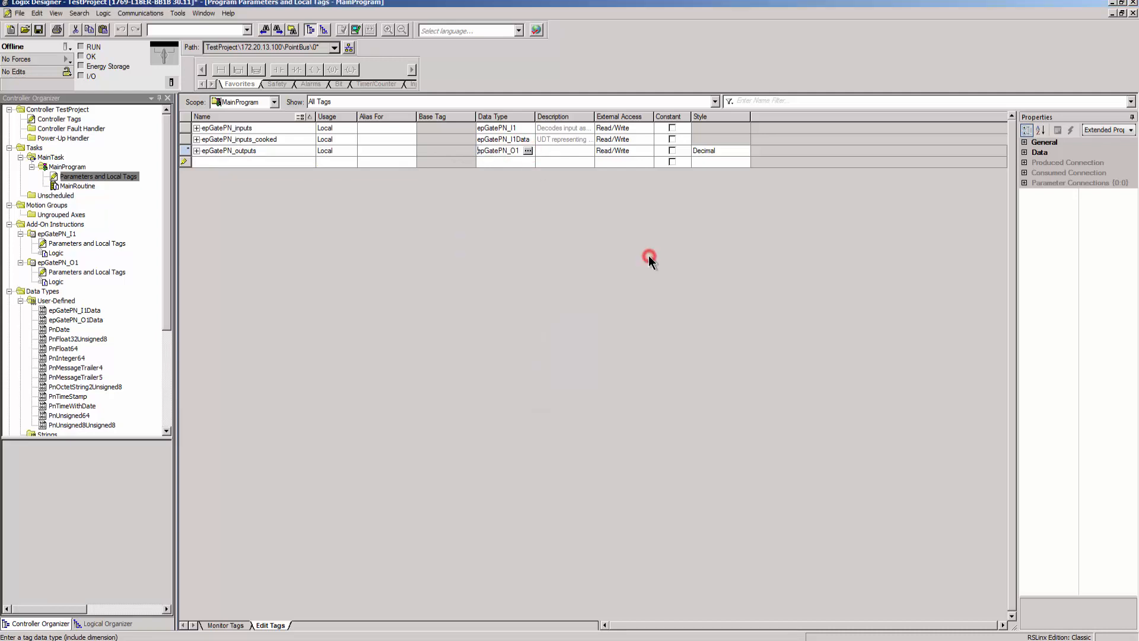
pyautogui.click(254, 161)
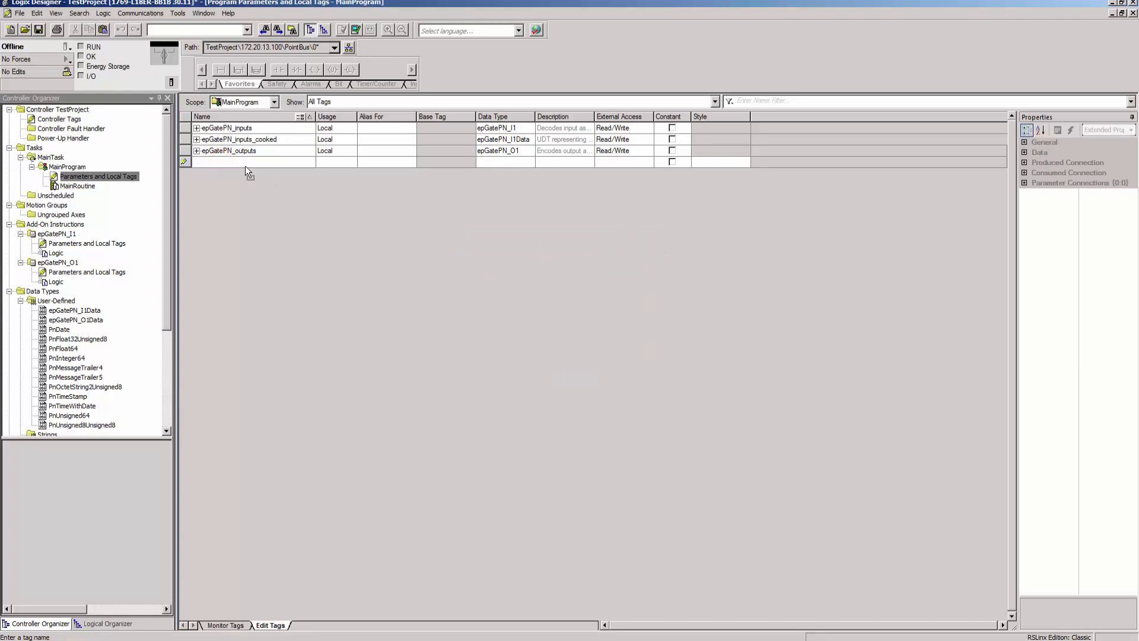
# - Create epGatePN_outputs_cooked of type epGatePN_O1Data and save the project
pyautogui.write('epGatePN_O1D')
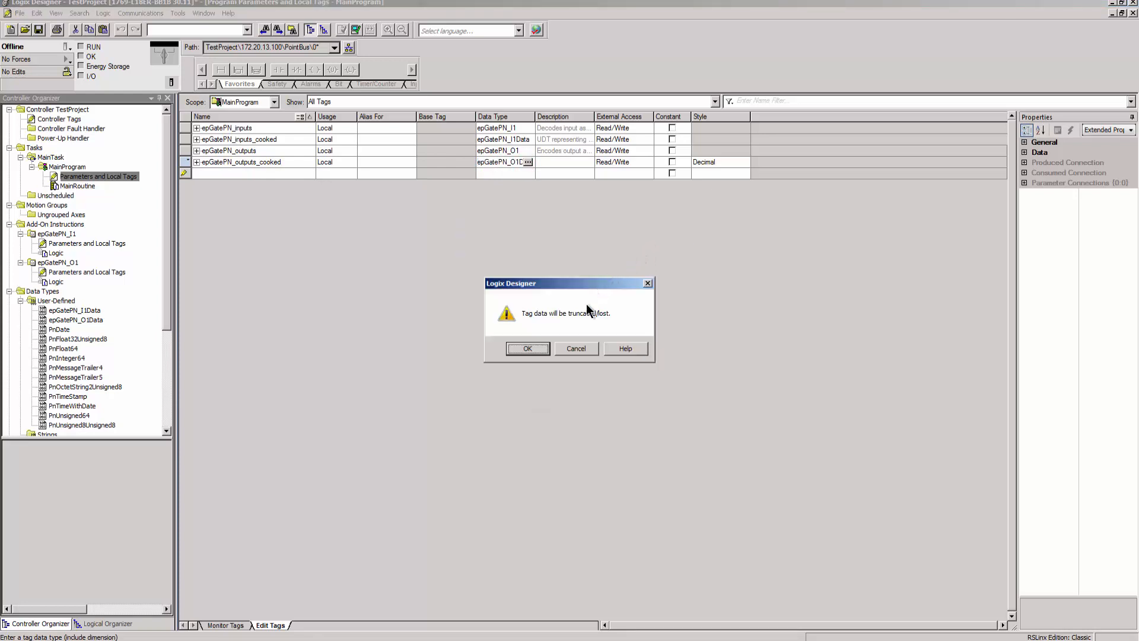
pyautogui.click(527, 348)
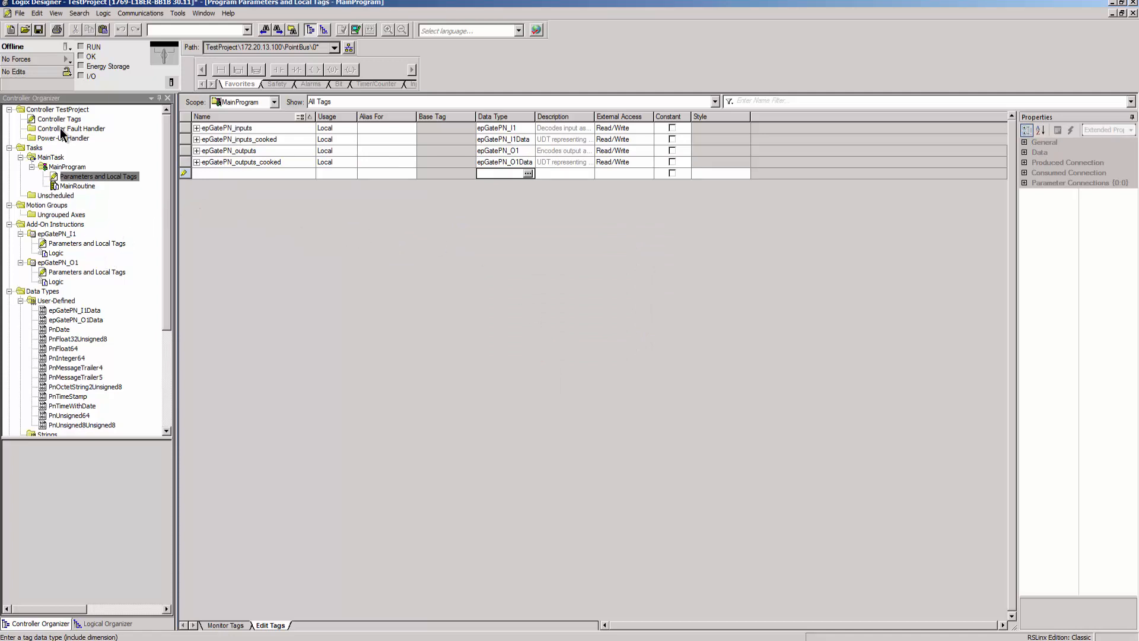
pyautogui.click(38, 29)
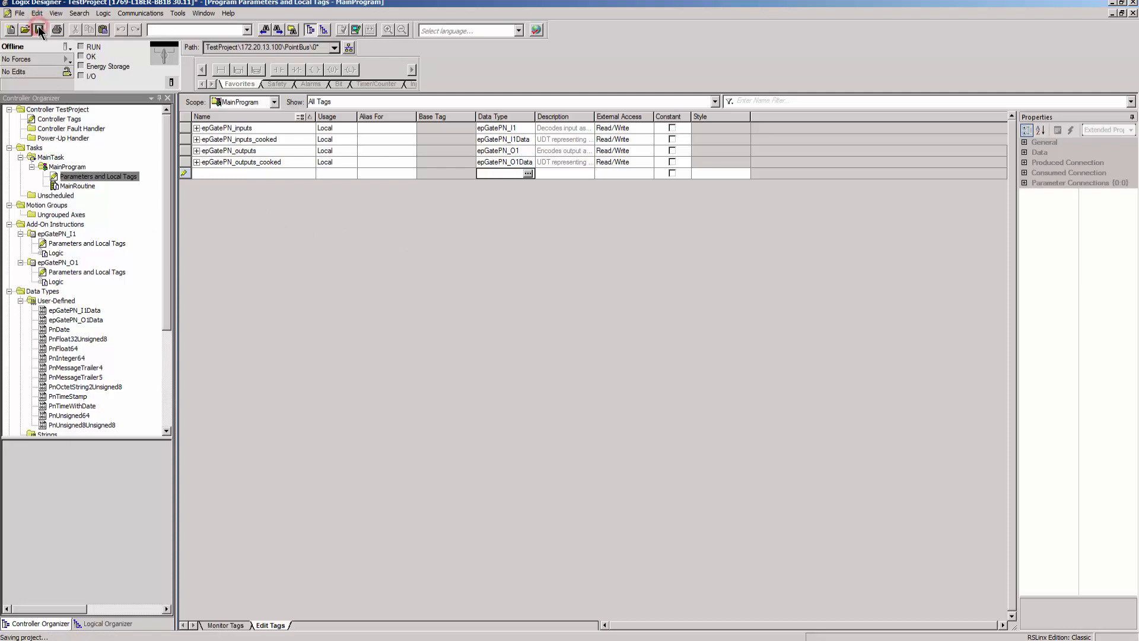
pyautogui.click(38, 29)
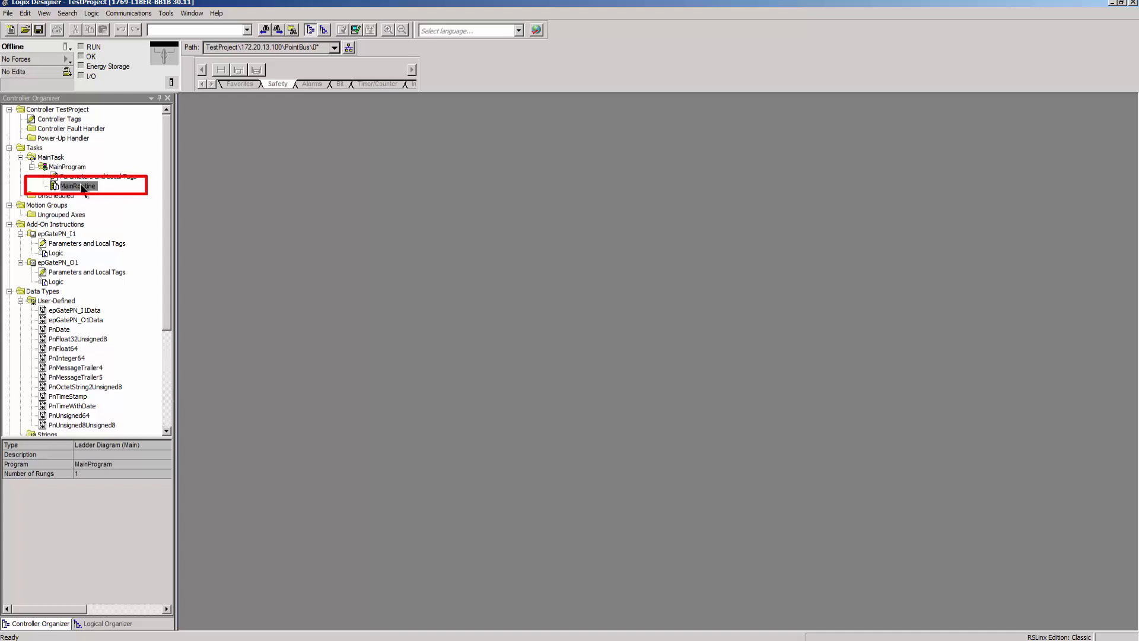
# - Place an epGatePN_I1 AOI on MainRoutine rung 0 with instance epGatePN_inputs
pyautogui.click(80, 186)
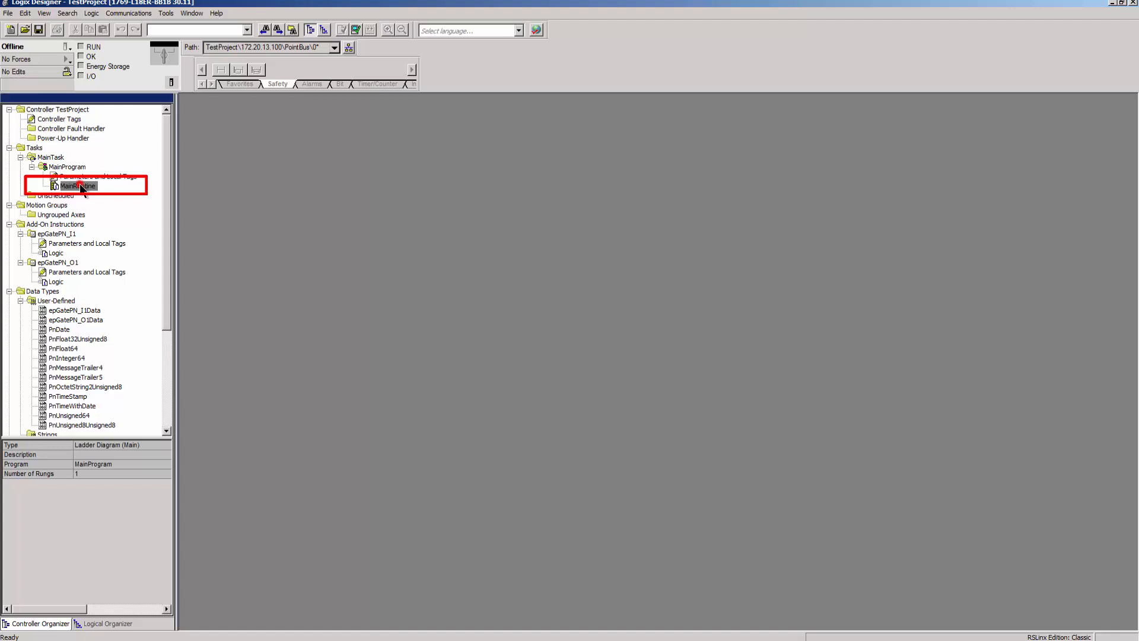
pyautogui.doubleClick(78, 186)
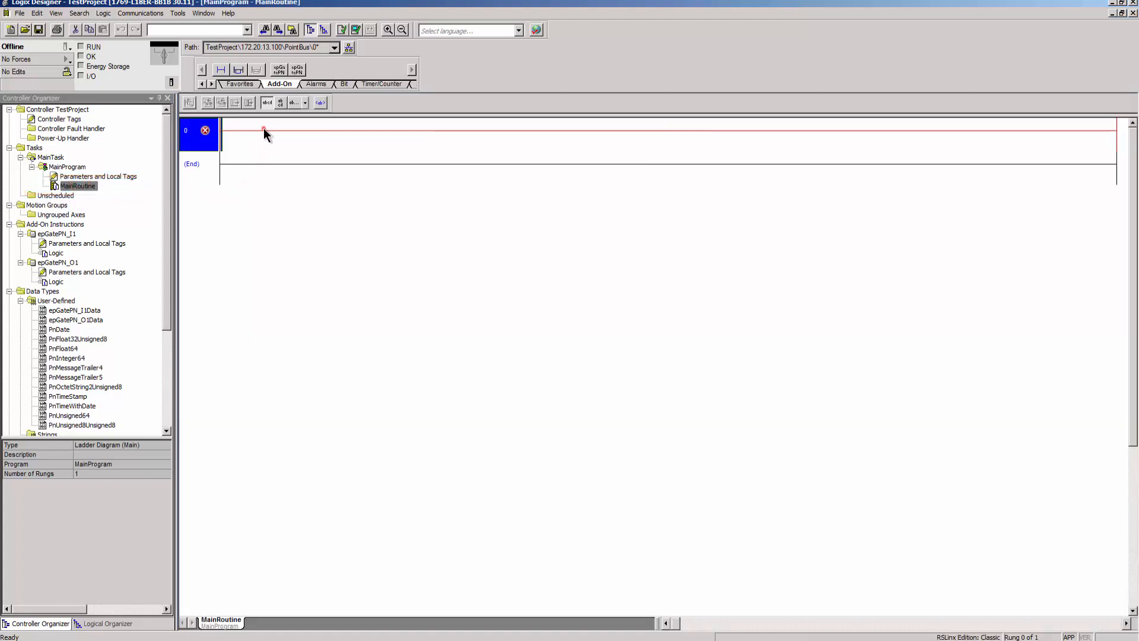
pyautogui.click(277, 70)
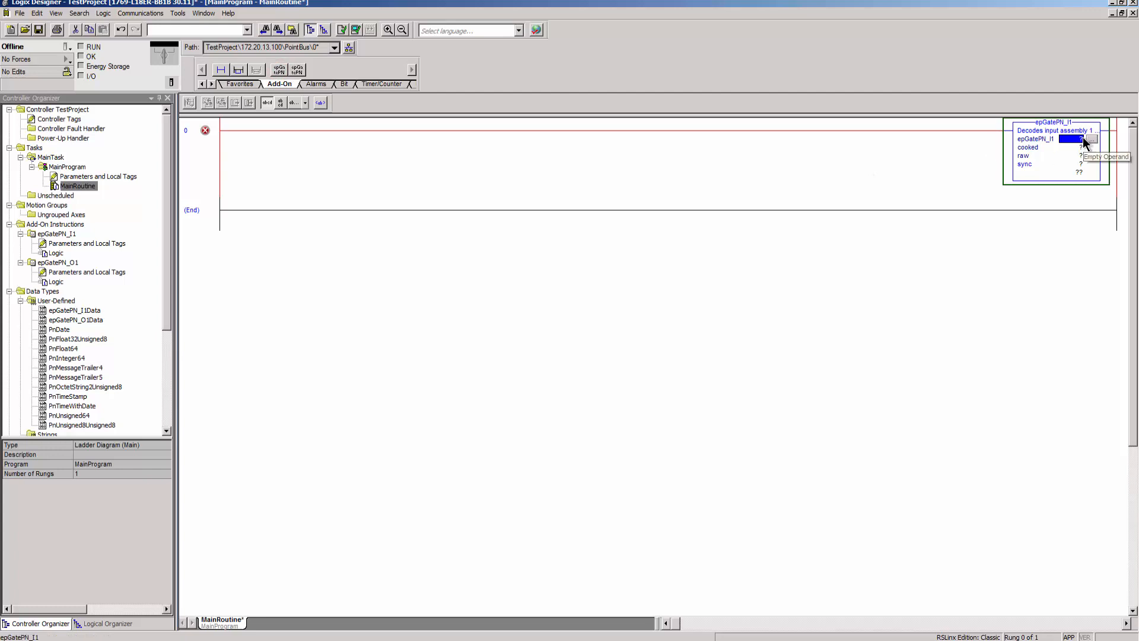
pyautogui.click(1089, 140)
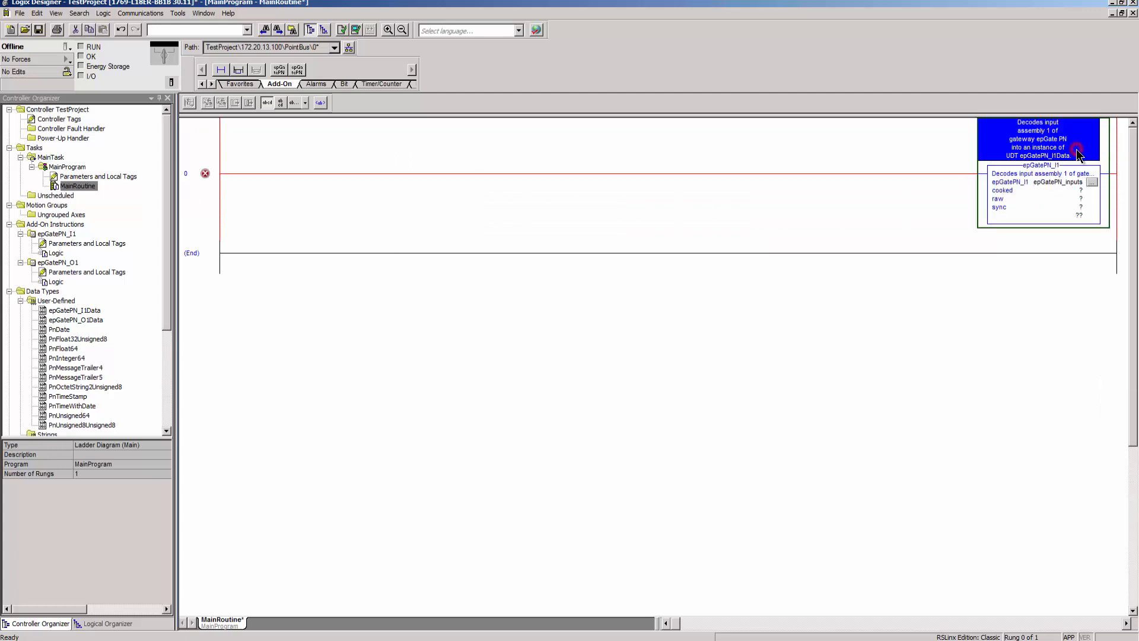
# - Assign cooked epGatePN_inputs_cooked and raw epGatePN:I1.Data to the epGatePN_I1 block
pyautogui.click(1046, 190)
pyautogui.write('epGatePN_inputs_cooked')
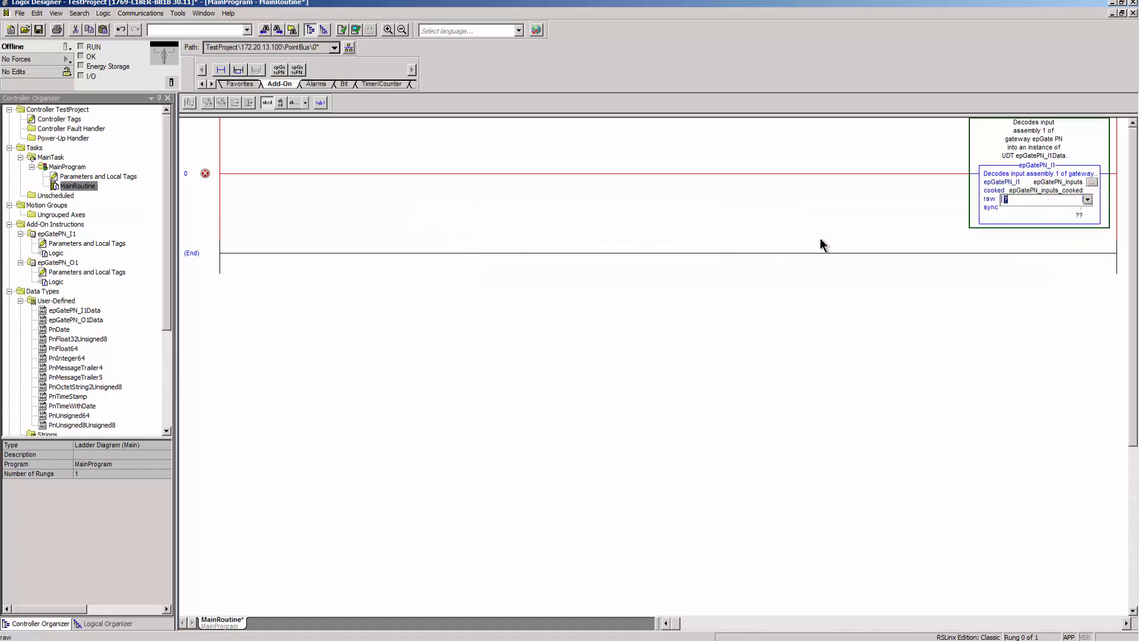
pyautogui.click(1089, 199)
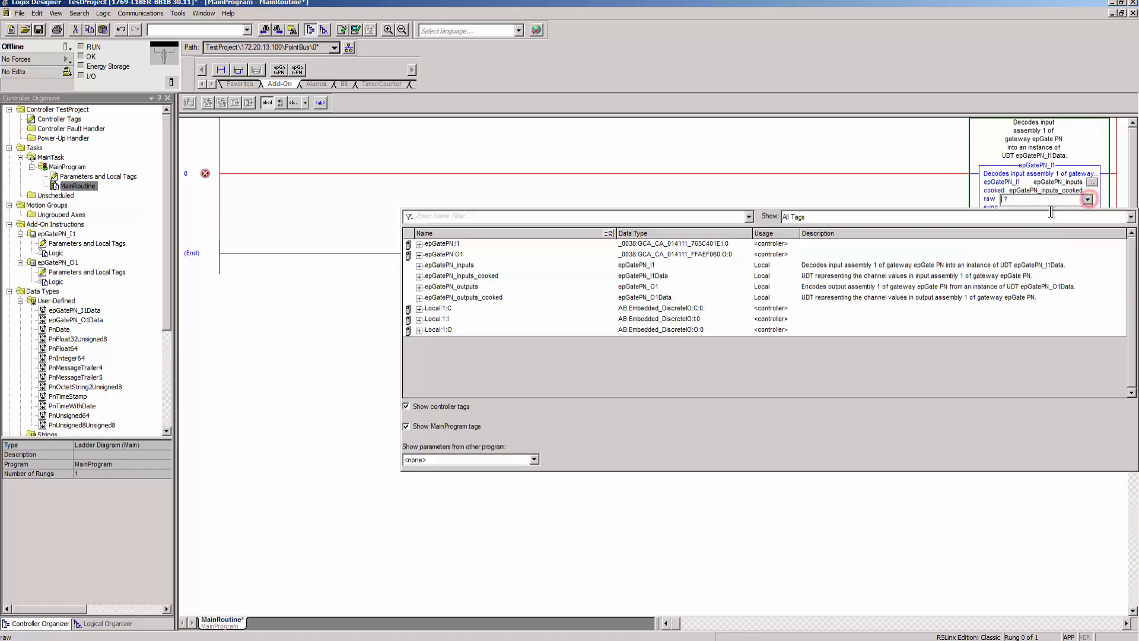
pyautogui.click(419, 244)
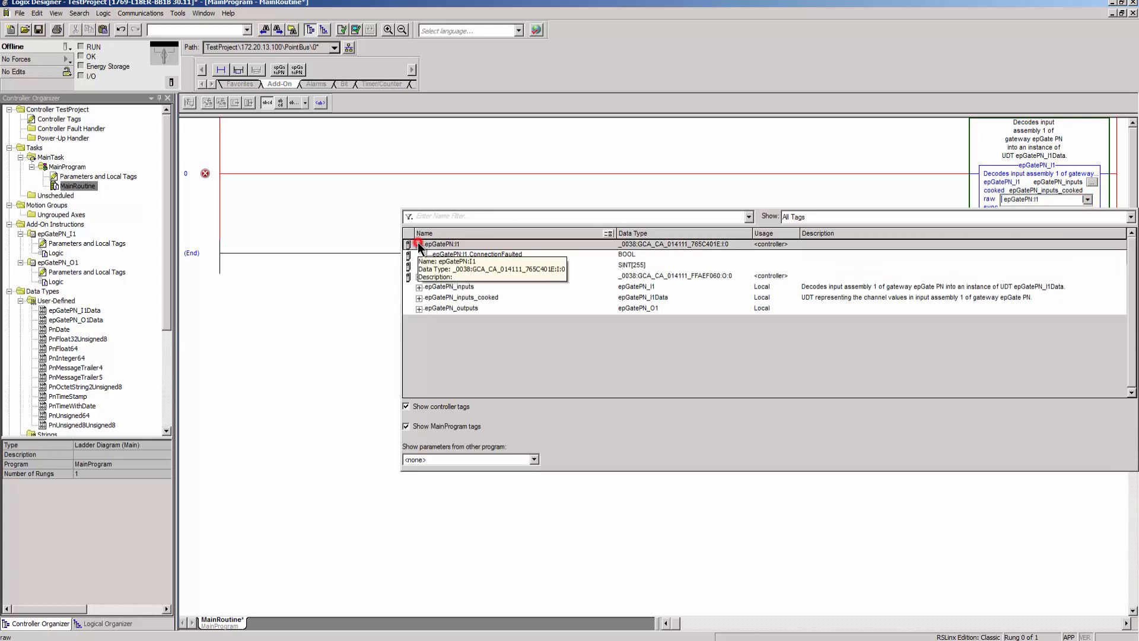
pyautogui.click(413, 244)
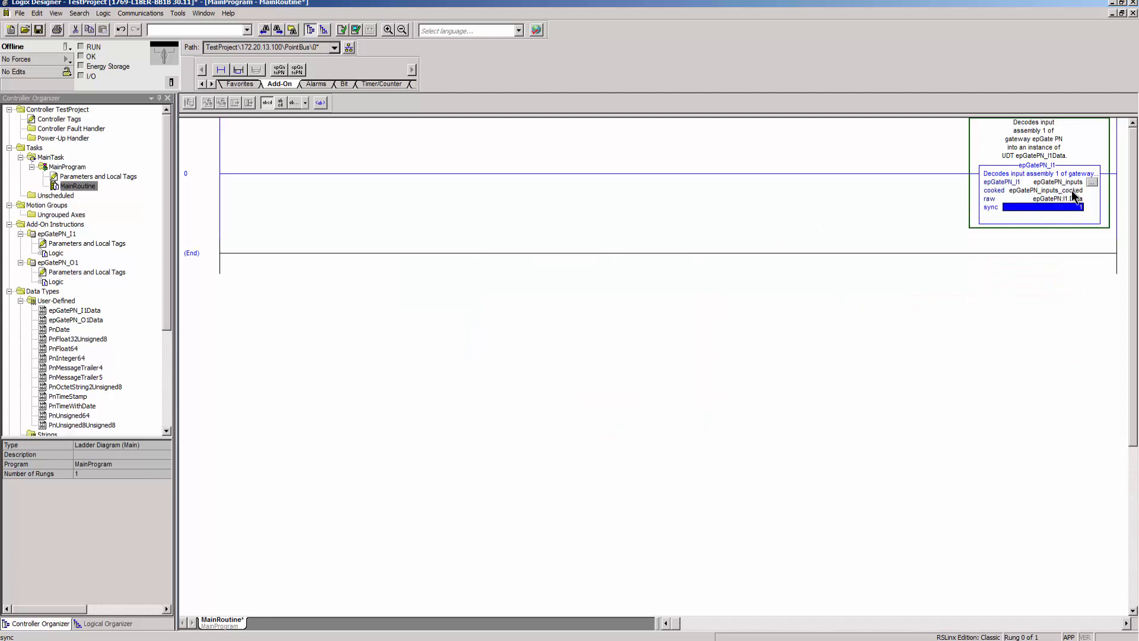
# - Add an ADD instruction after the epGatePN_I1 block on rung 0
pyautogui.rightClick(1057, 182)
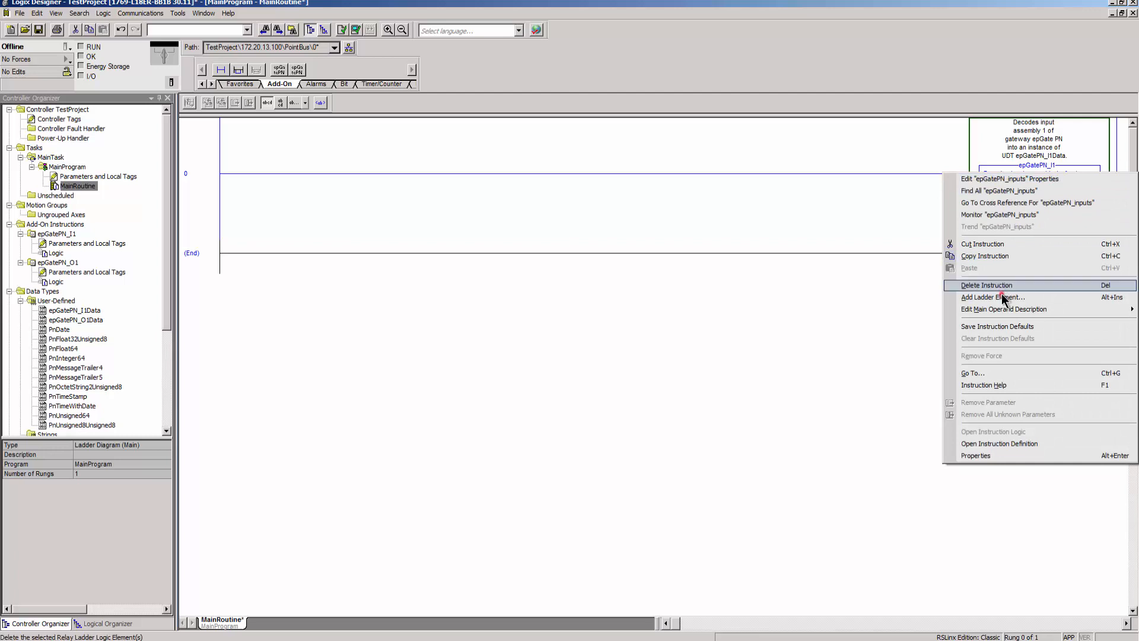
pyautogui.click(994, 296)
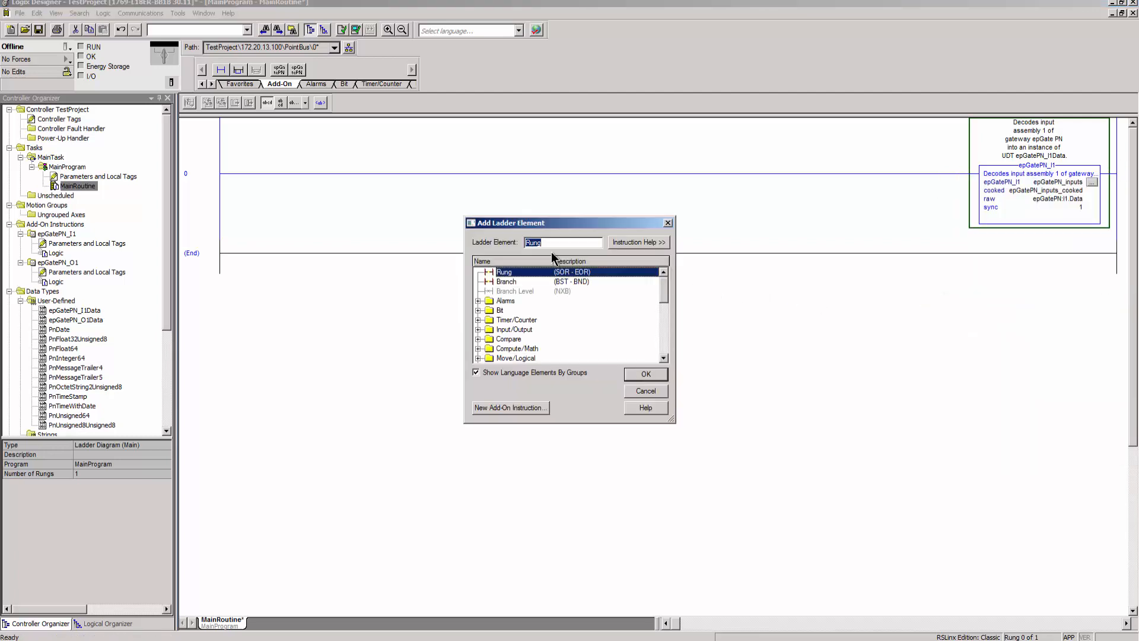
pyautogui.write('ADD')
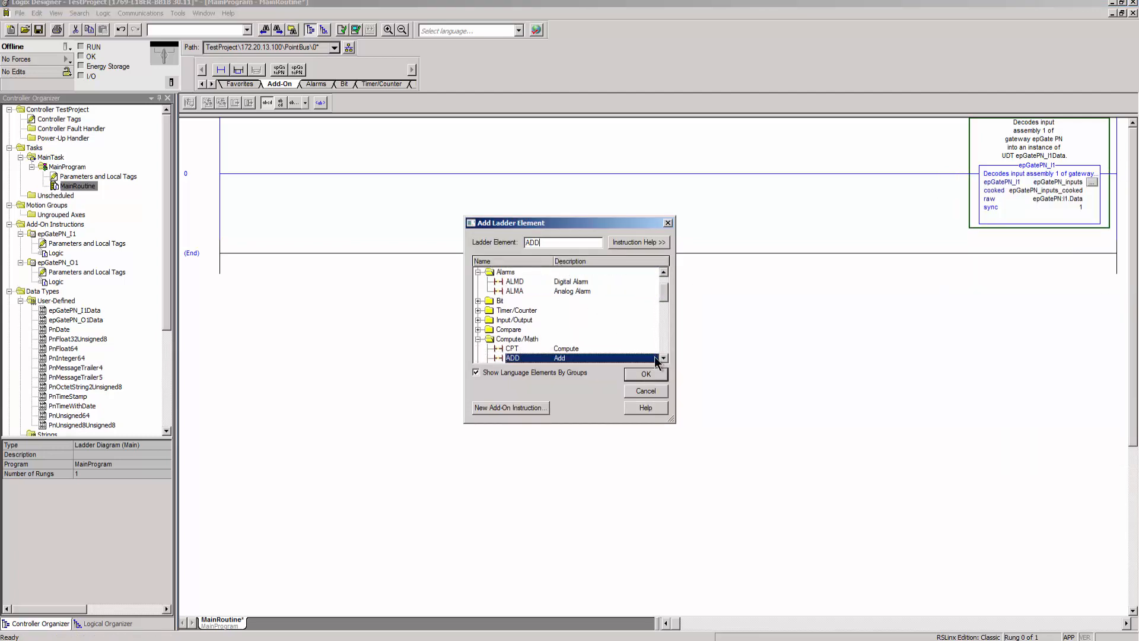
pyautogui.click(643, 374)
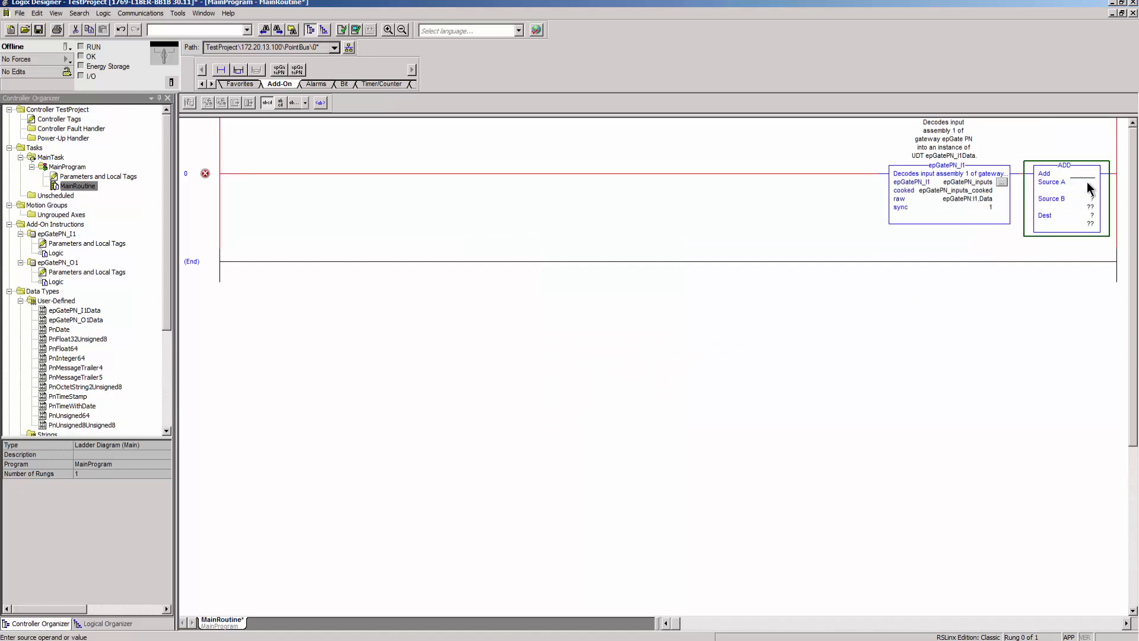
# - Set ADD Source A to epGatePN_inputs_cooked.Inputs_1_37_1 and begin choosing its destination
pyautogui.click(1101, 183)
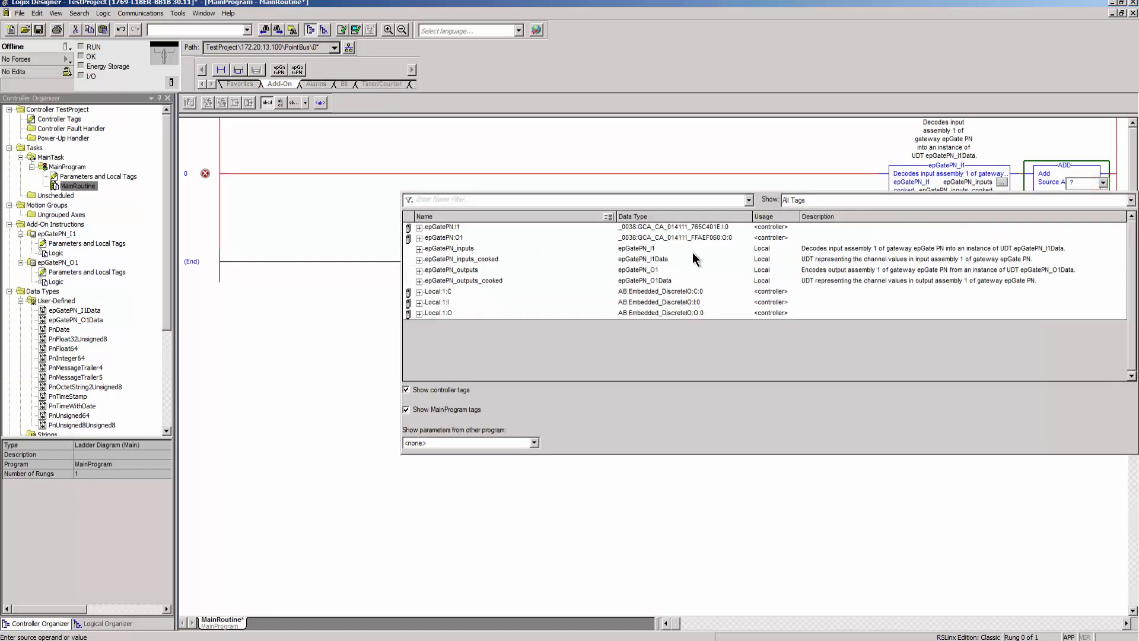
pyautogui.click(419, 260)
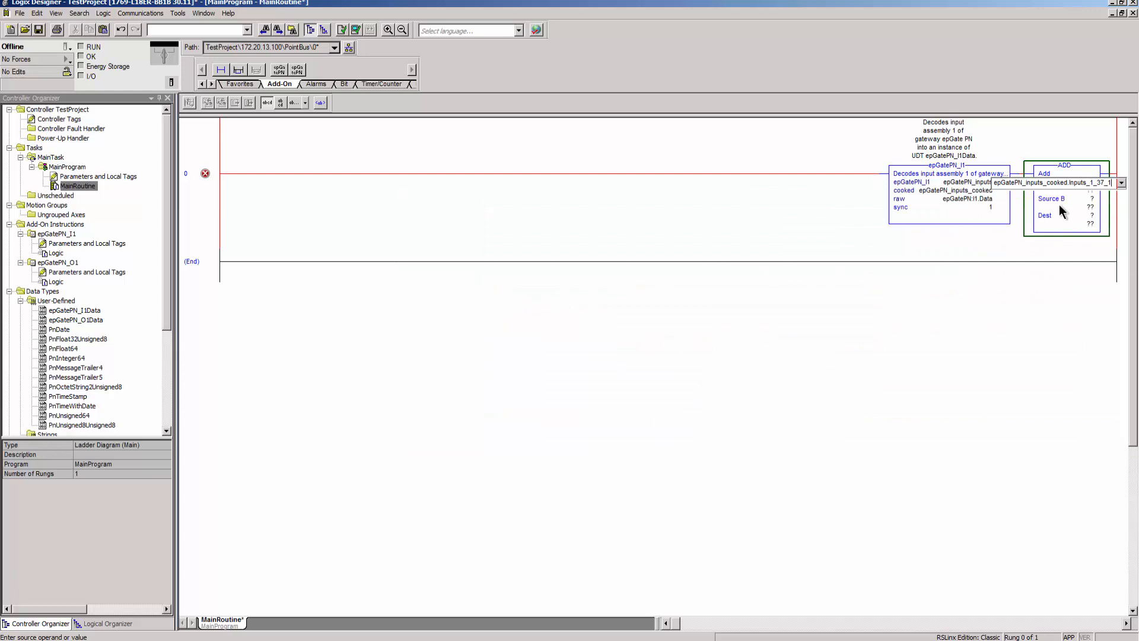
pyautogui.moveTo(1097, 209)
pyautogui.write('1')
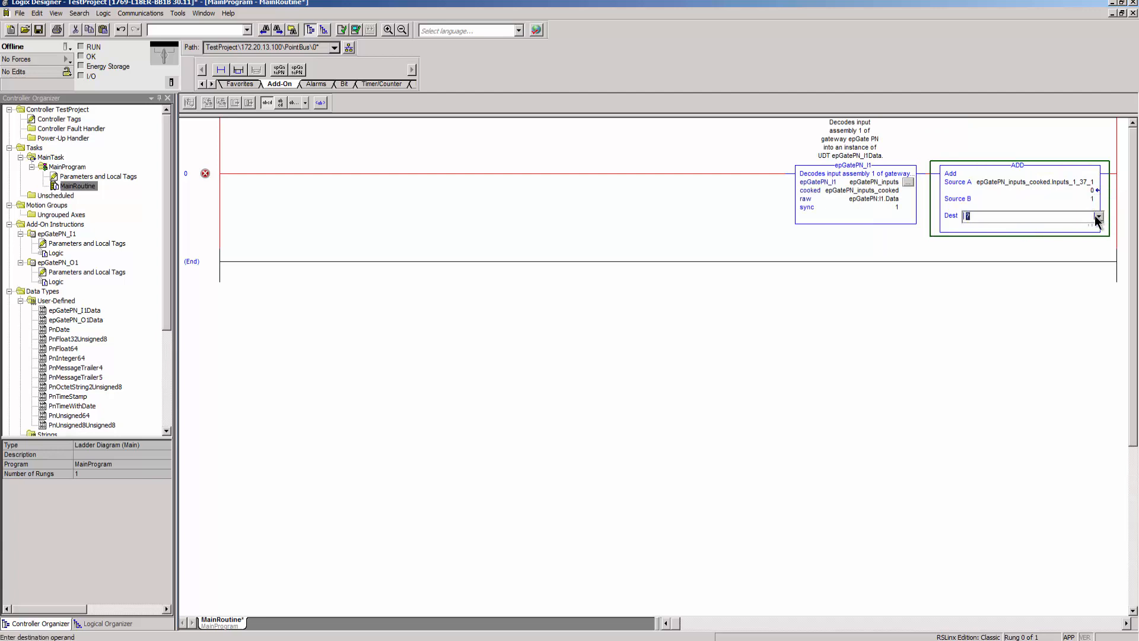
pyautogui.click(1097, 216)
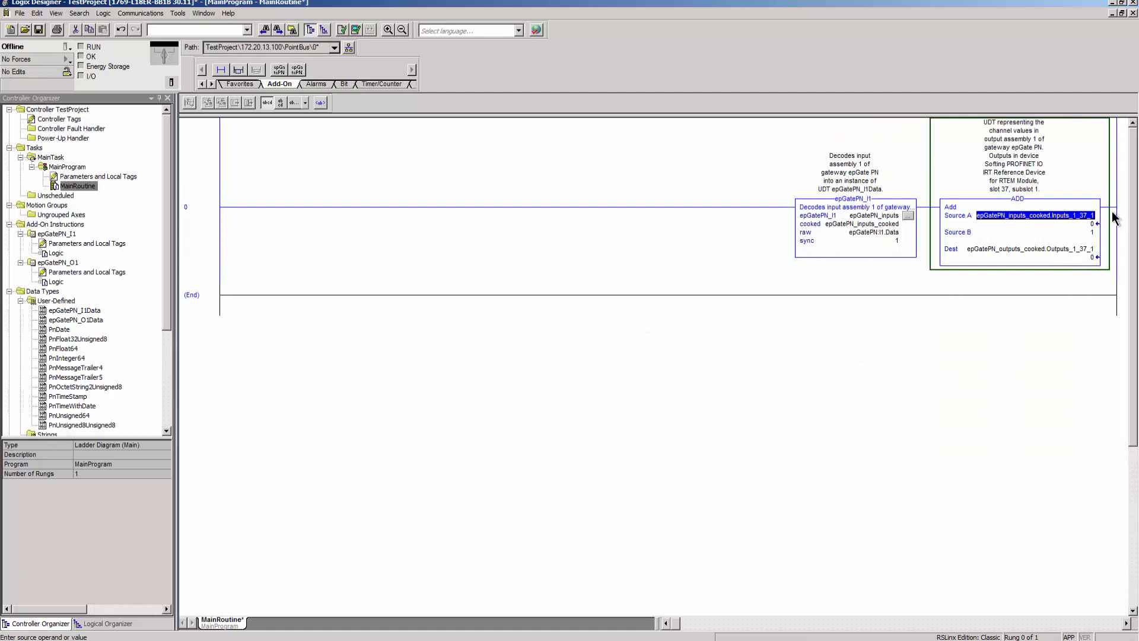
# - Add a MOV instruction after the ADD with Source -128
pyautogui.rightClick(1016, 215)
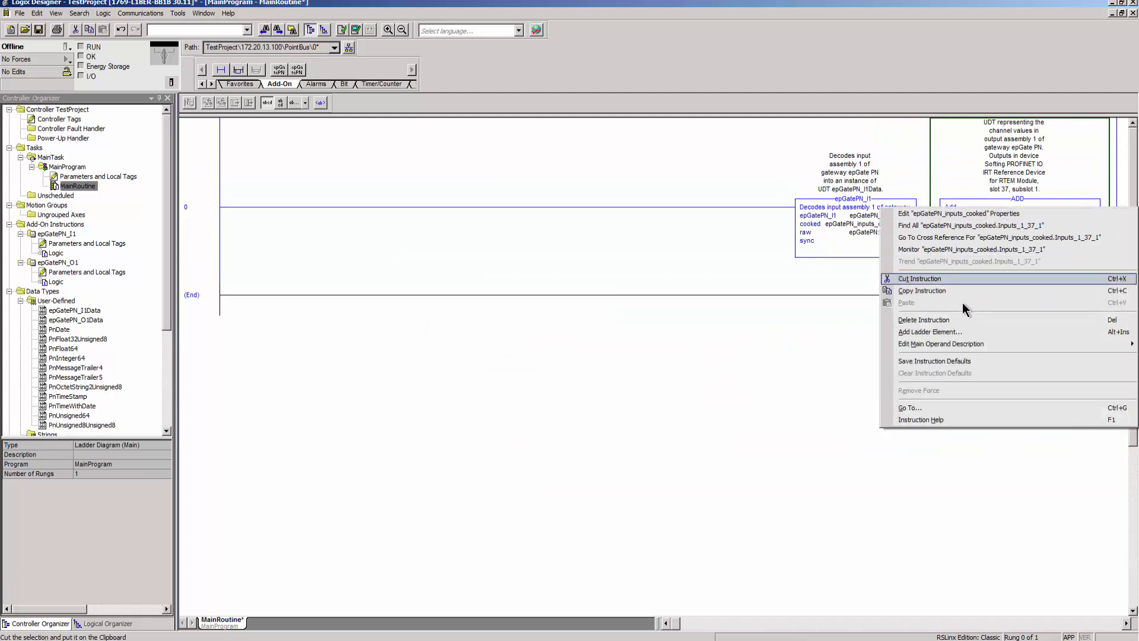
pyautogui.click(931, 331)
pyautogui.write('MOV')
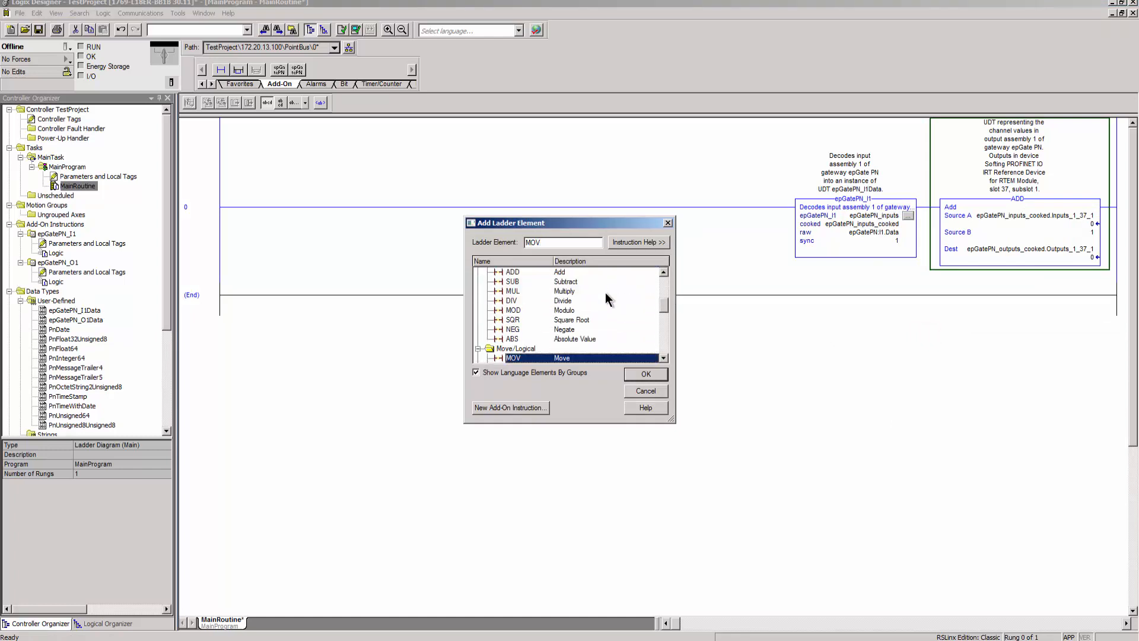
pyautogui.click(644, 374)
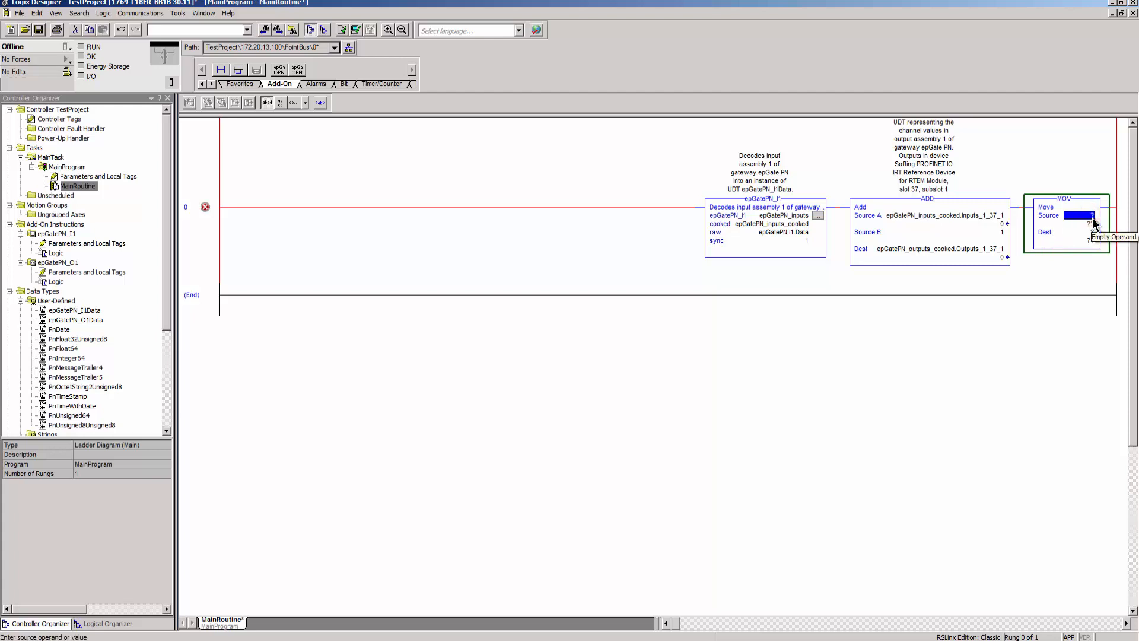
pyautogui.write('-128')
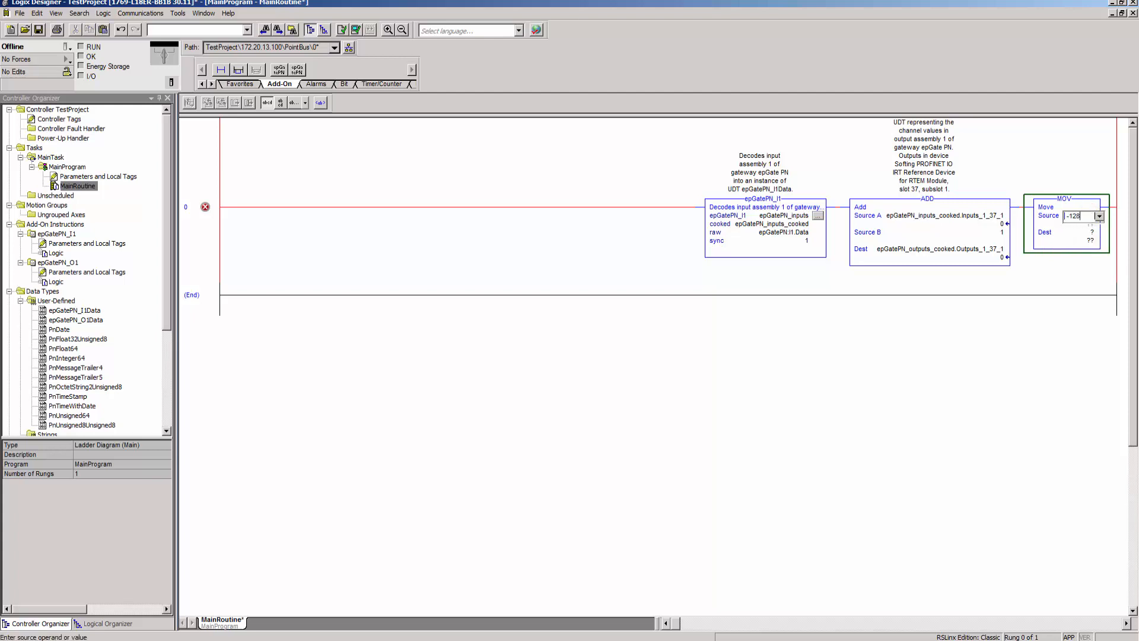
pyautogui.click(1072, 233)
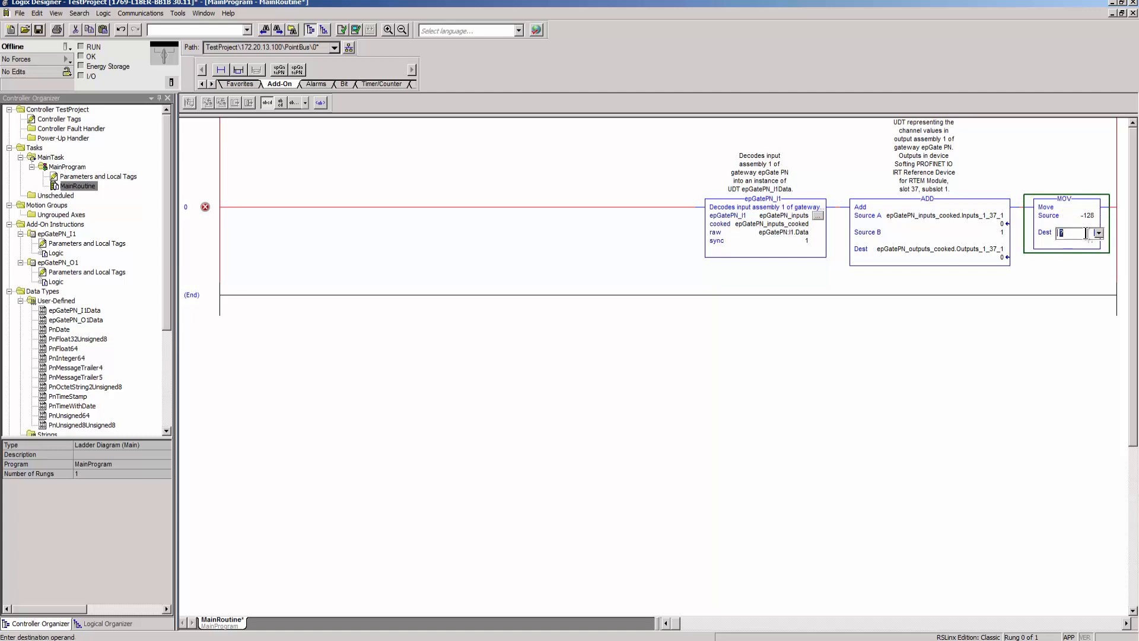
pyautogui.click(1097, 232)
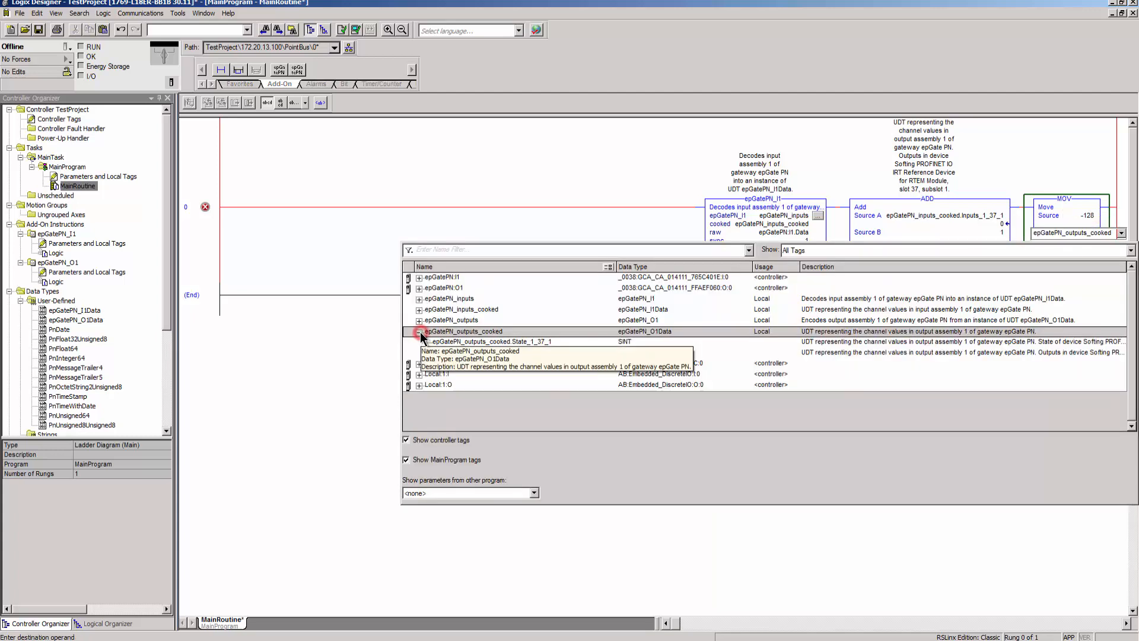
# - Set MOV Dest to epGatePN_outputs_cooked.State_1_37_1 and add an epGatePN_O1 block using epGatePN_outputs with sync 1
pyautogui.click(419, 331)
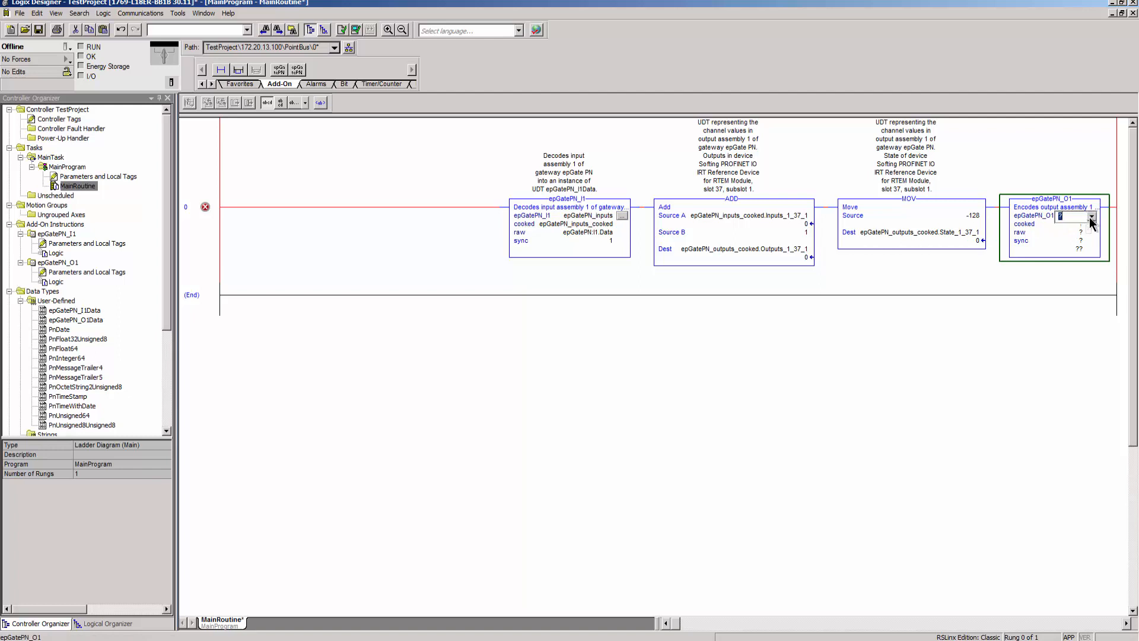
pyautogui.write('epGatePN_outputs')
pyautogui.click(1076, 240)
pyautogui.write('1')
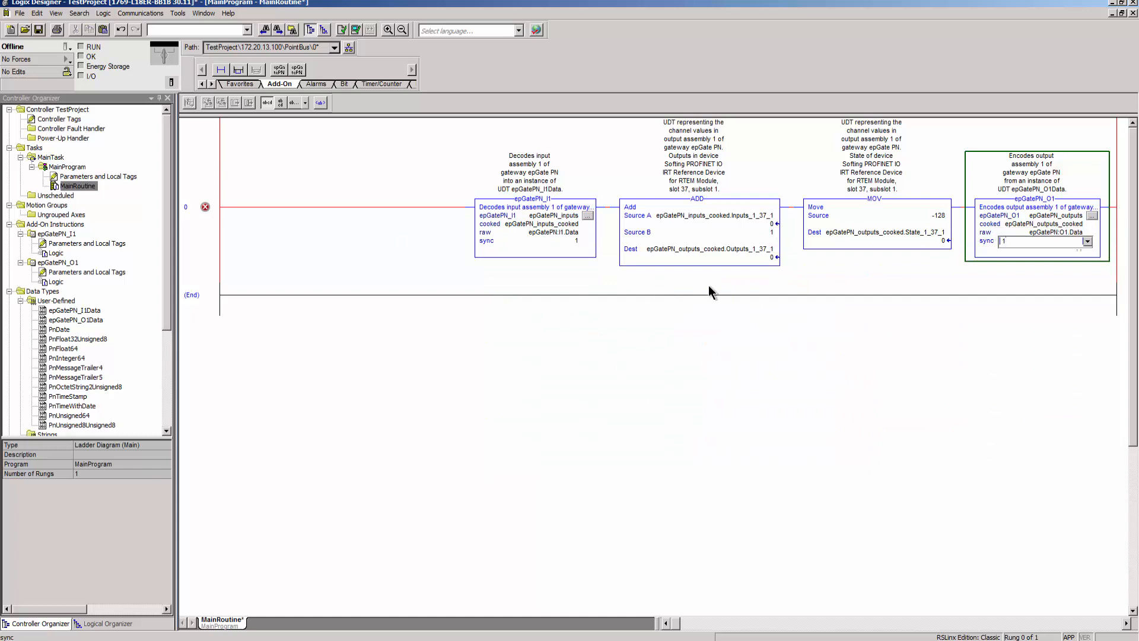
pyautogui.click(40, 29)
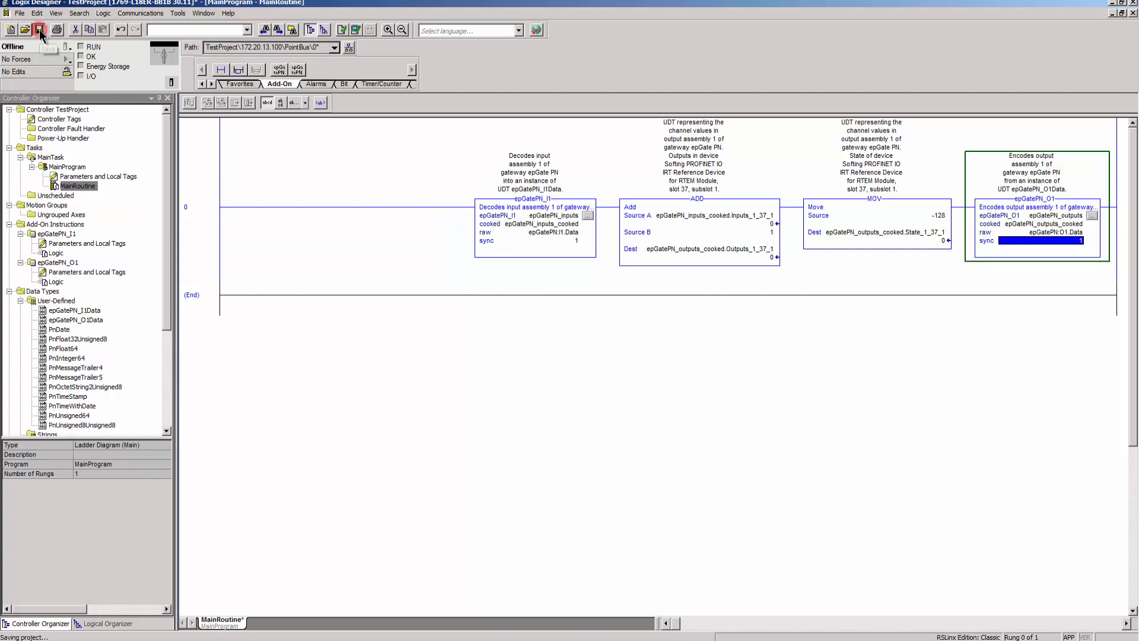
# - Save the project, verify MainRoutine with no errors, and close the routine editor
pyautogui.click(40, 28)
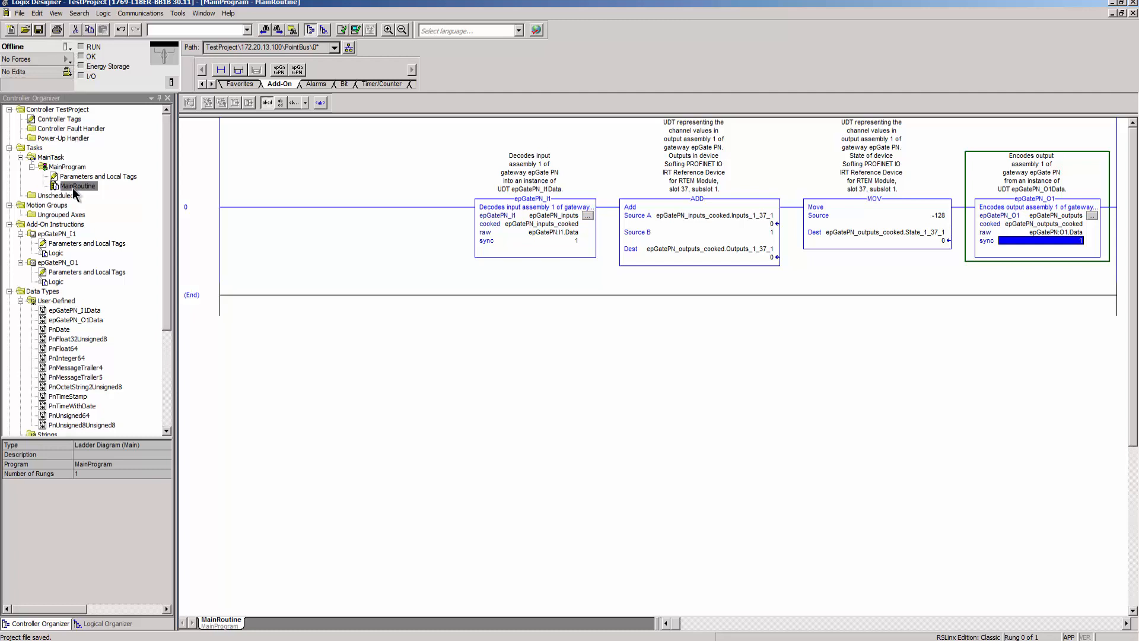
pyautogui.rightClick(79, 185)
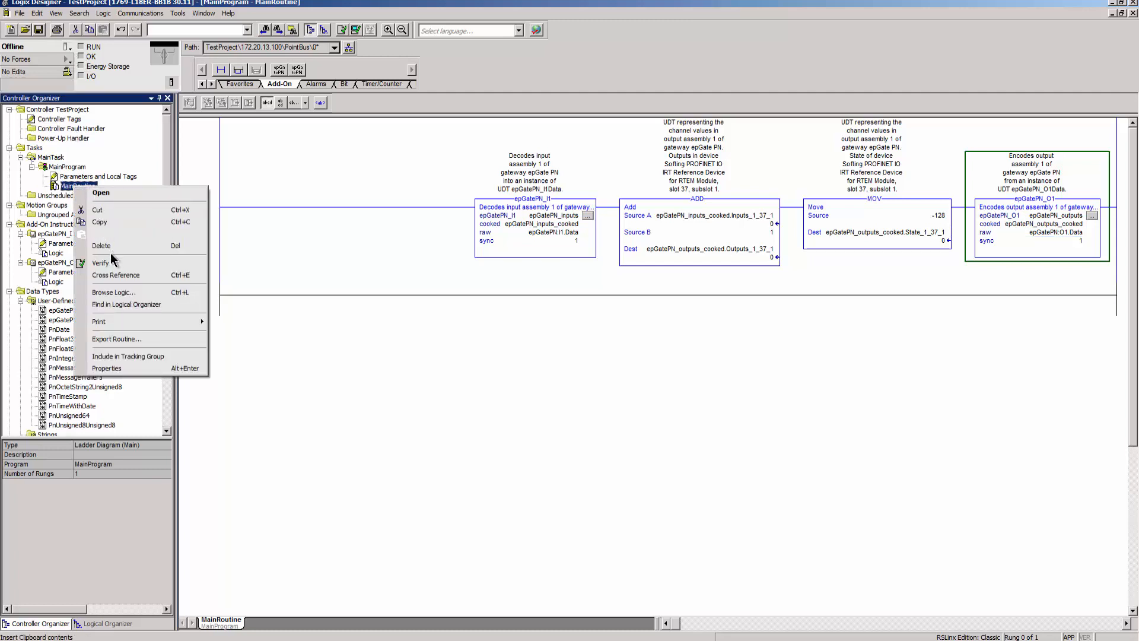
pyautogui.click(100, 262)
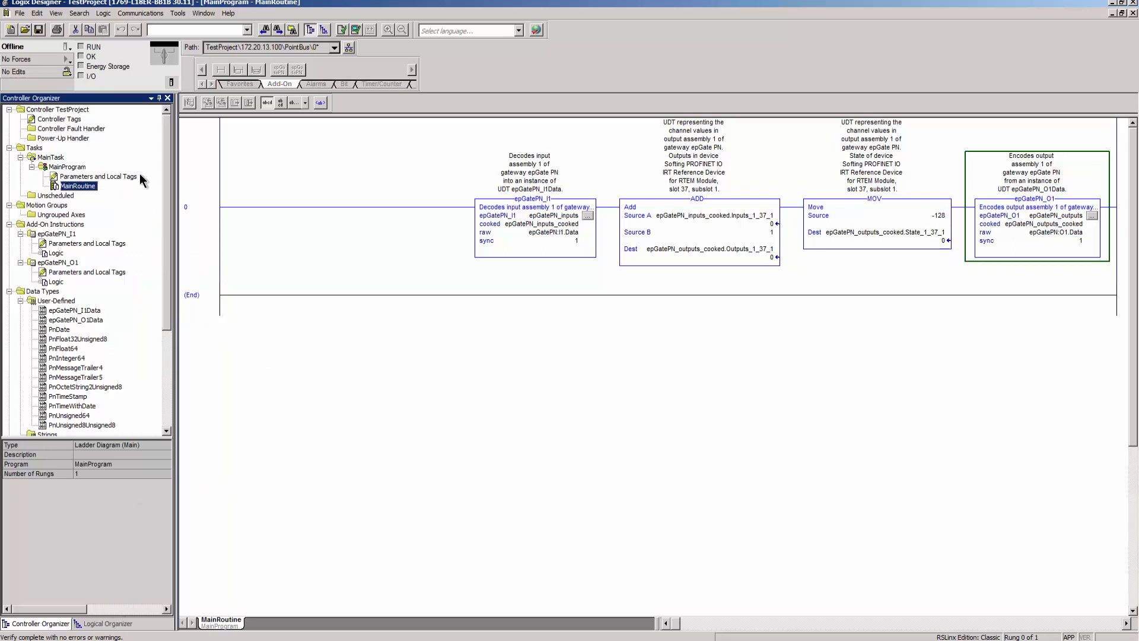
pyautogui.click(39, 29)
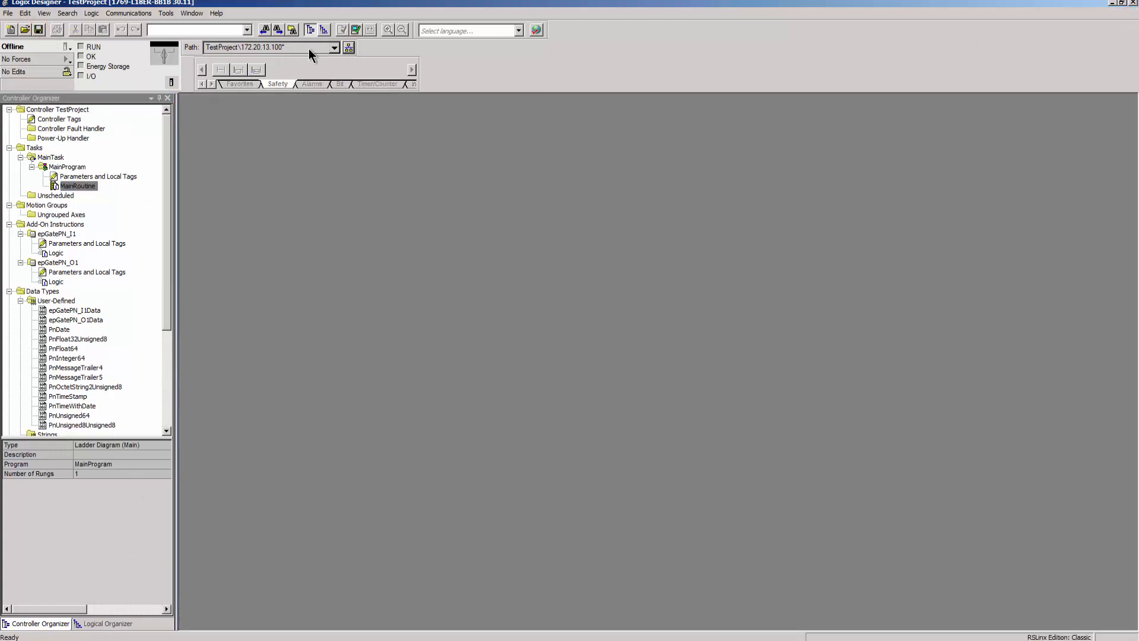
# - Select the 1769-L18ER controller at 172.20.13.100 in Who Active and start the download
pyautogui.click(349, 48)
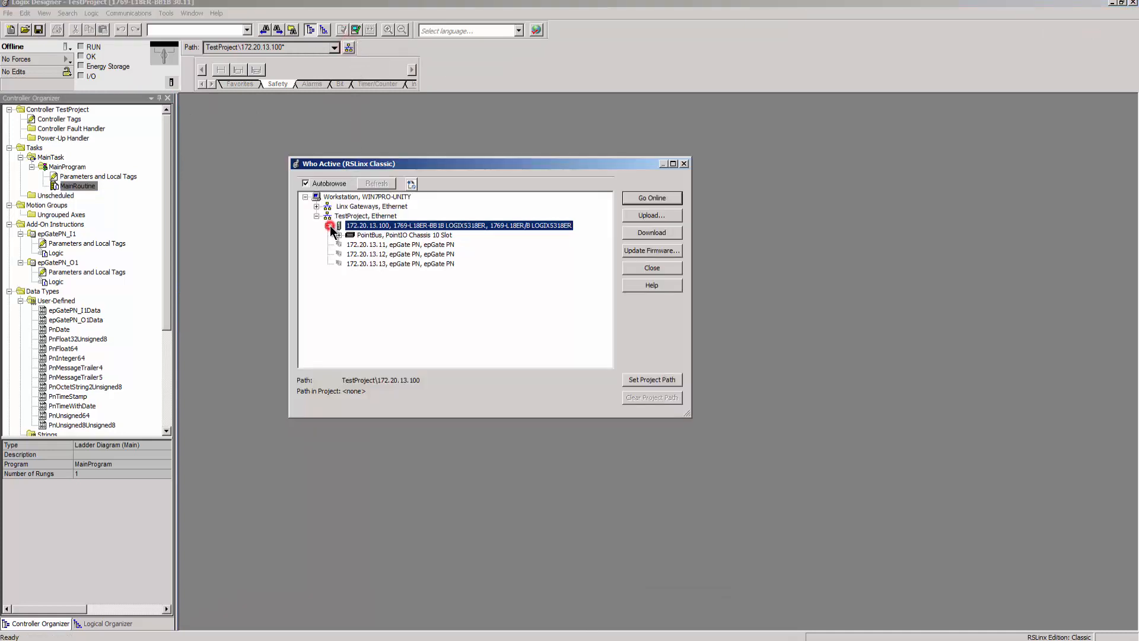
pyautogui.click(328, 225)
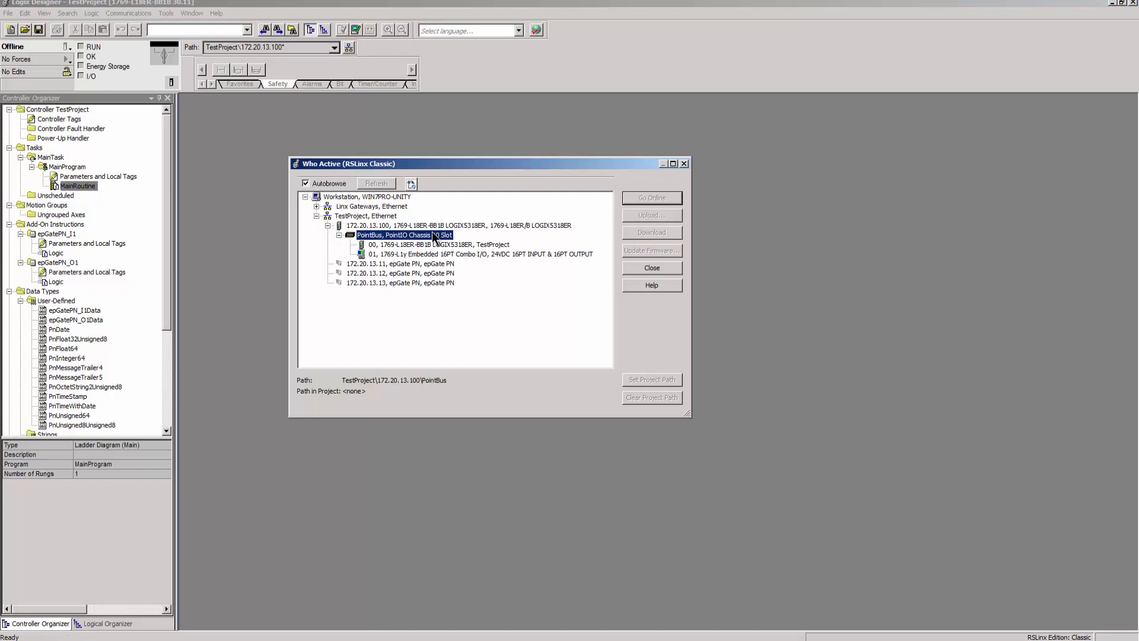
pyautogui.click(458, 225)
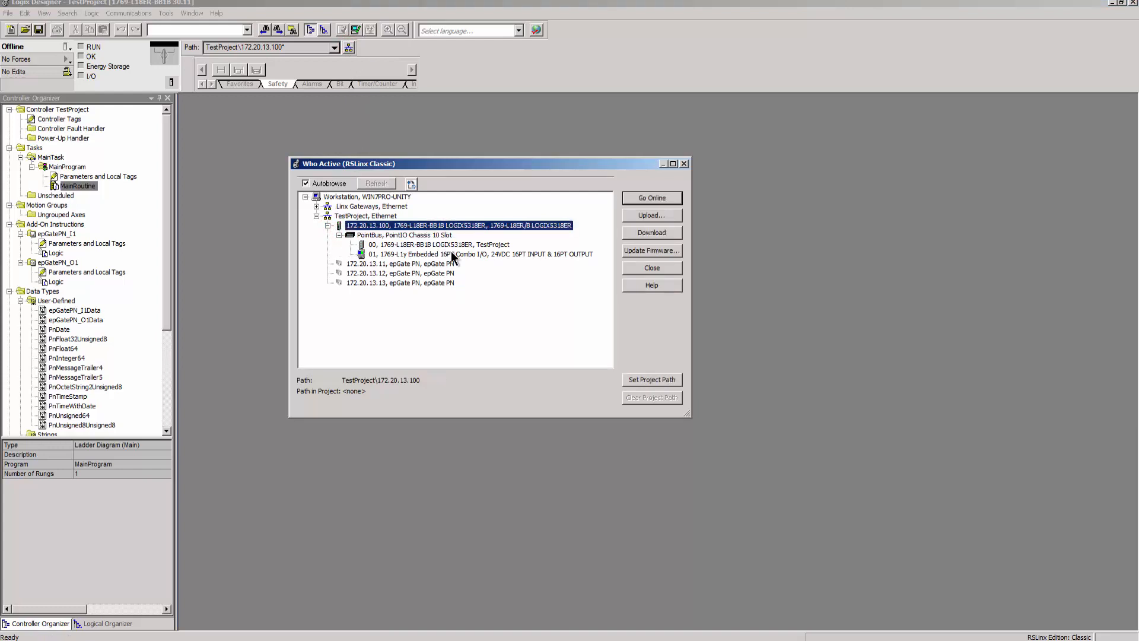
pyautogui.click(652, 231)
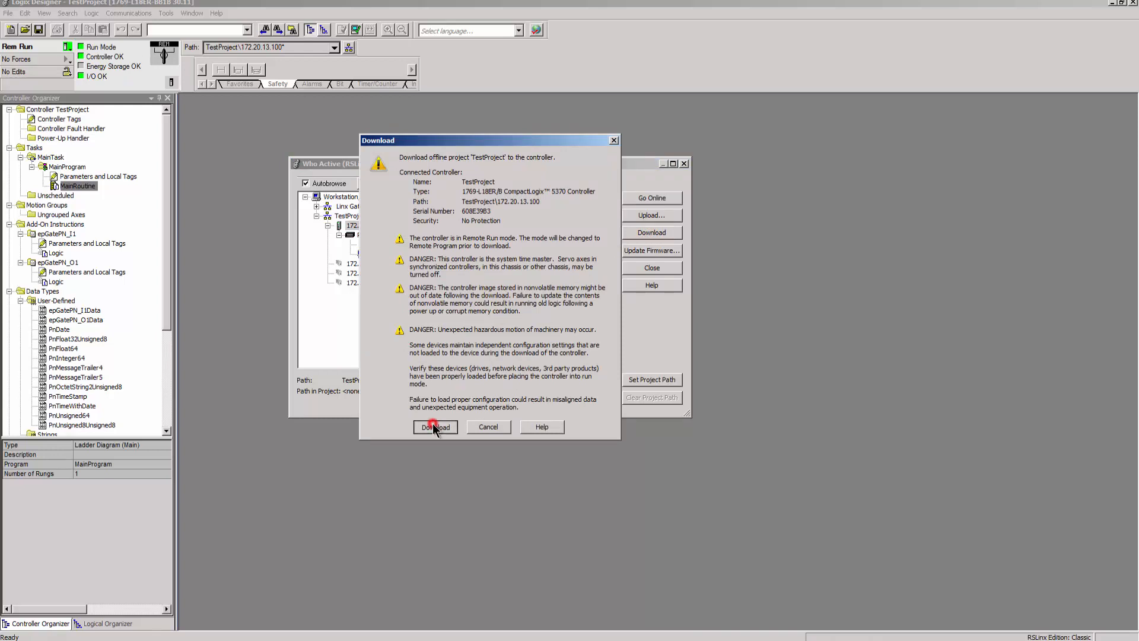
# - Confirm the download, return the controller to Remote Run, and close Who Active
pyautogui.click(435, 426)
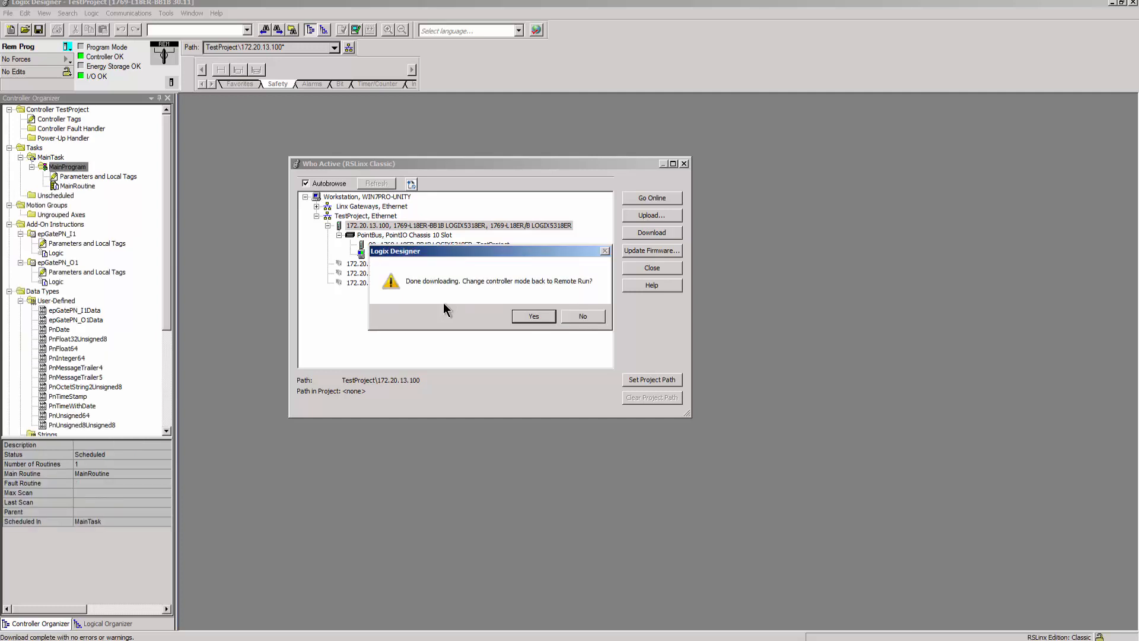
pyautogui.click(533, 316)
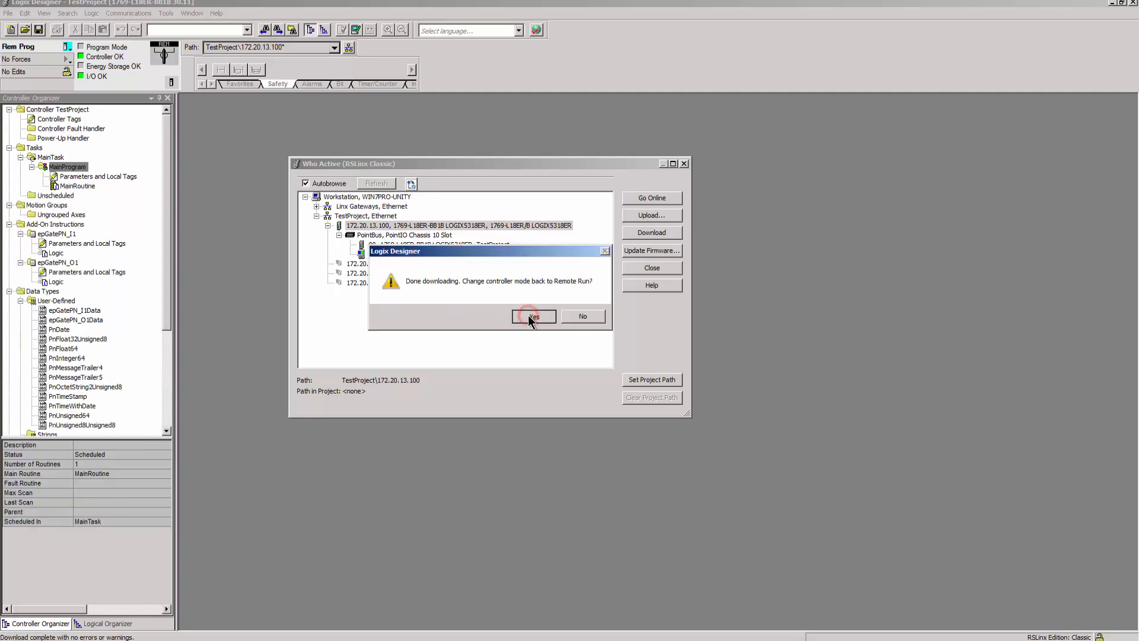
pyautogui.click(533, 316)
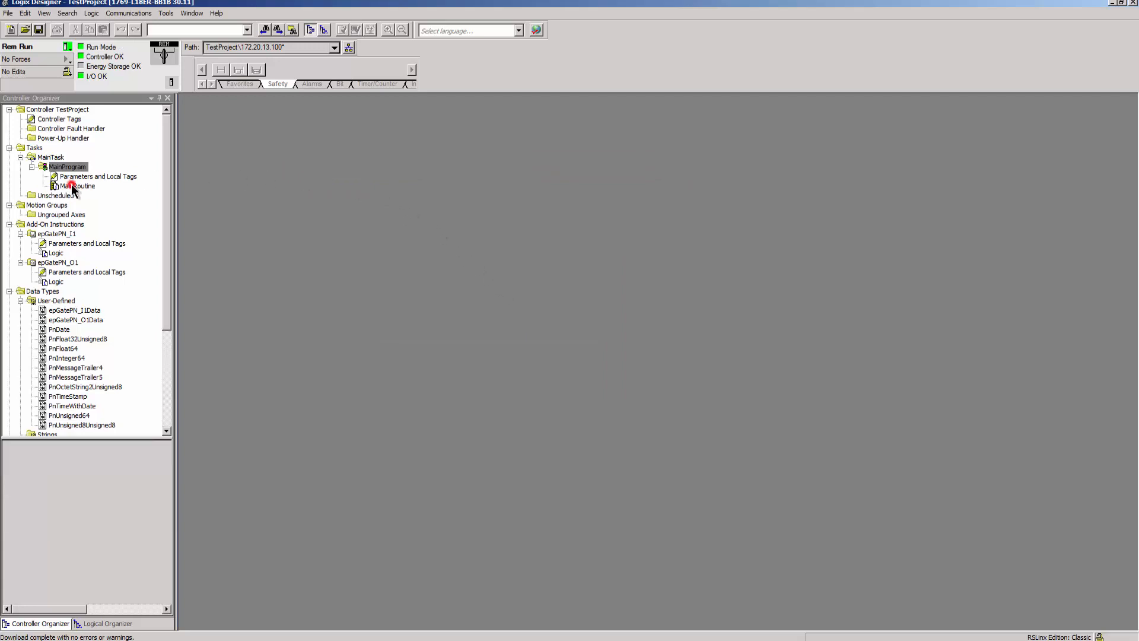
# - Monitor the rung online and expand epGatePN_inputs_cooked showing State -128 and live Inputs
pyautogui.doubleClick(78, 186)
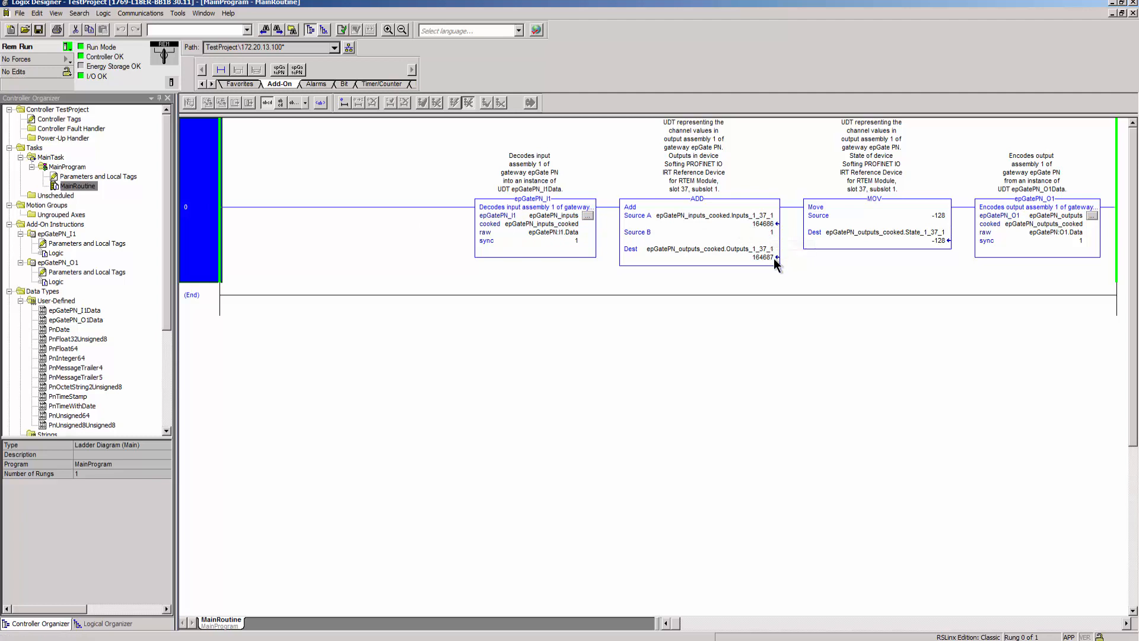
pyautogui.doubleClick(98, 175)
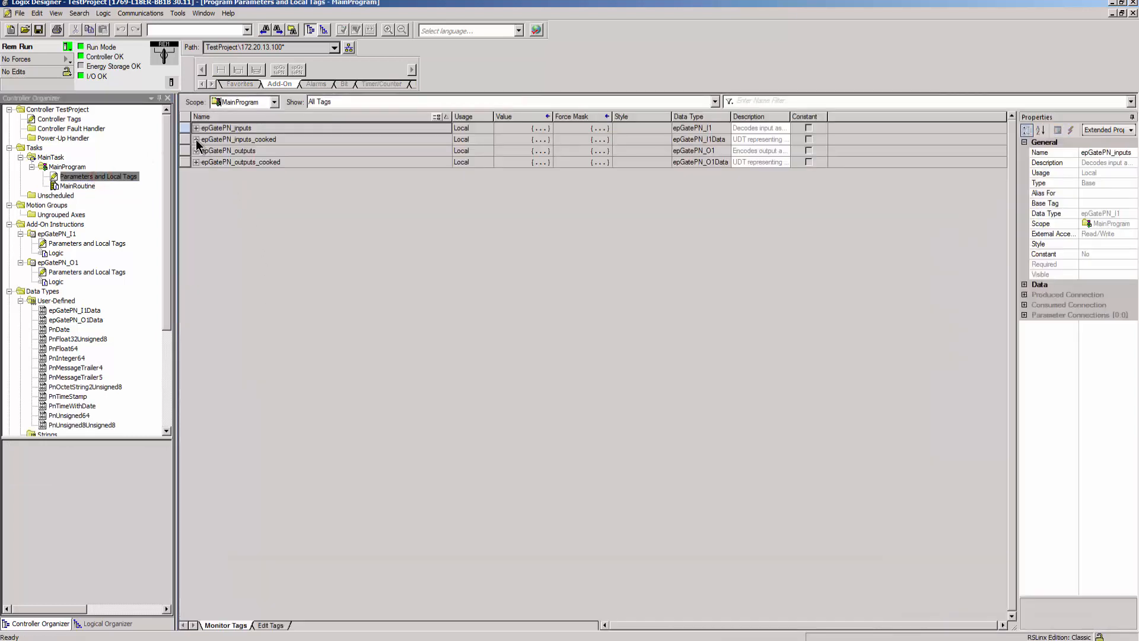
pyautogui.click(196, 138)
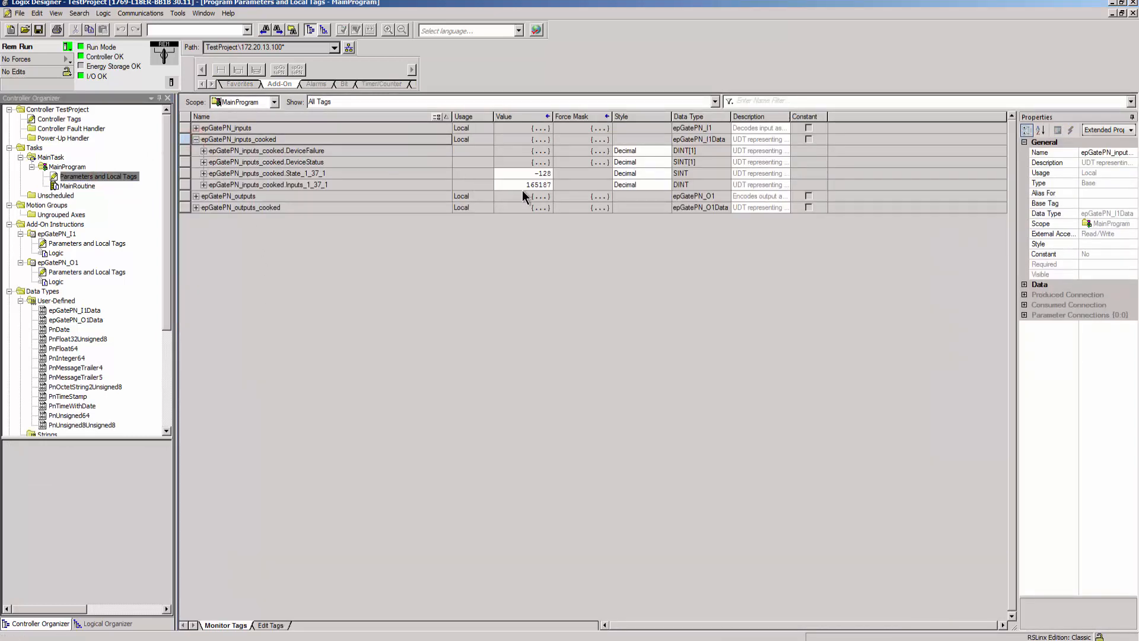